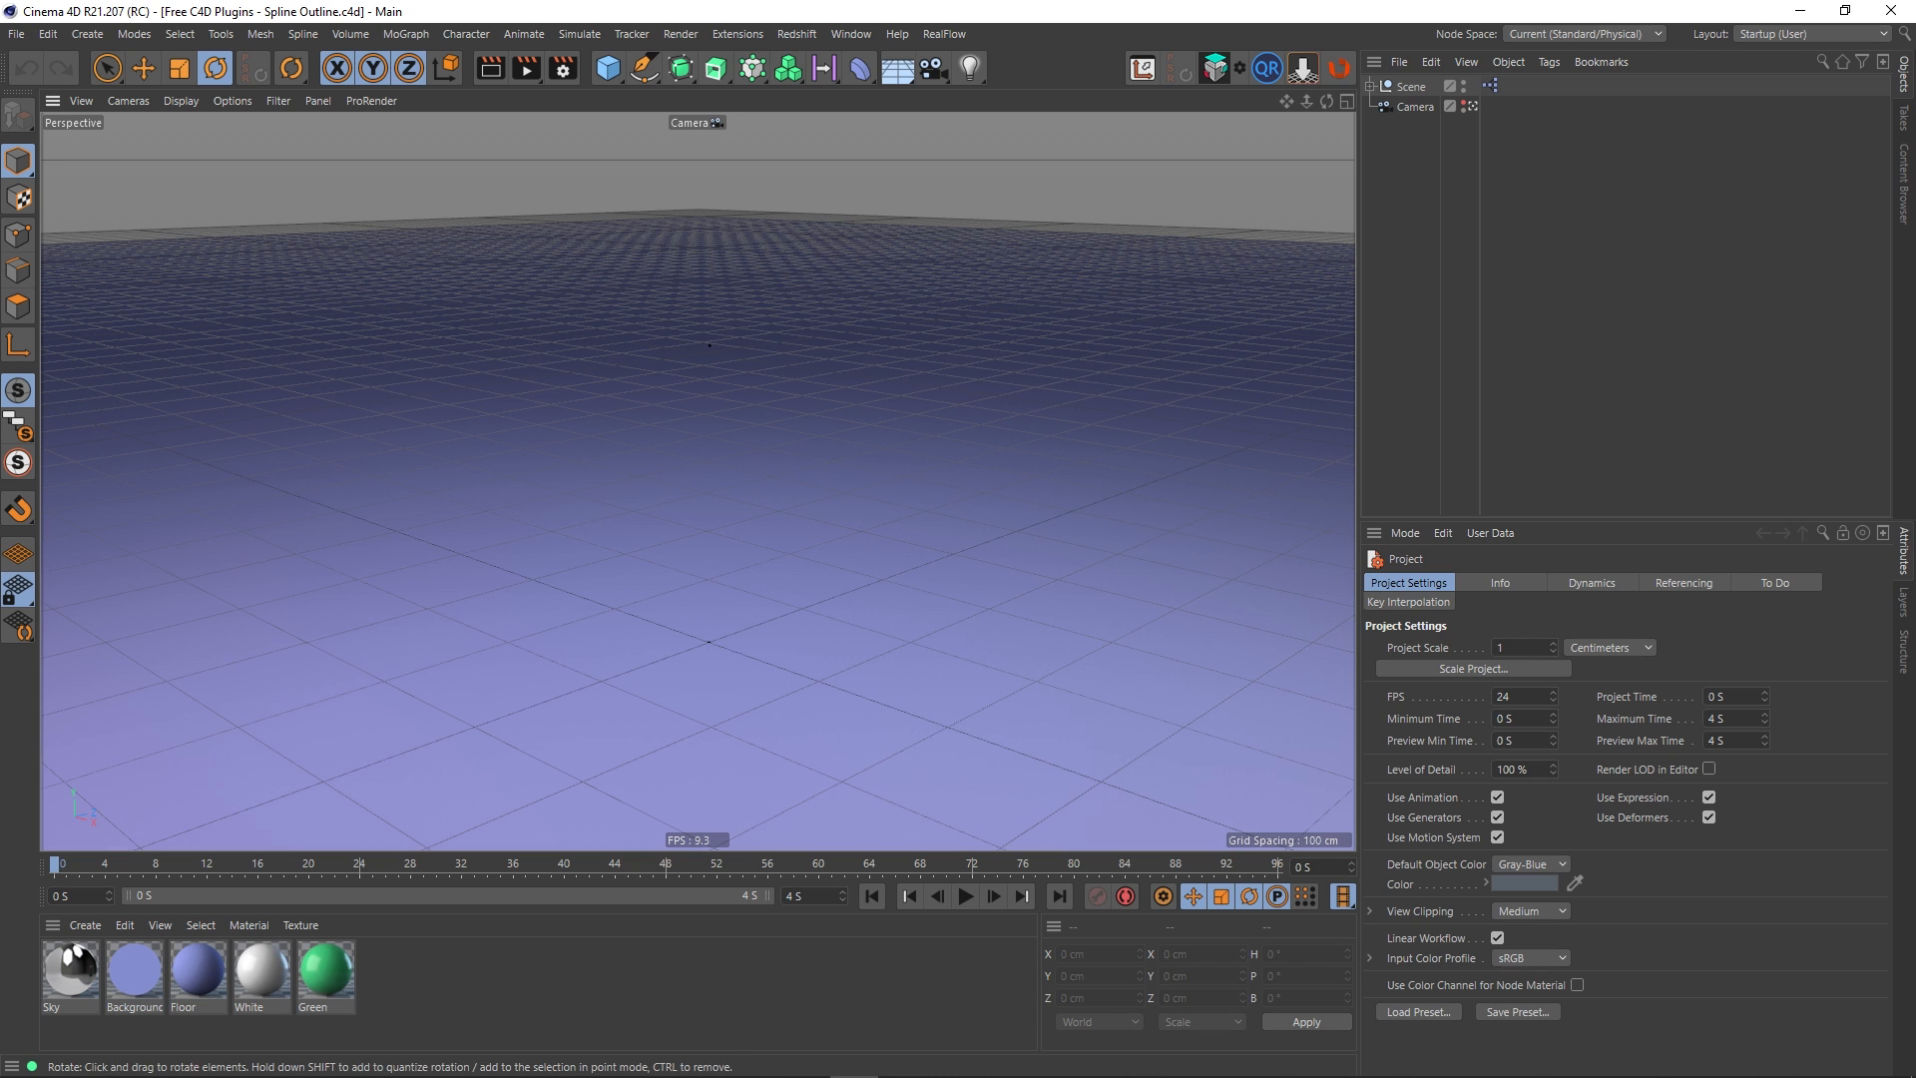
mouse_move(601, 382)
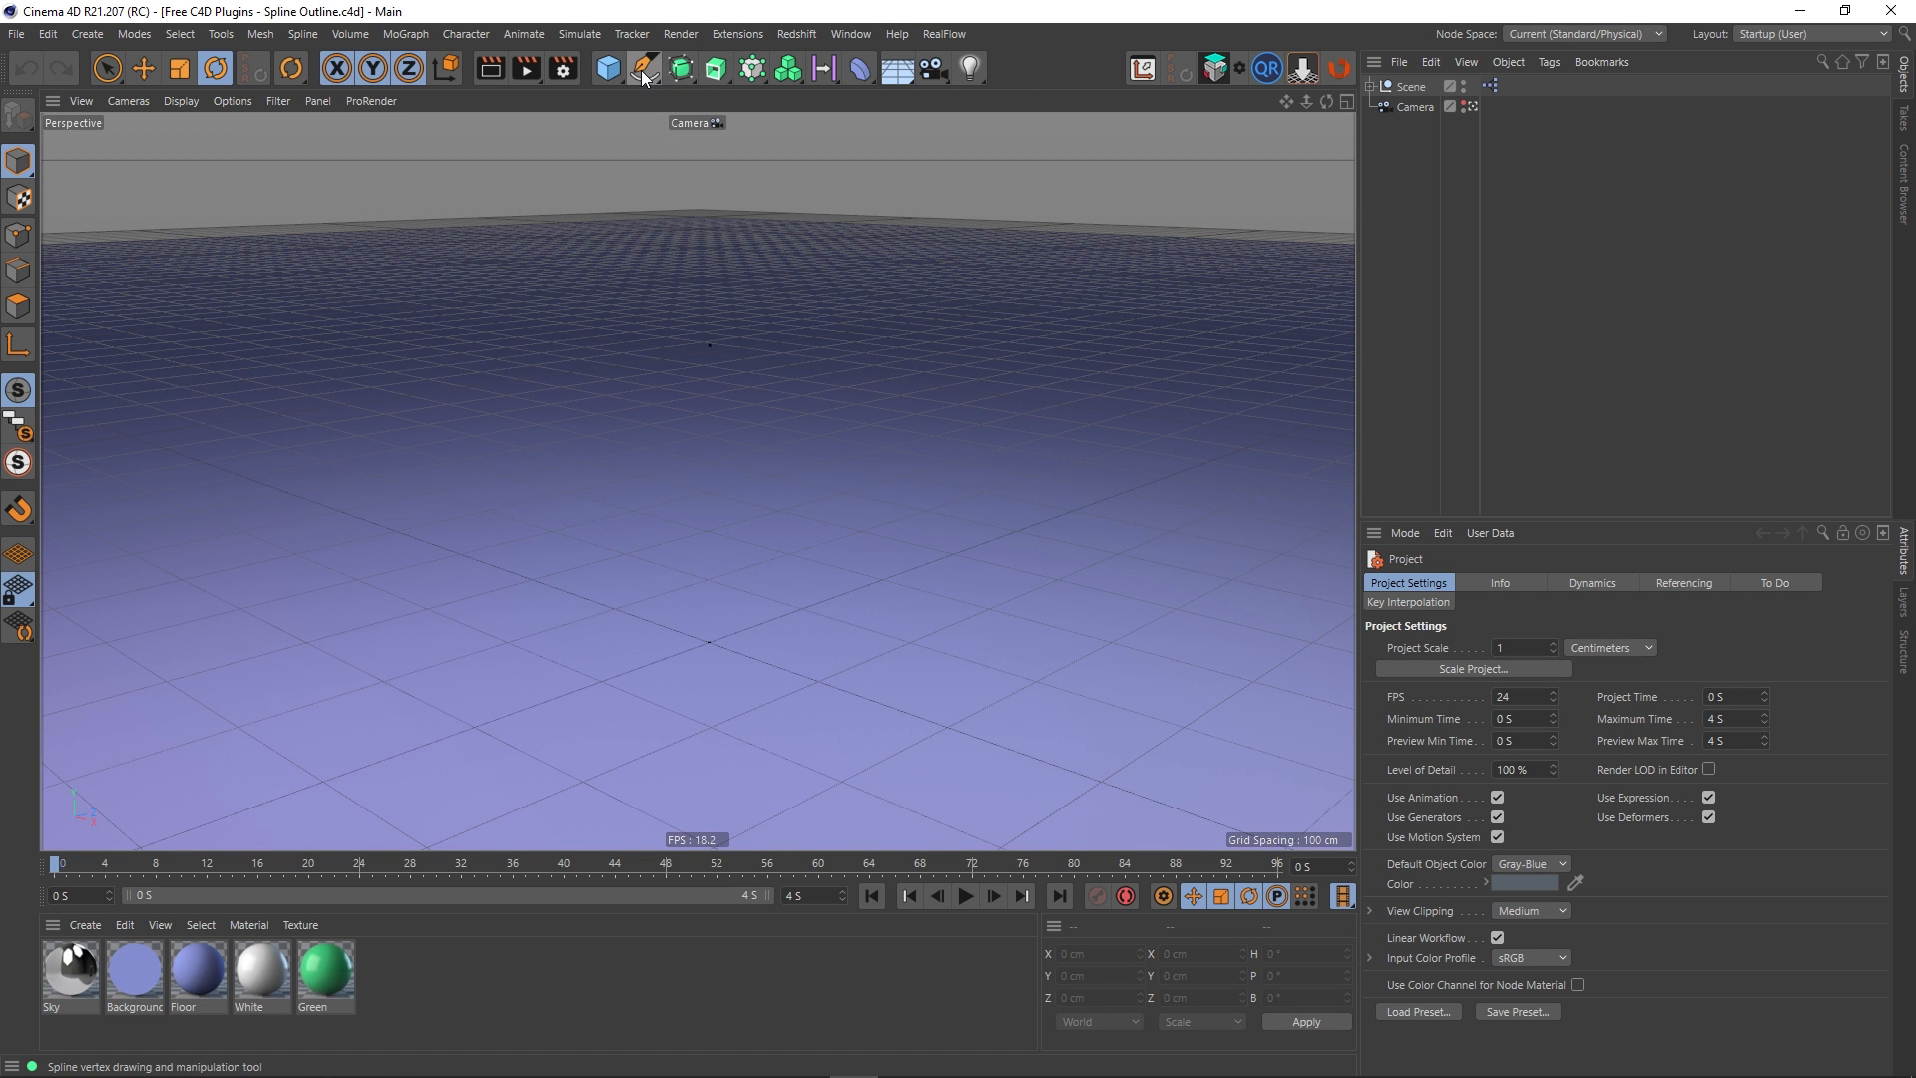
Add a Text spline reading 'A', aligned Middle with height 432 cm
click(645, 68)
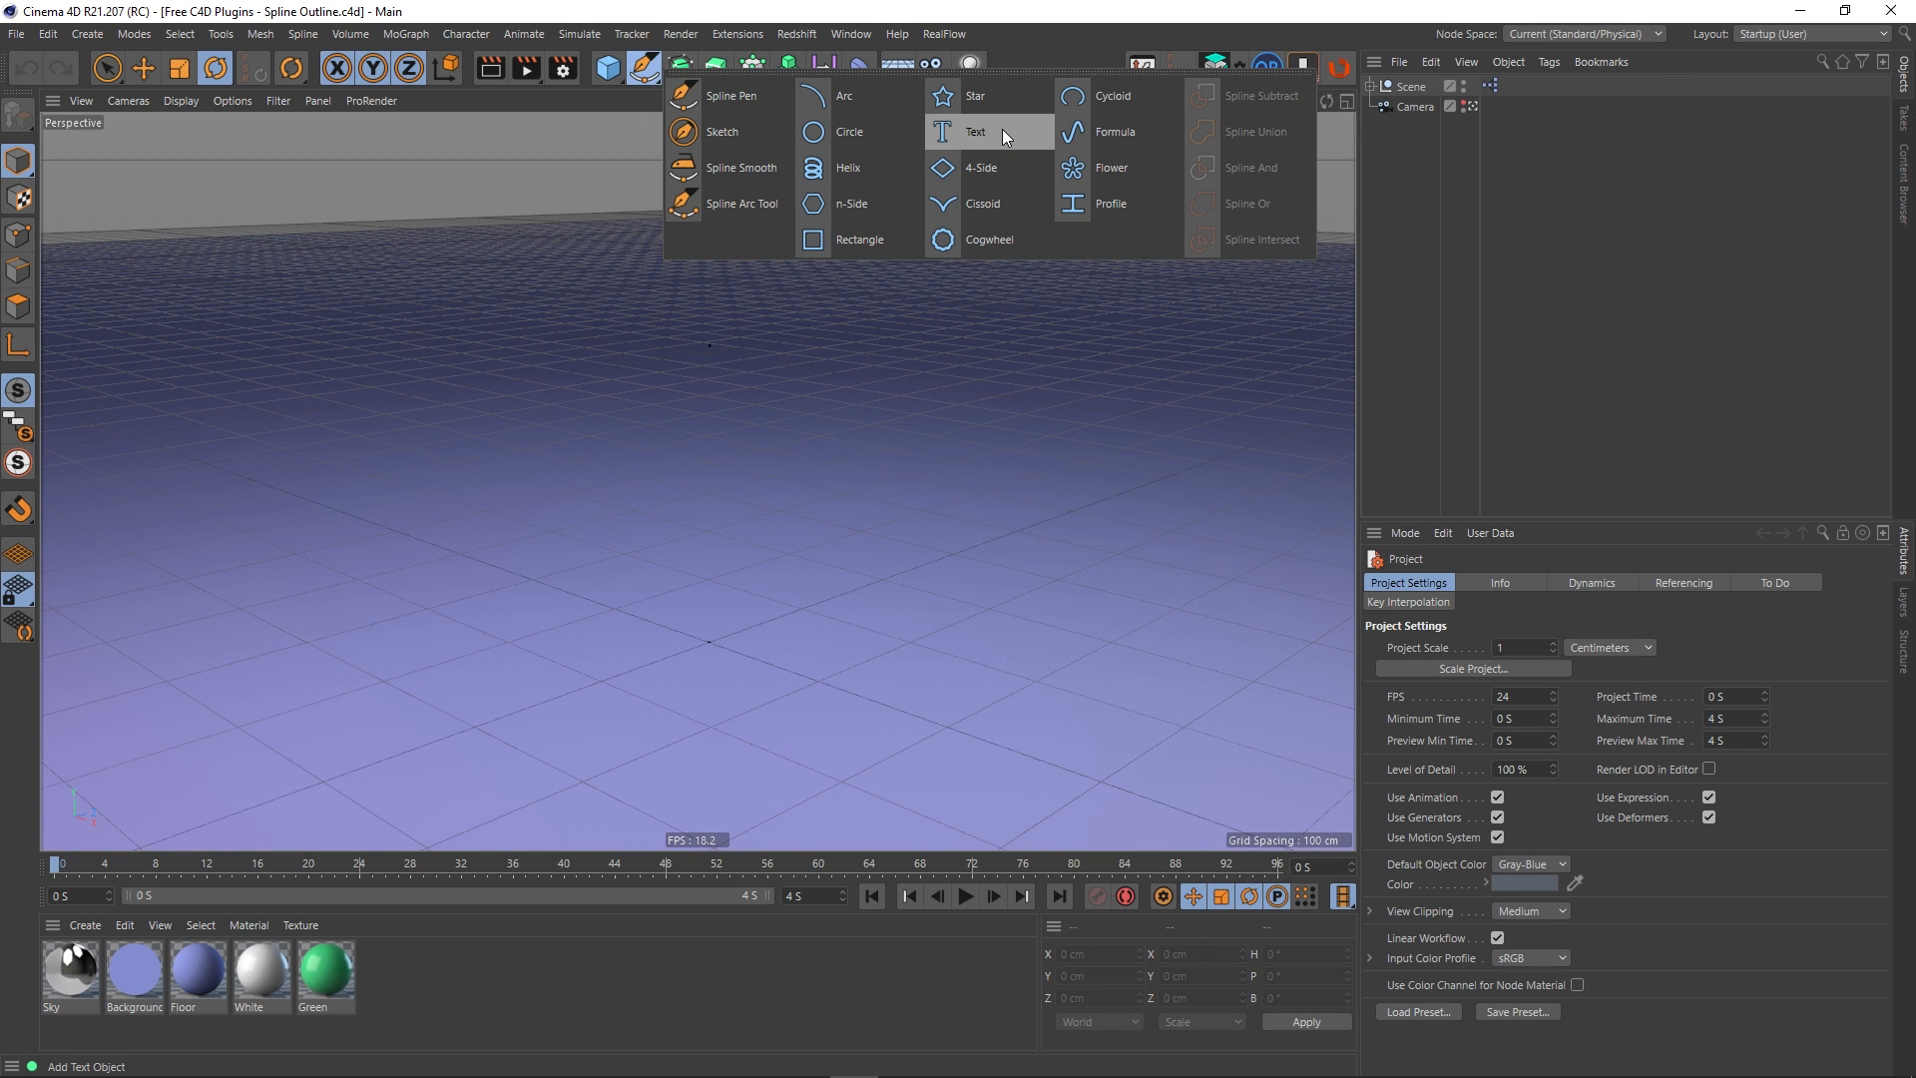
click(974, 132)
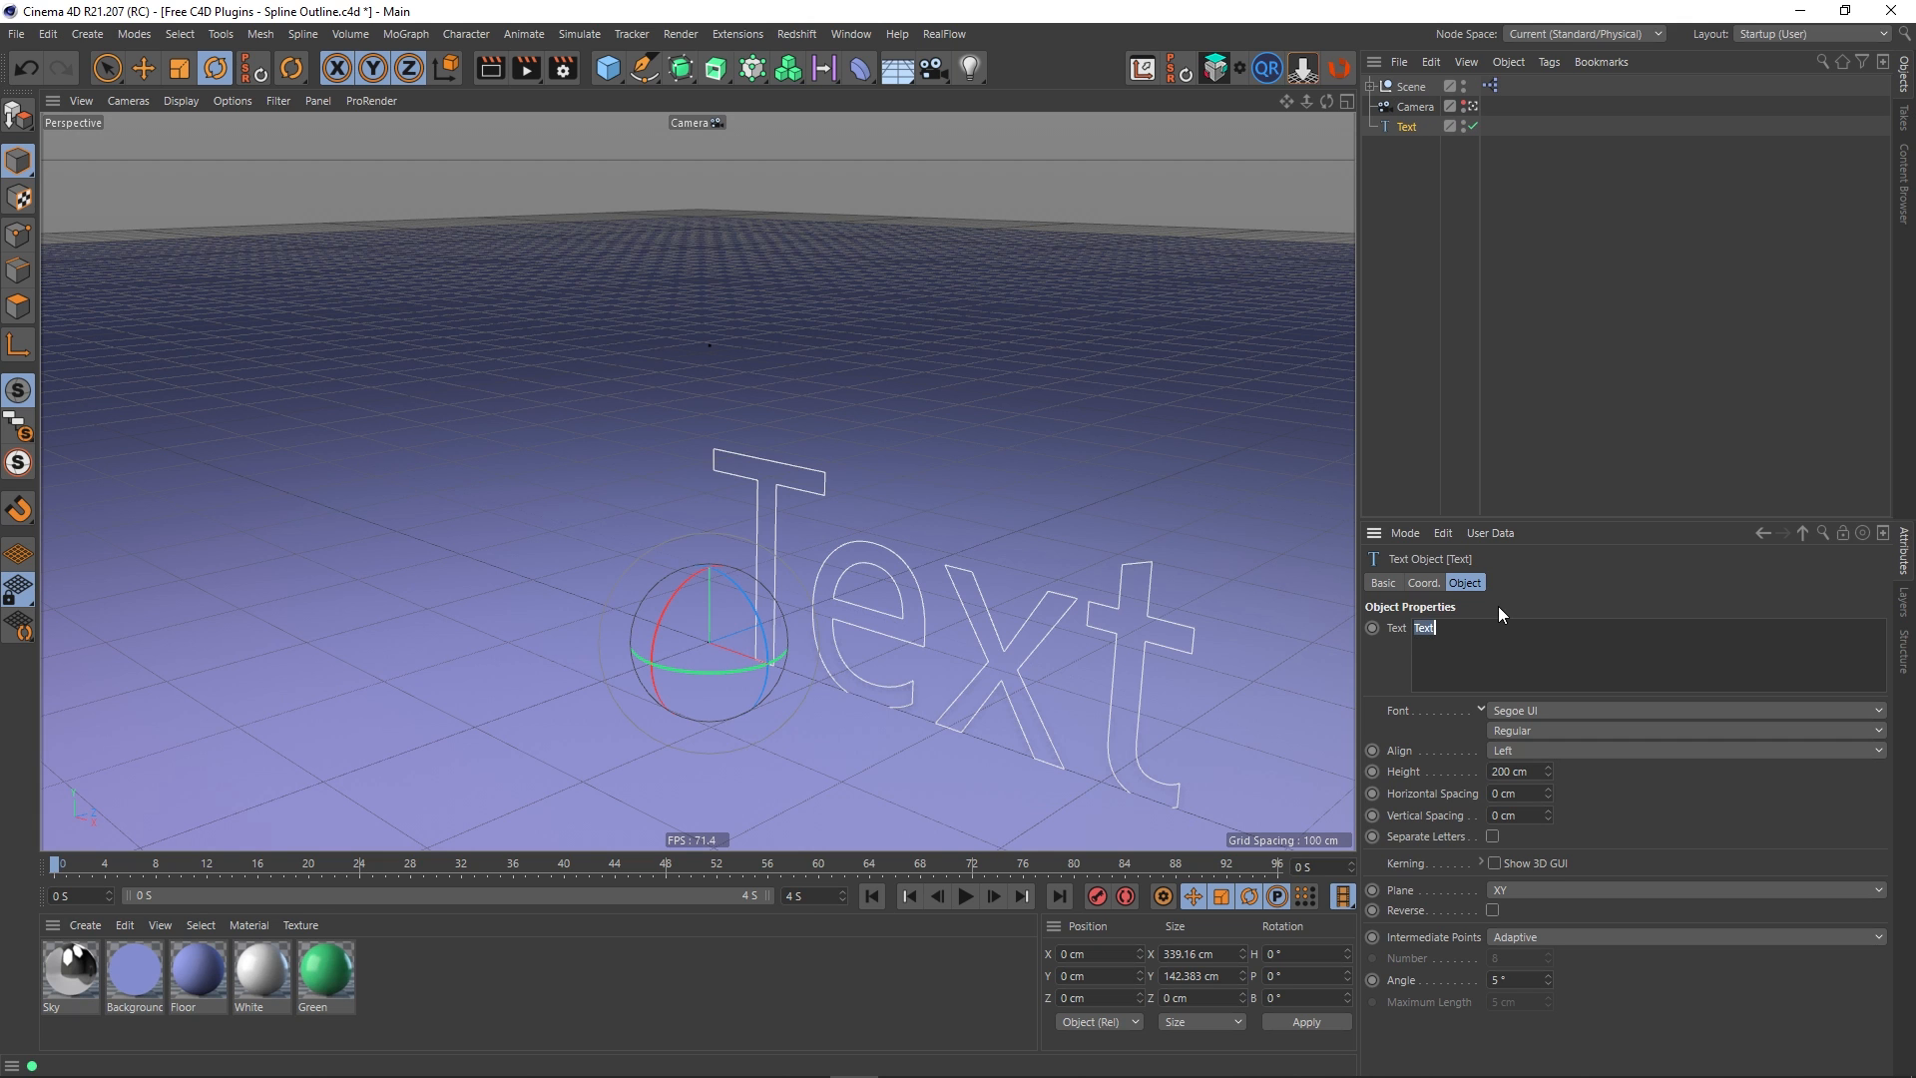
text(A)
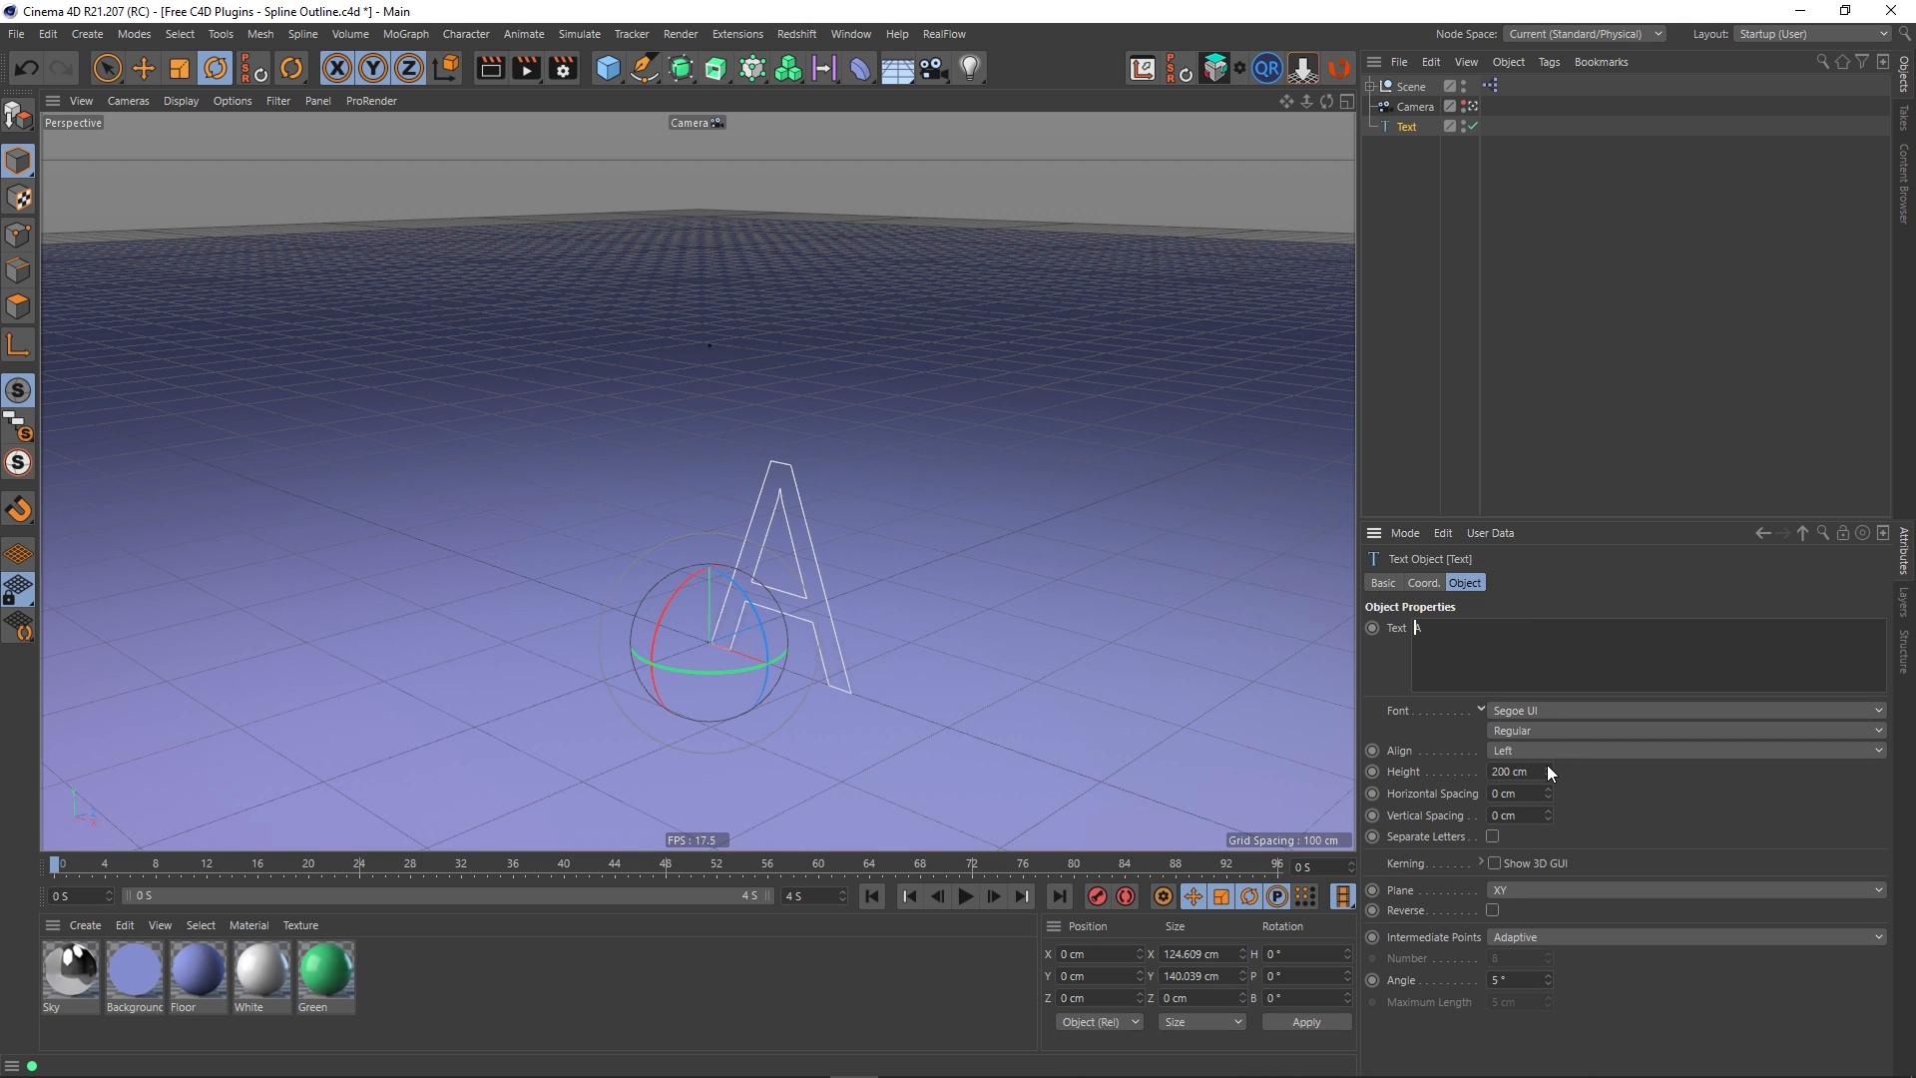
mouse_move(1524, 758)
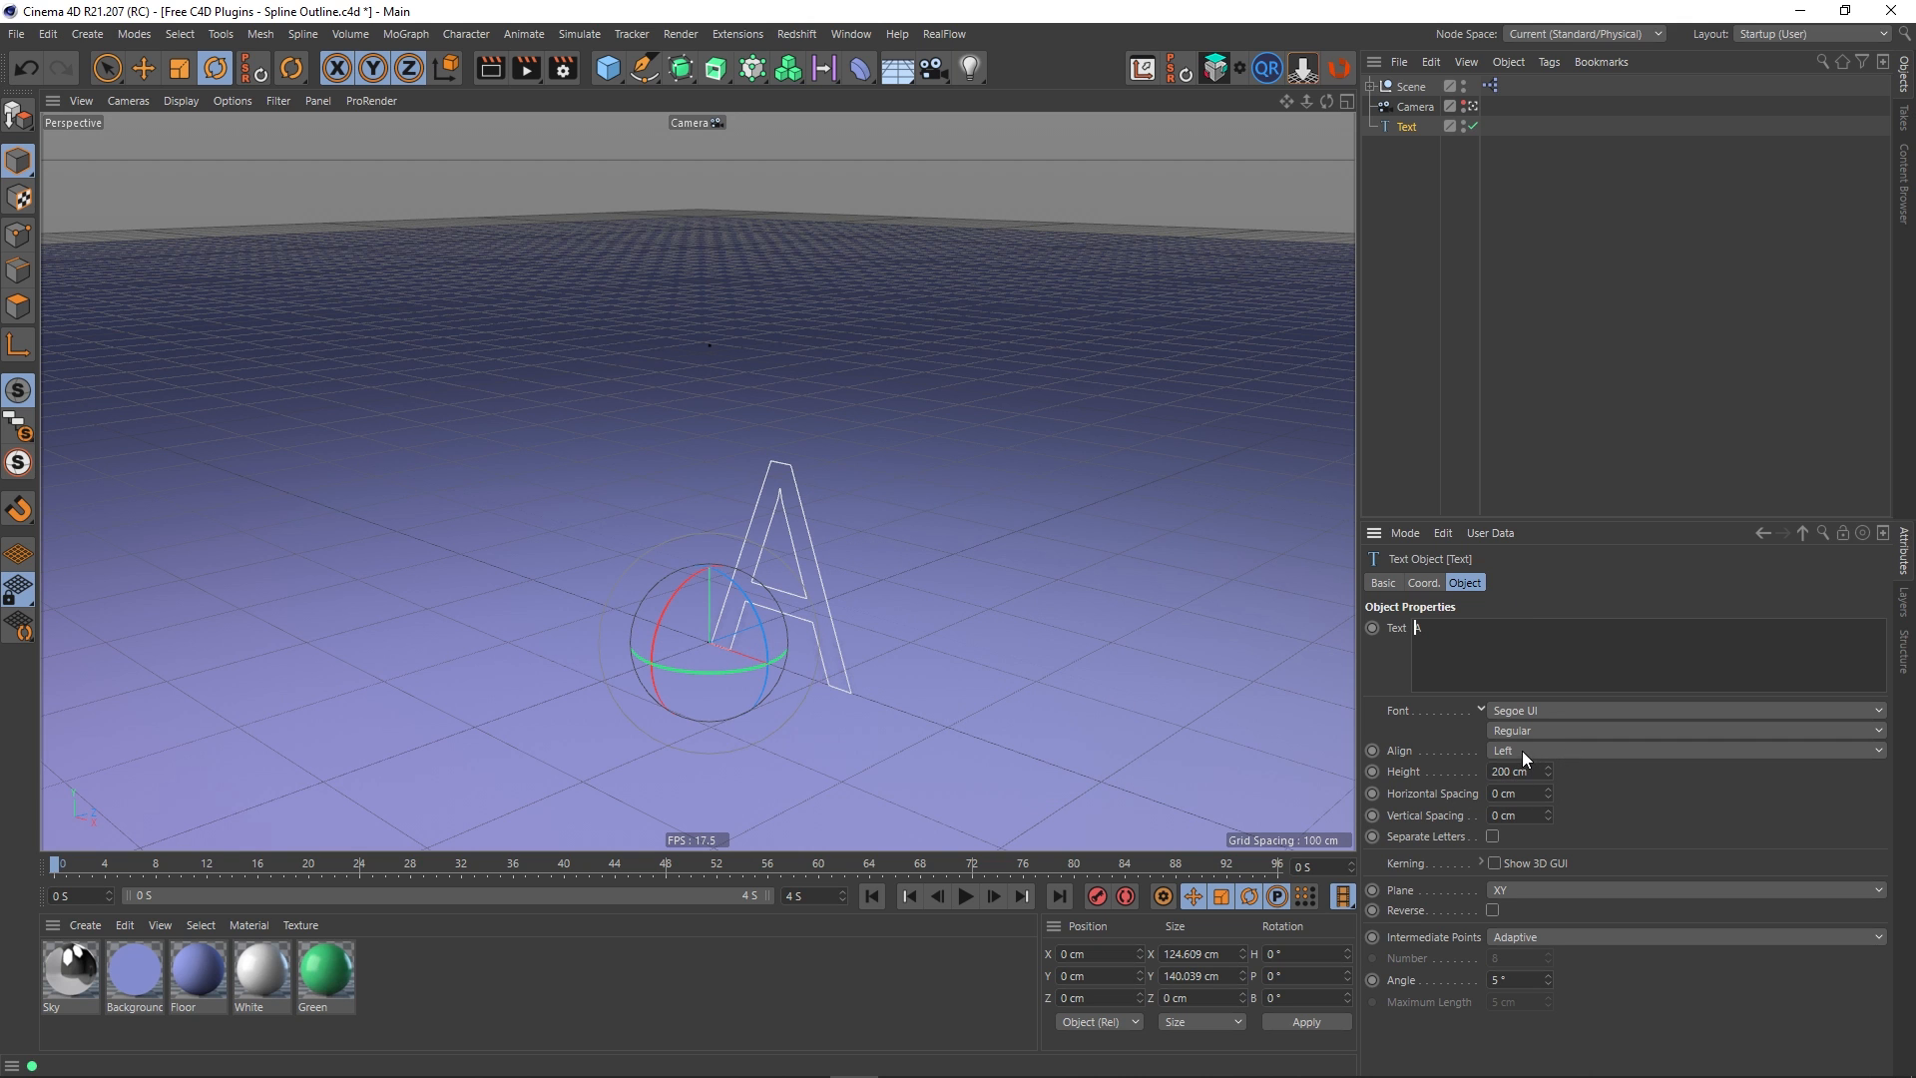
click(1687, 748)
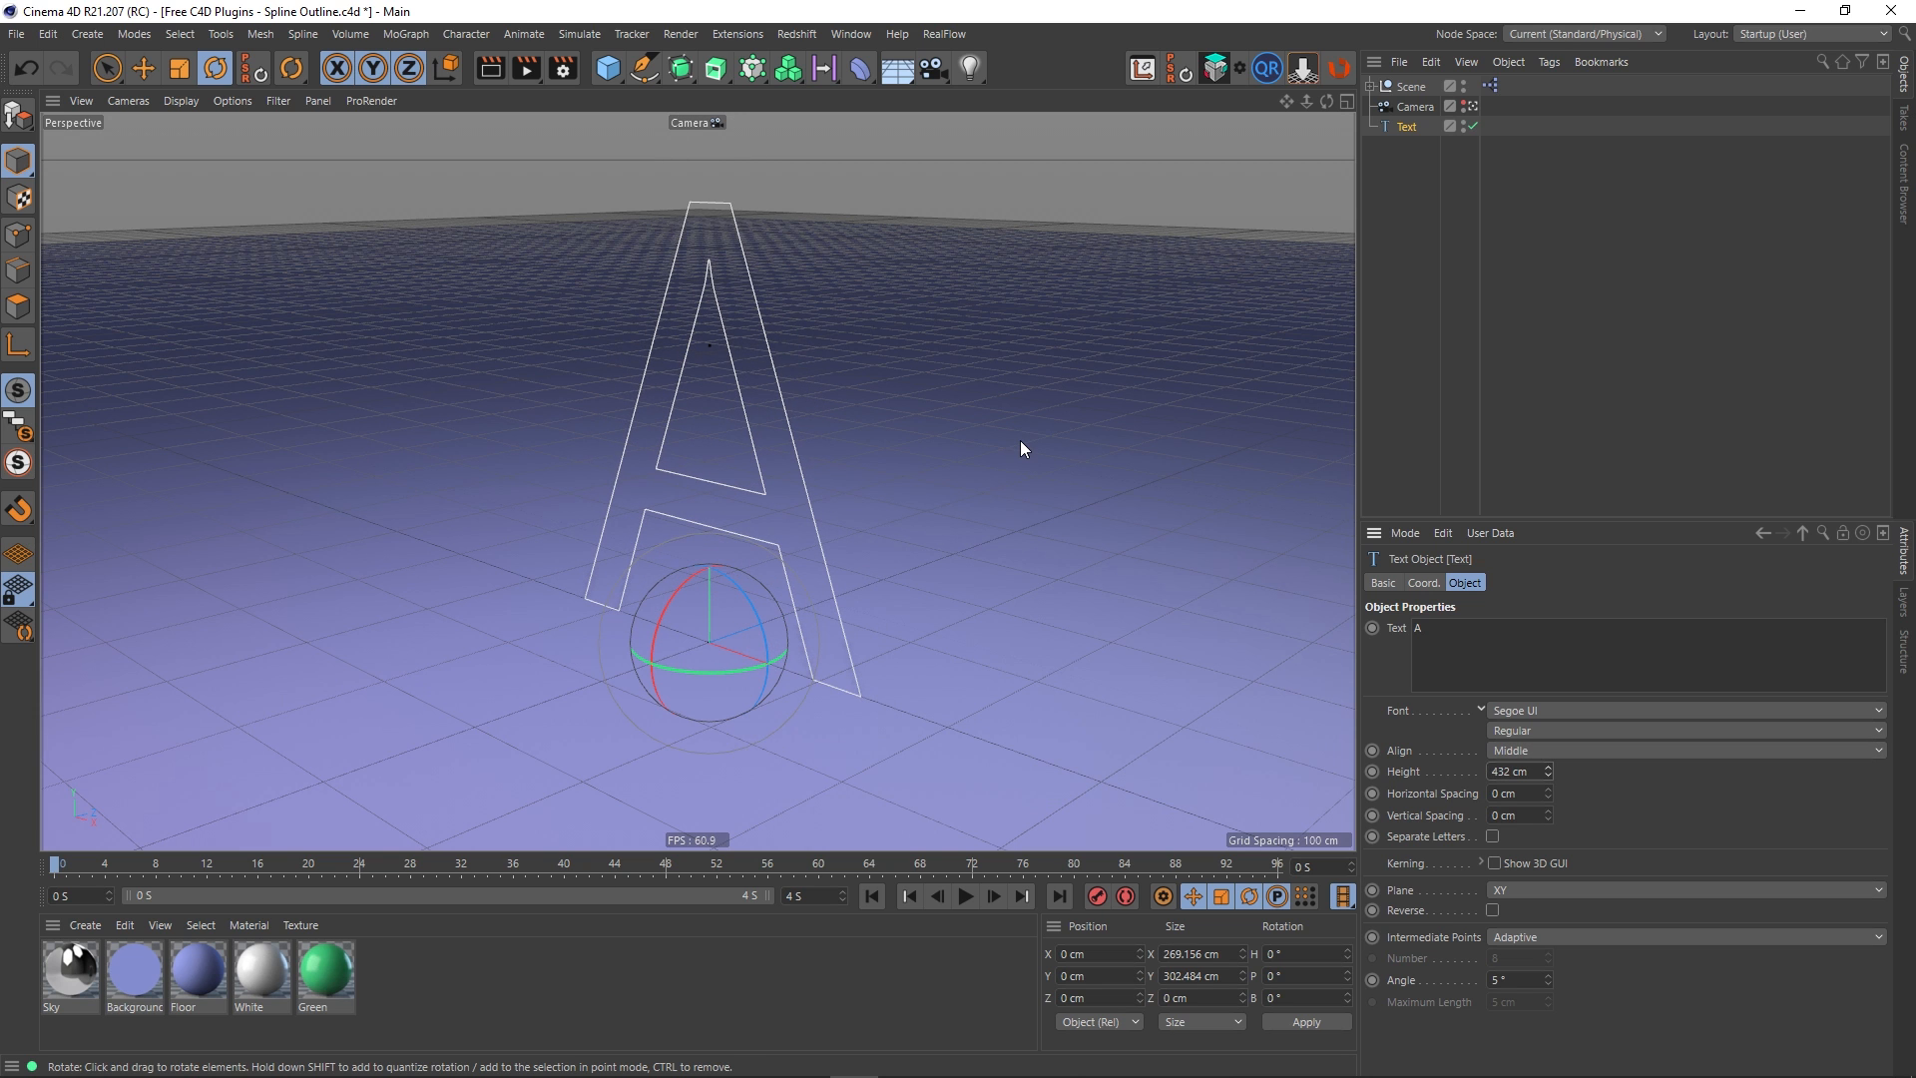
mouse_move(1048, 347)
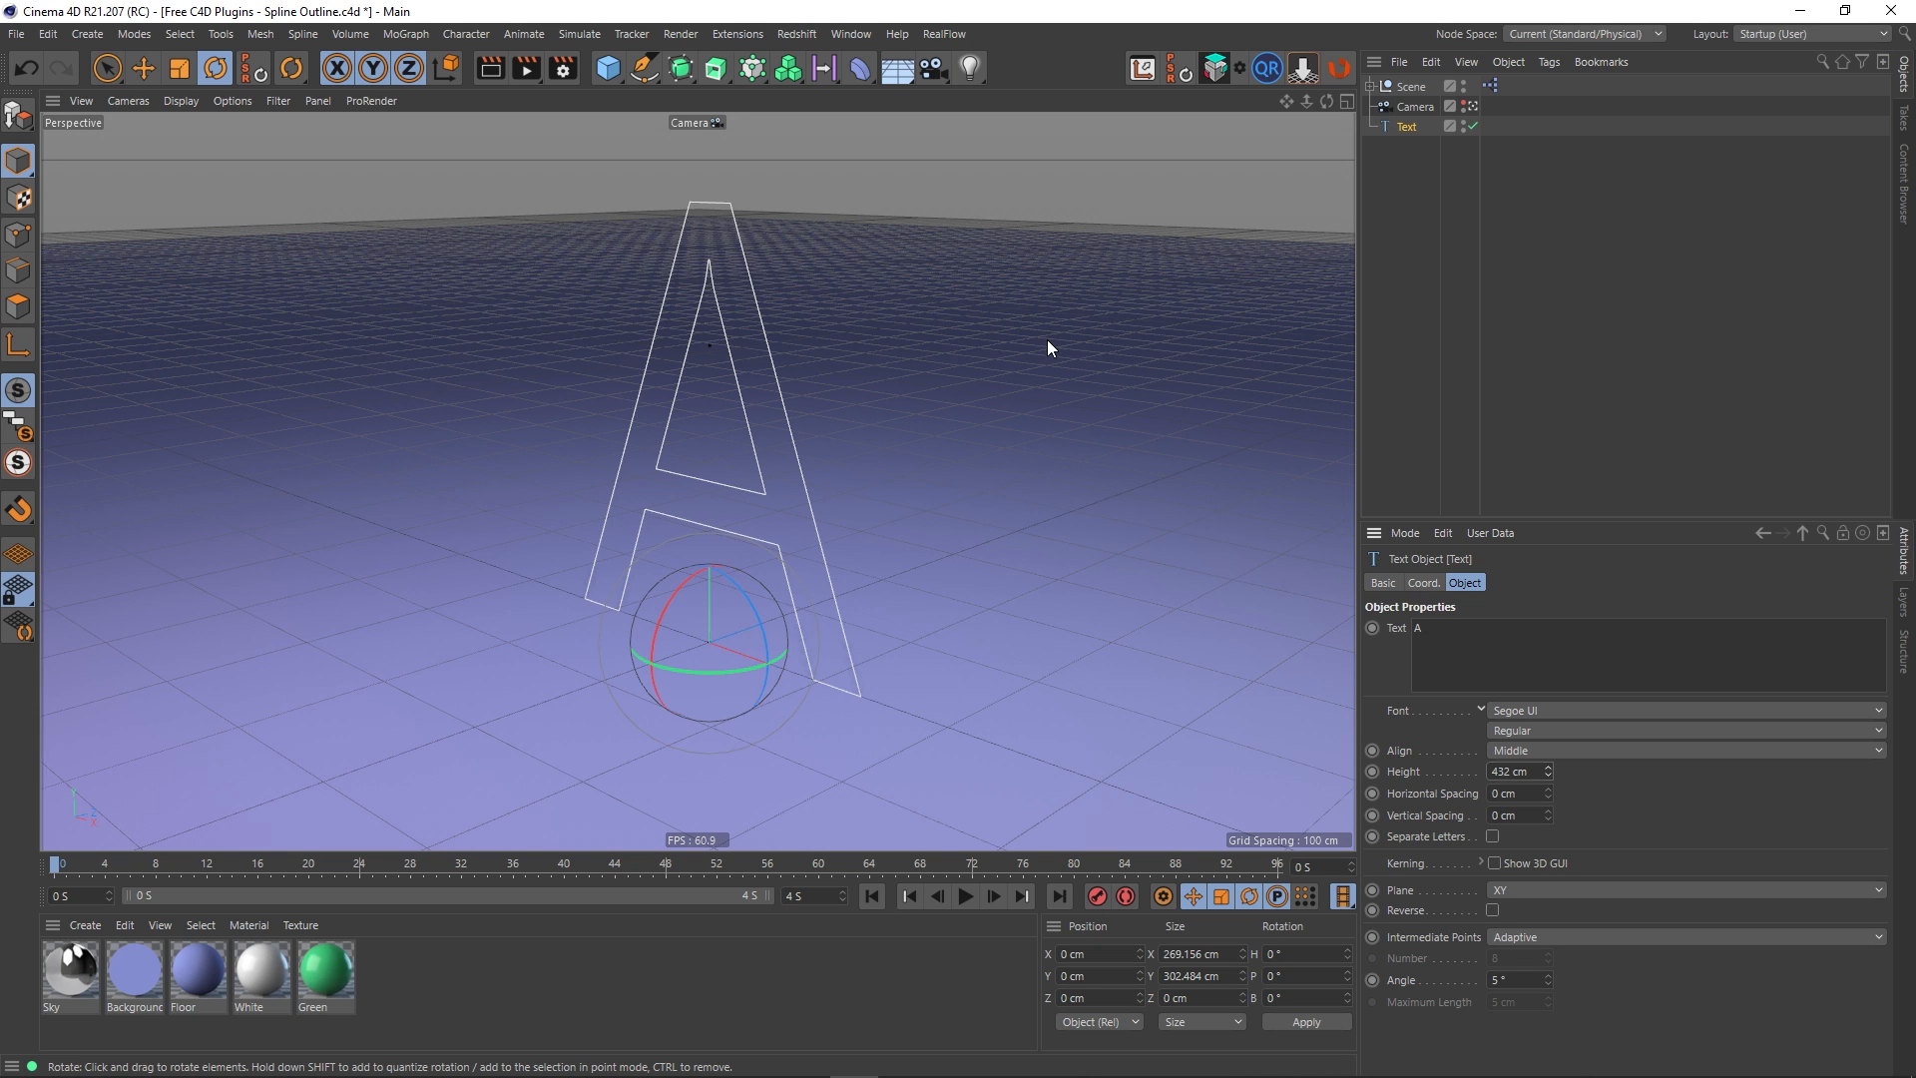
mouse_move(849, 341)
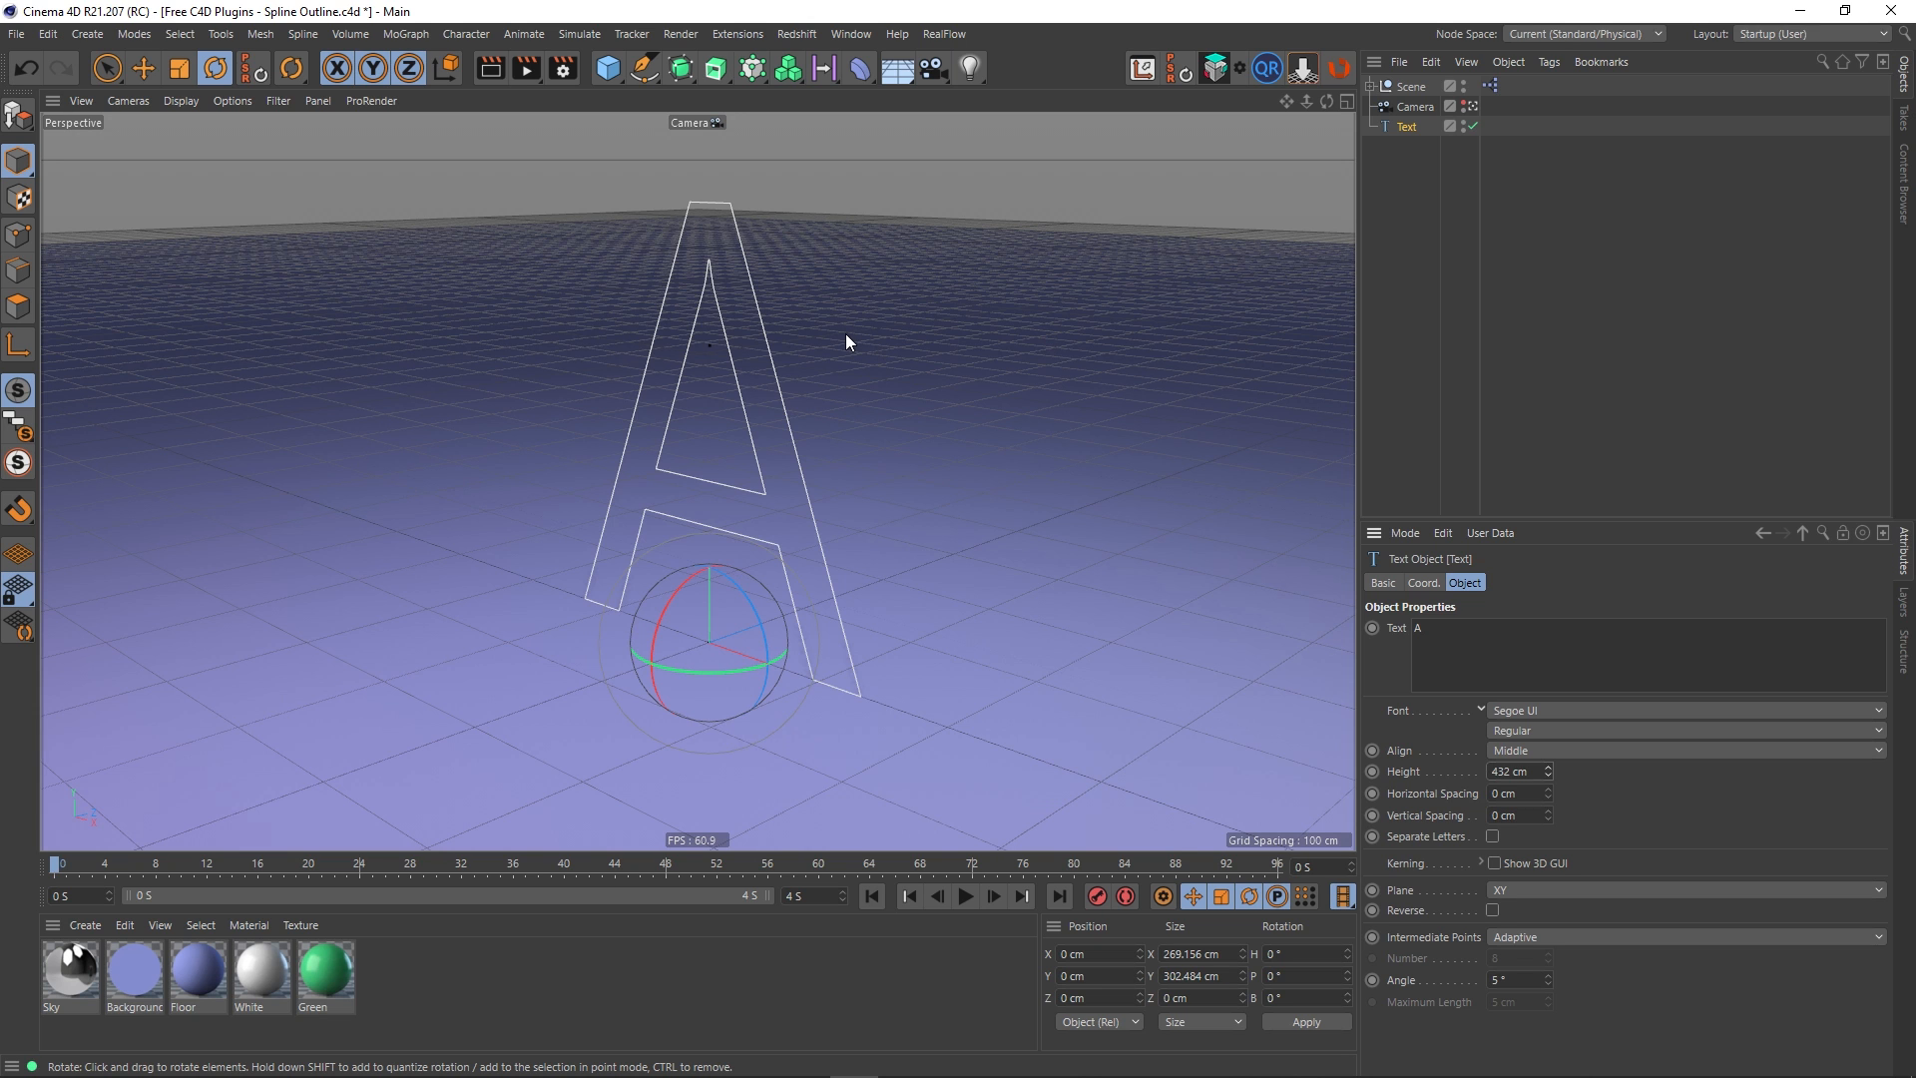
Make the 'A' Text object editable, yielding a 14-point spline
right_click(846, 341)
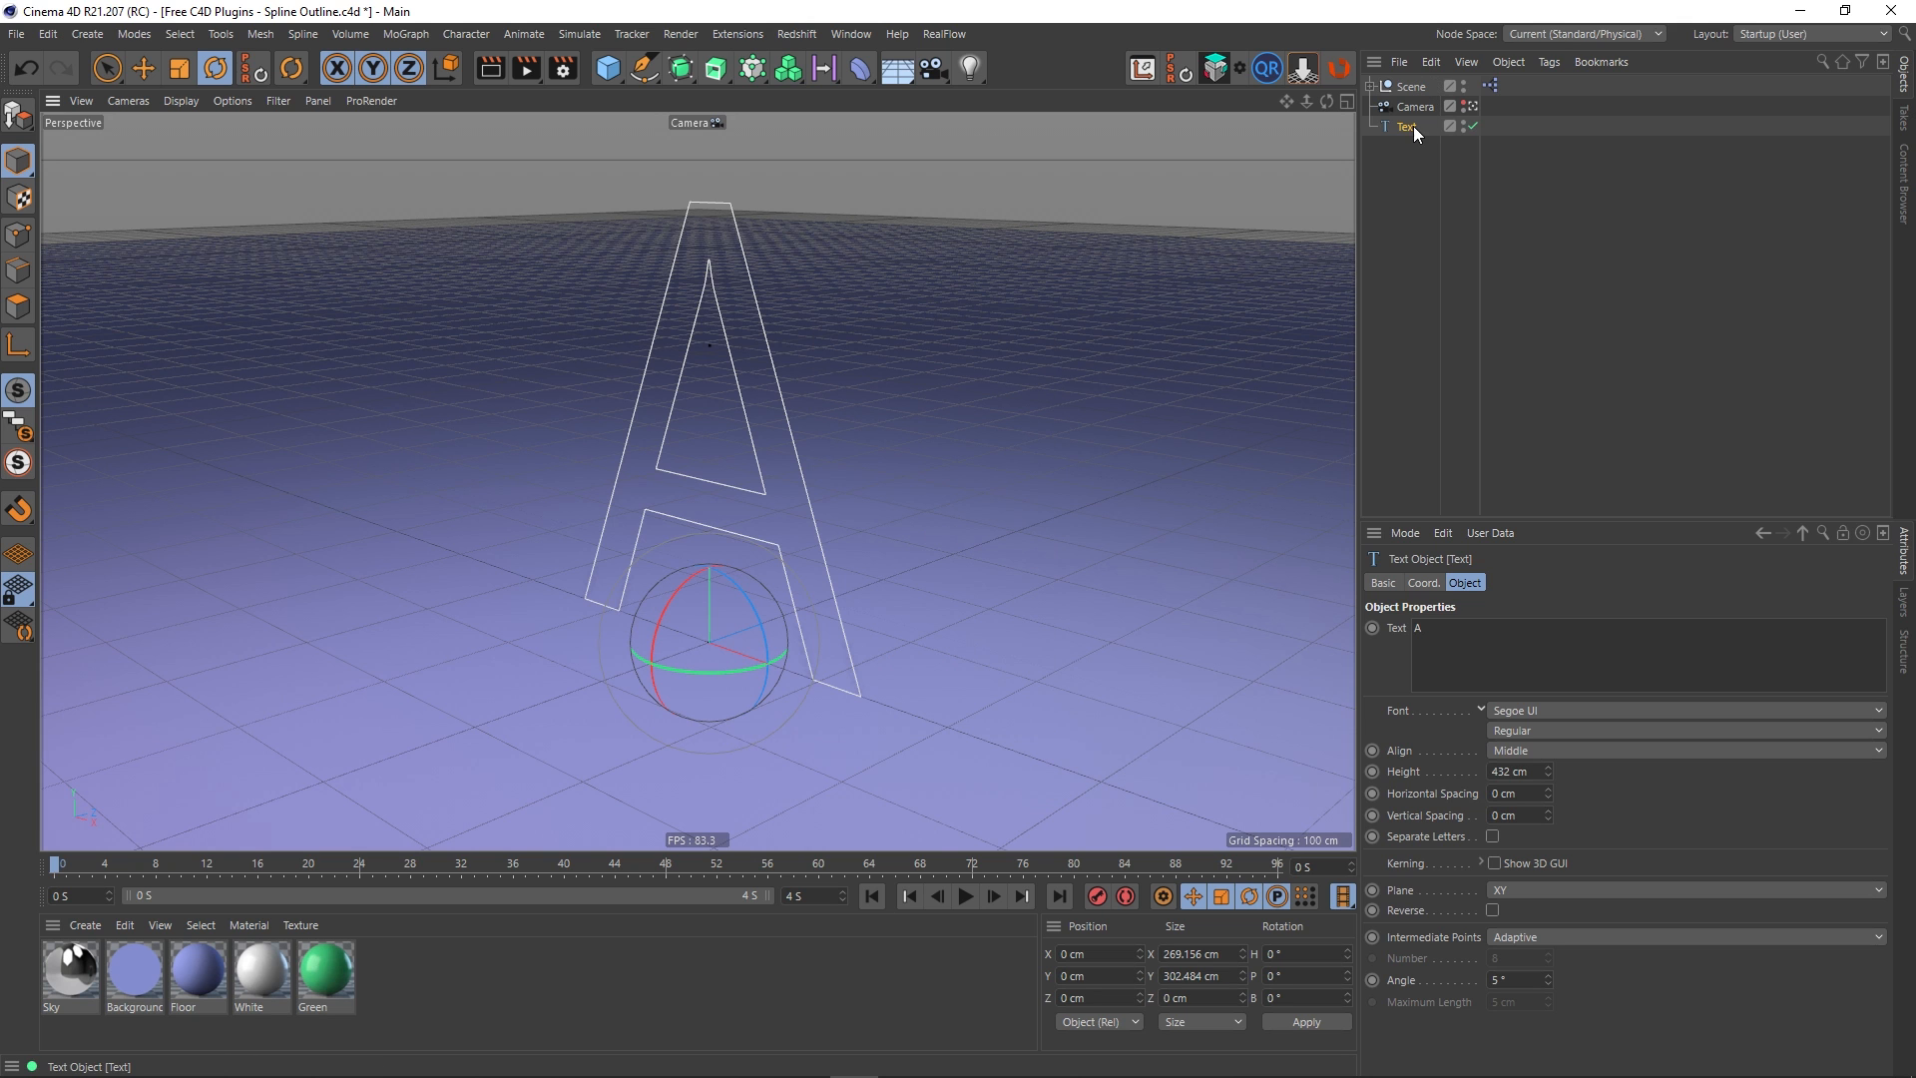
mouse_move(1408, 128)
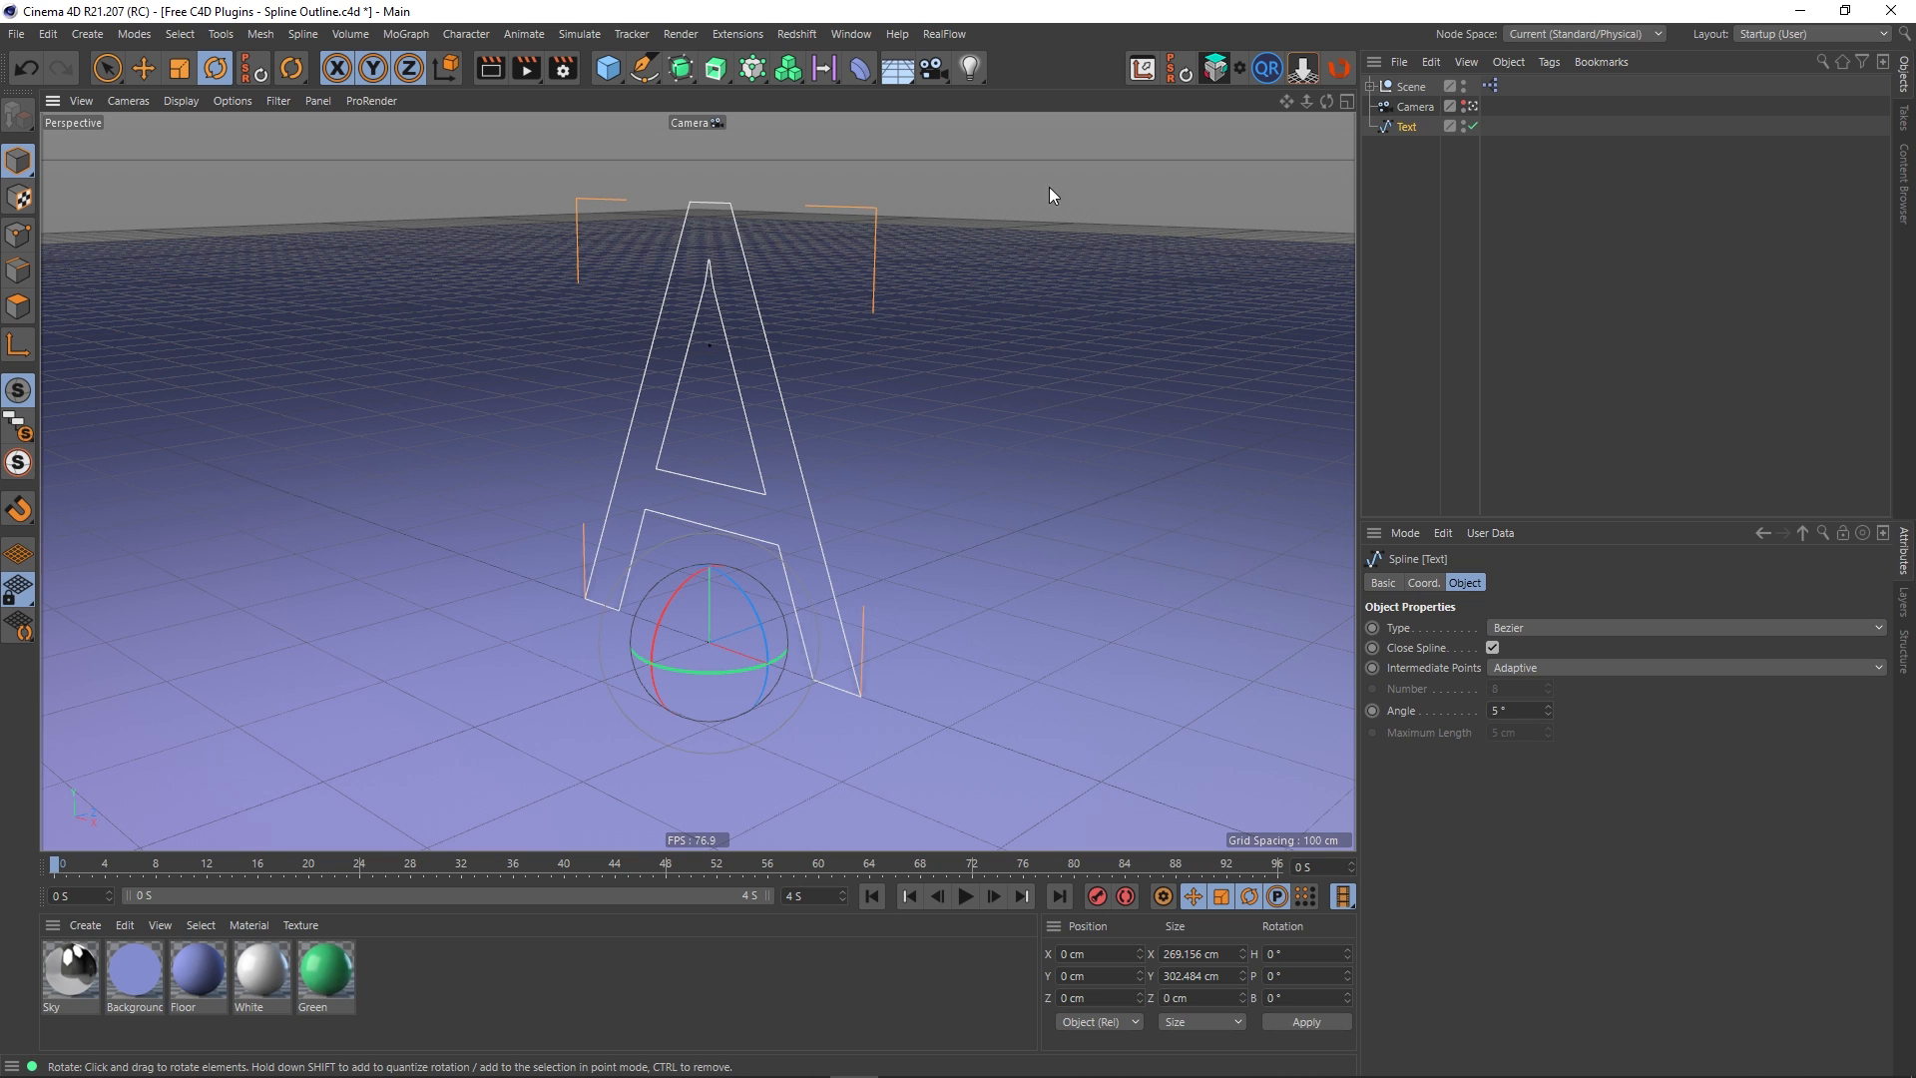
mouse_move(168, 291)
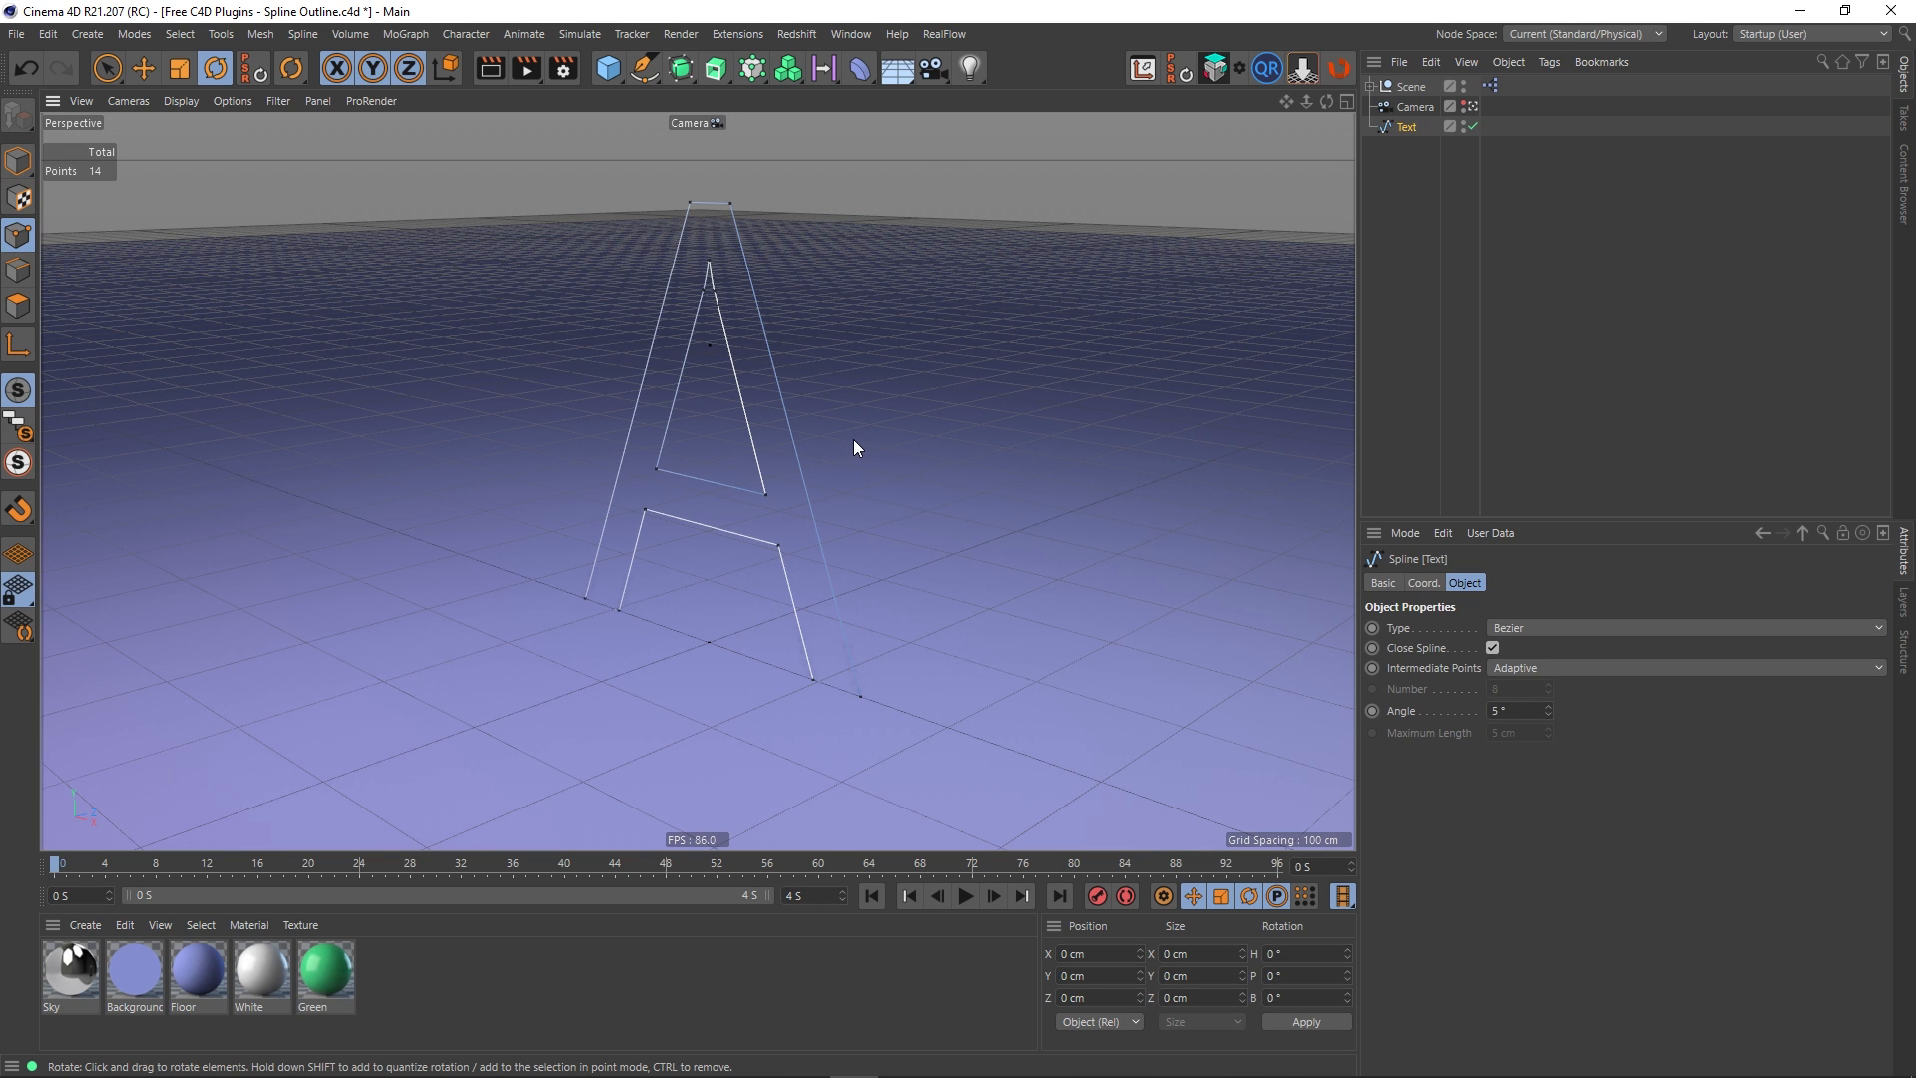
Apply Create Outline to the A spline, adding a second offset contour
right_click(856, 447)
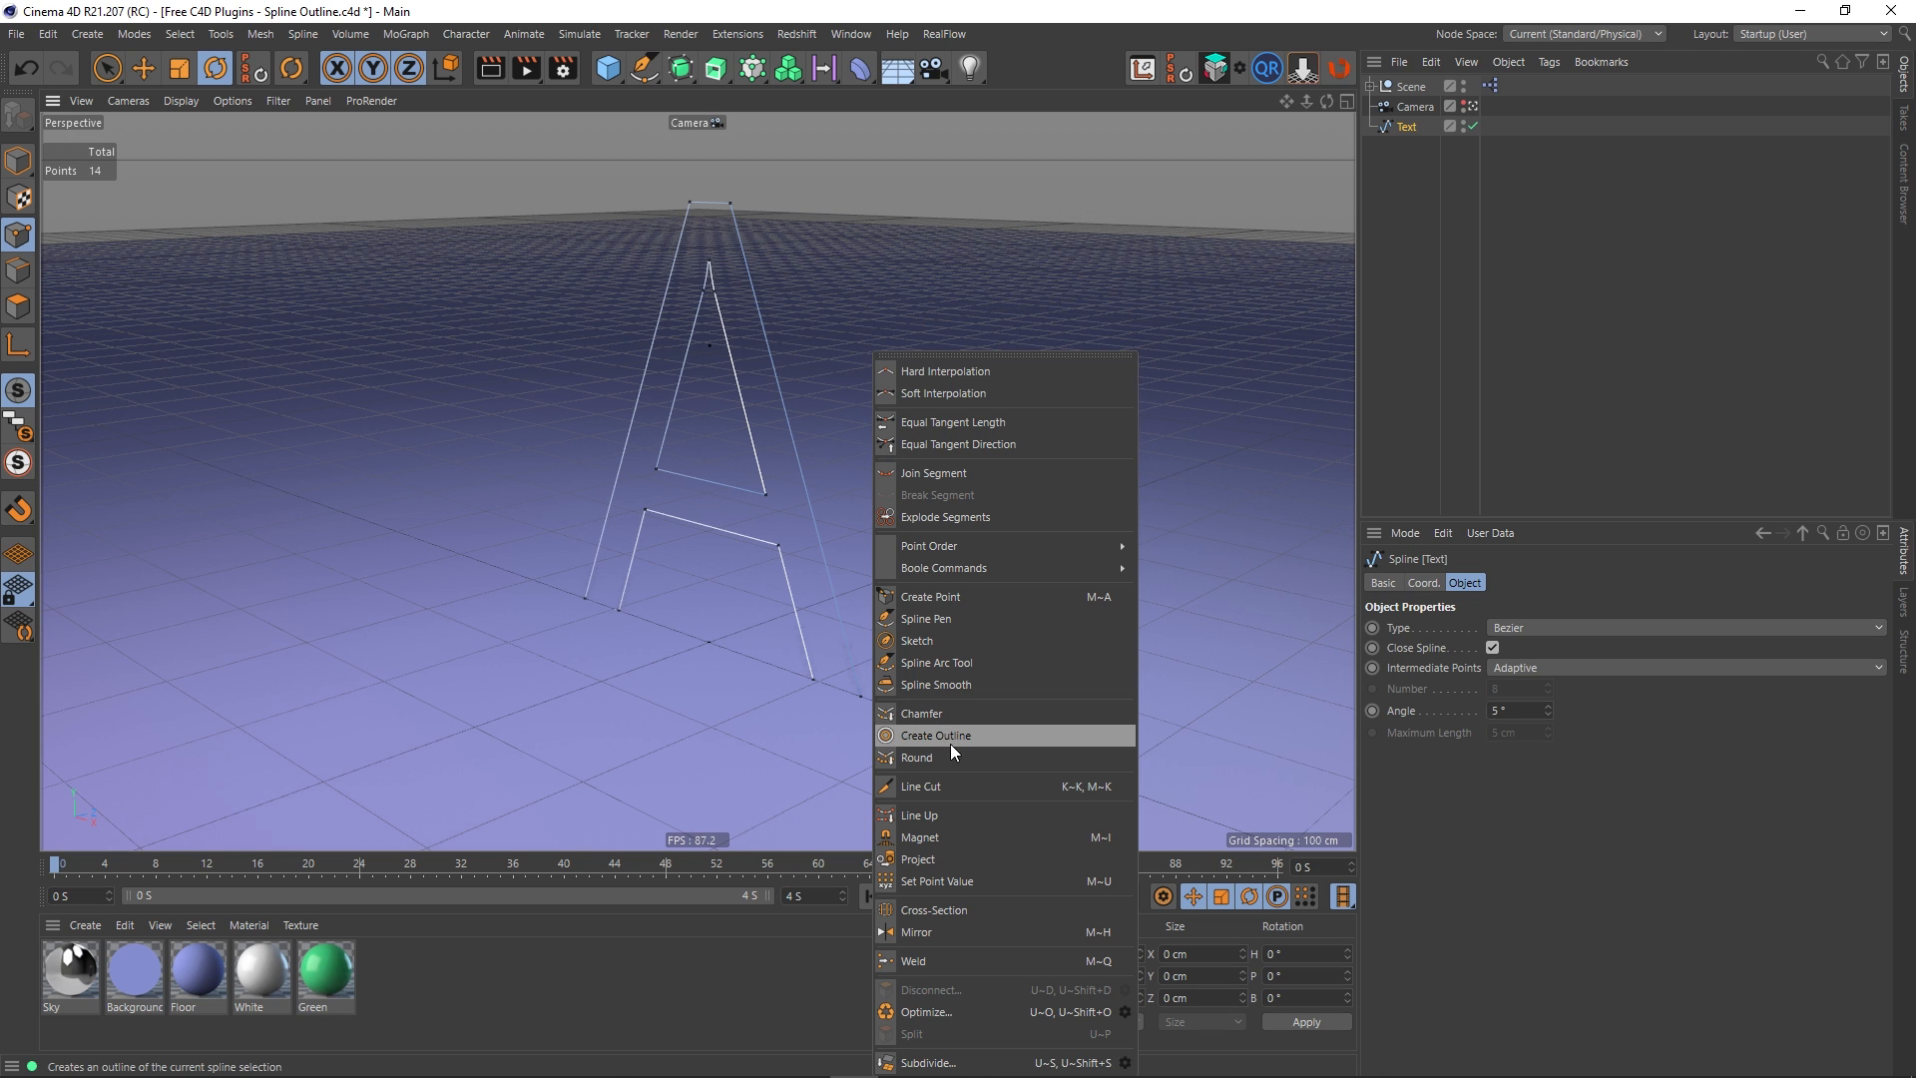
click(934, 734)
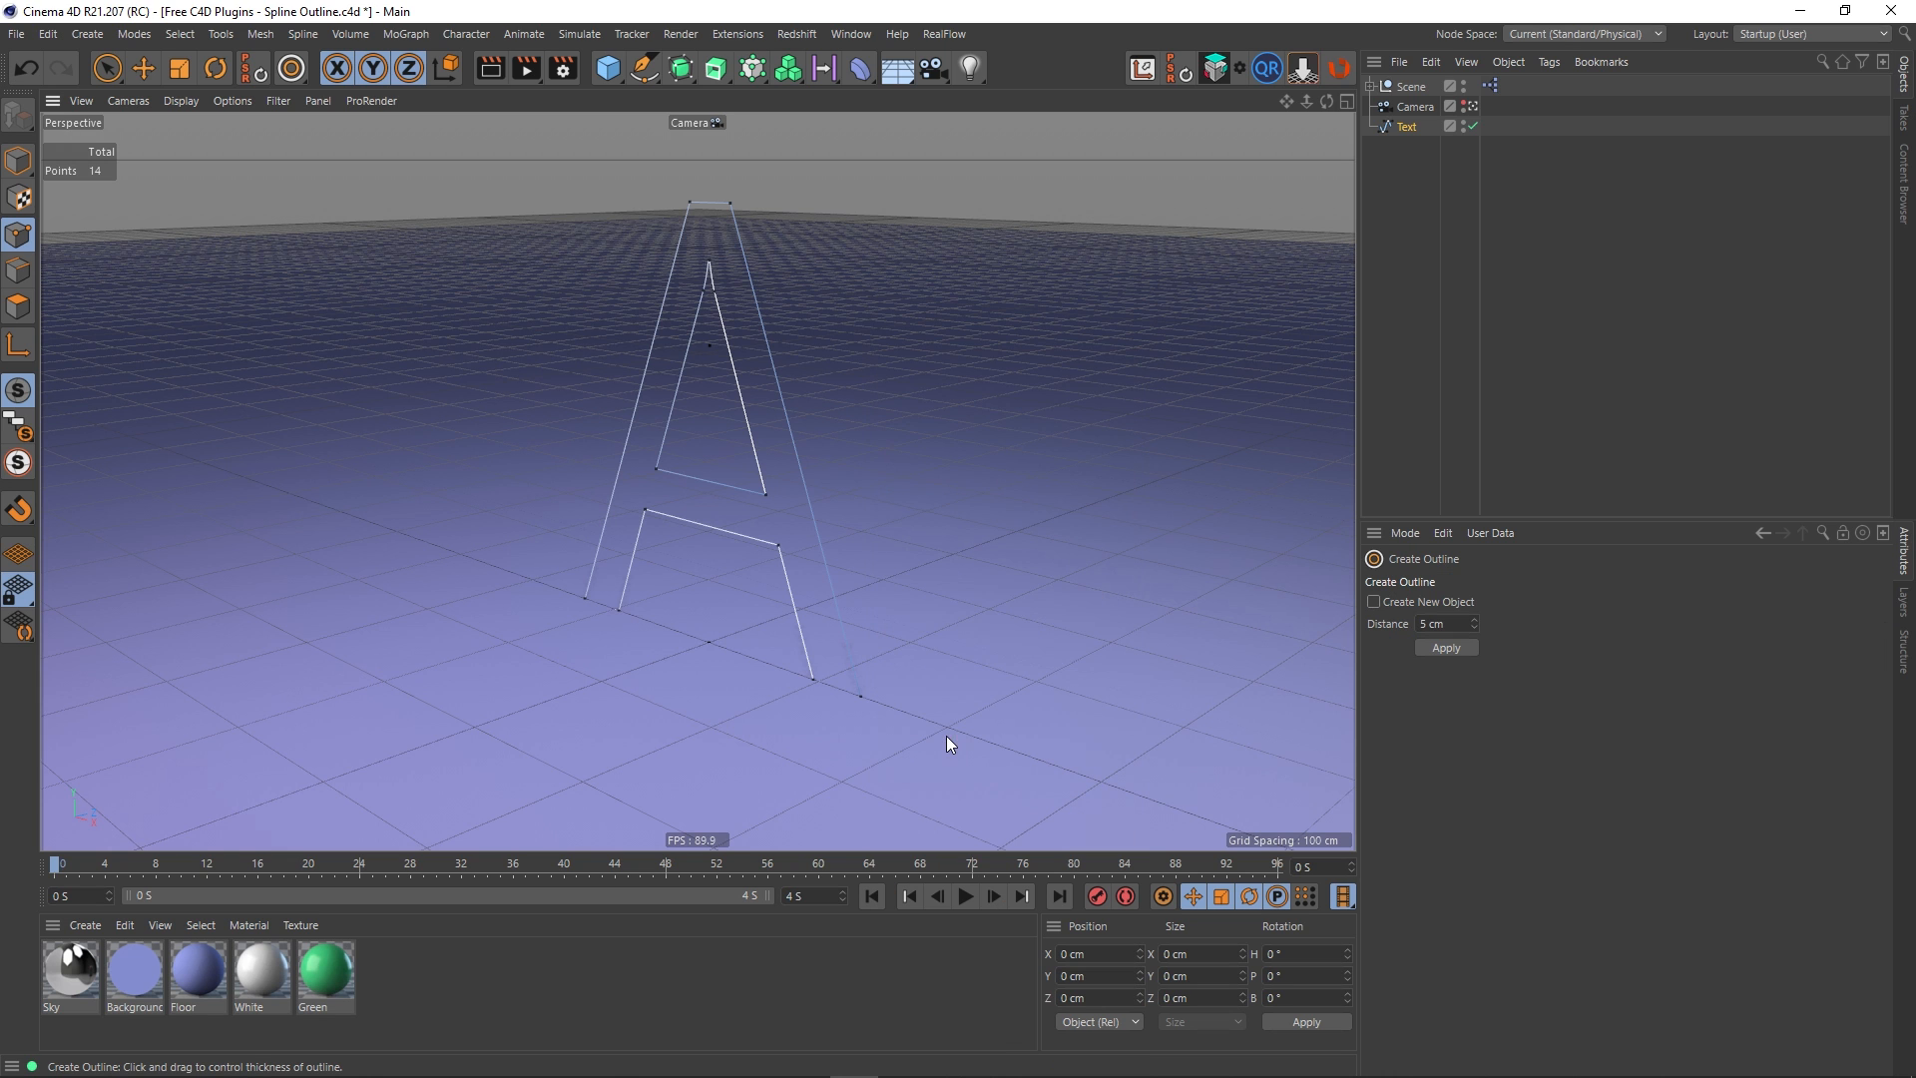
mouse_move(904, 406)
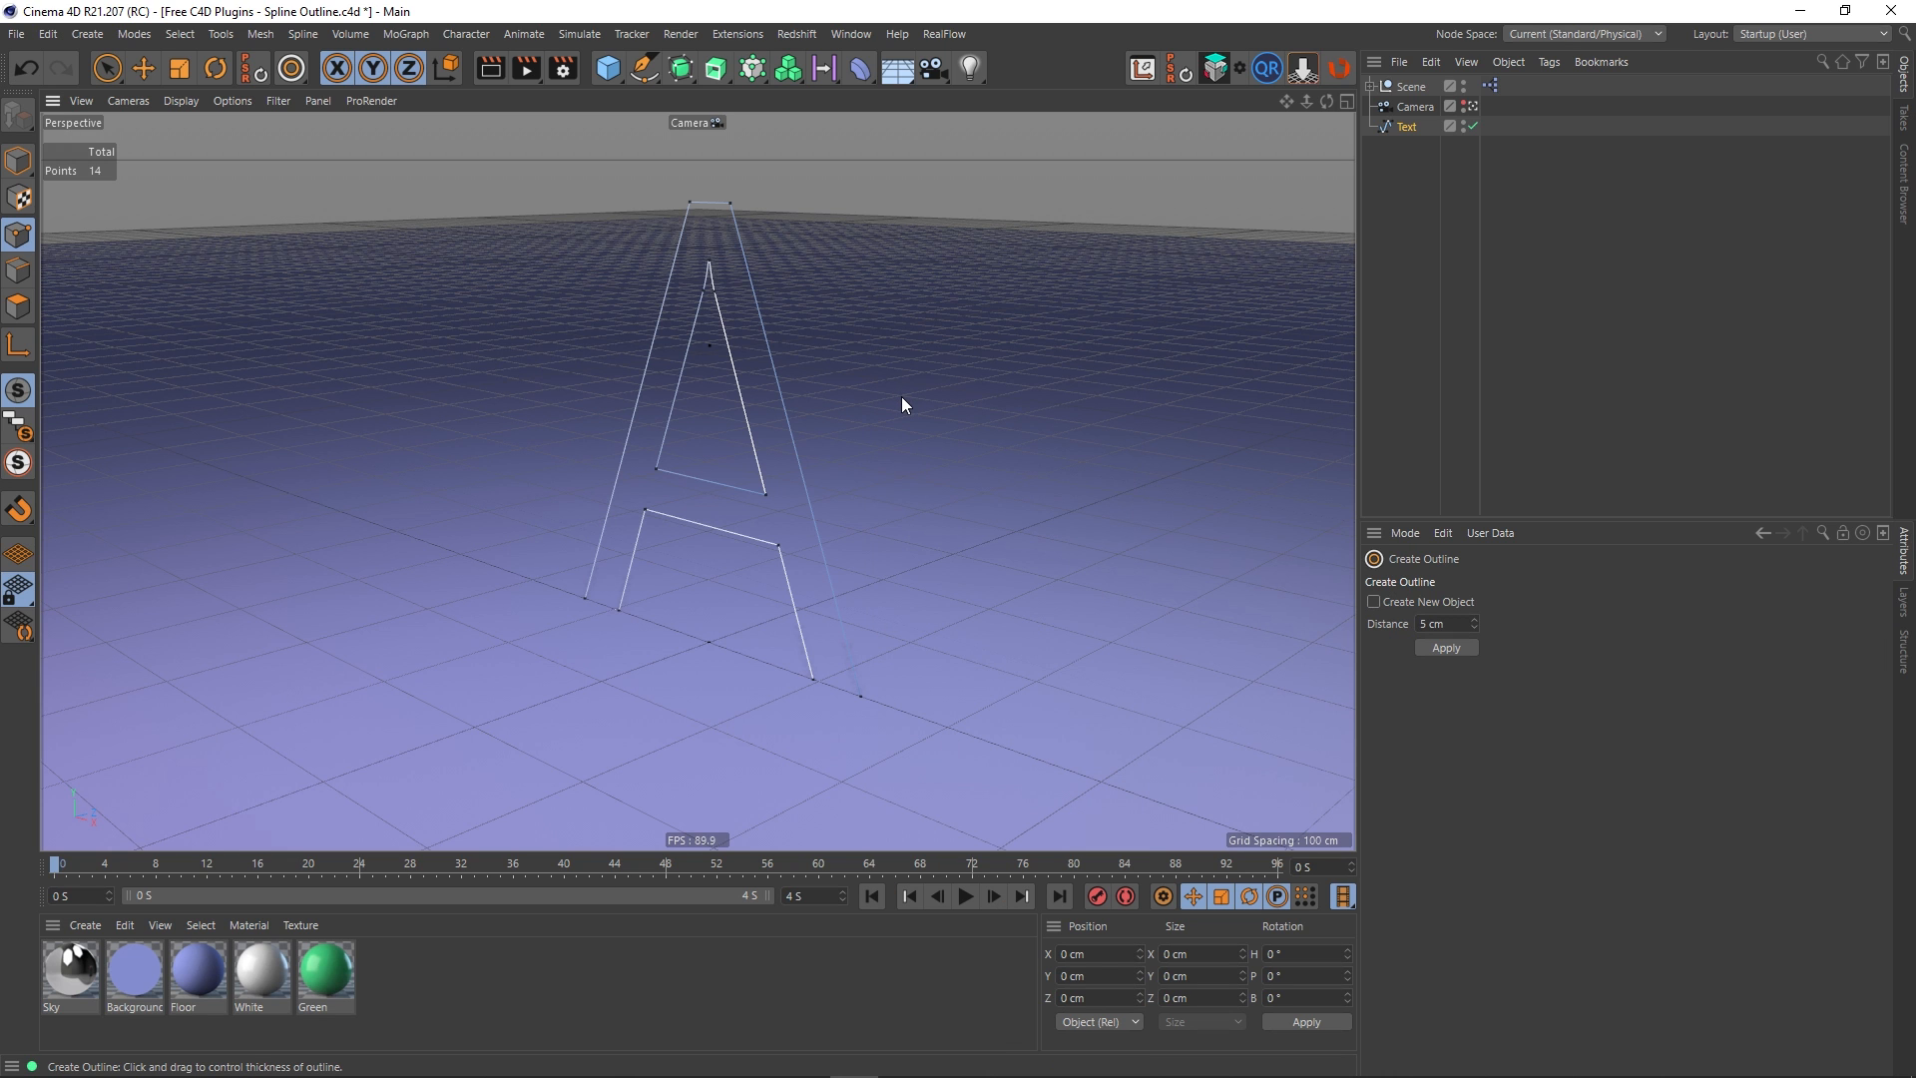
click(1445, 646)
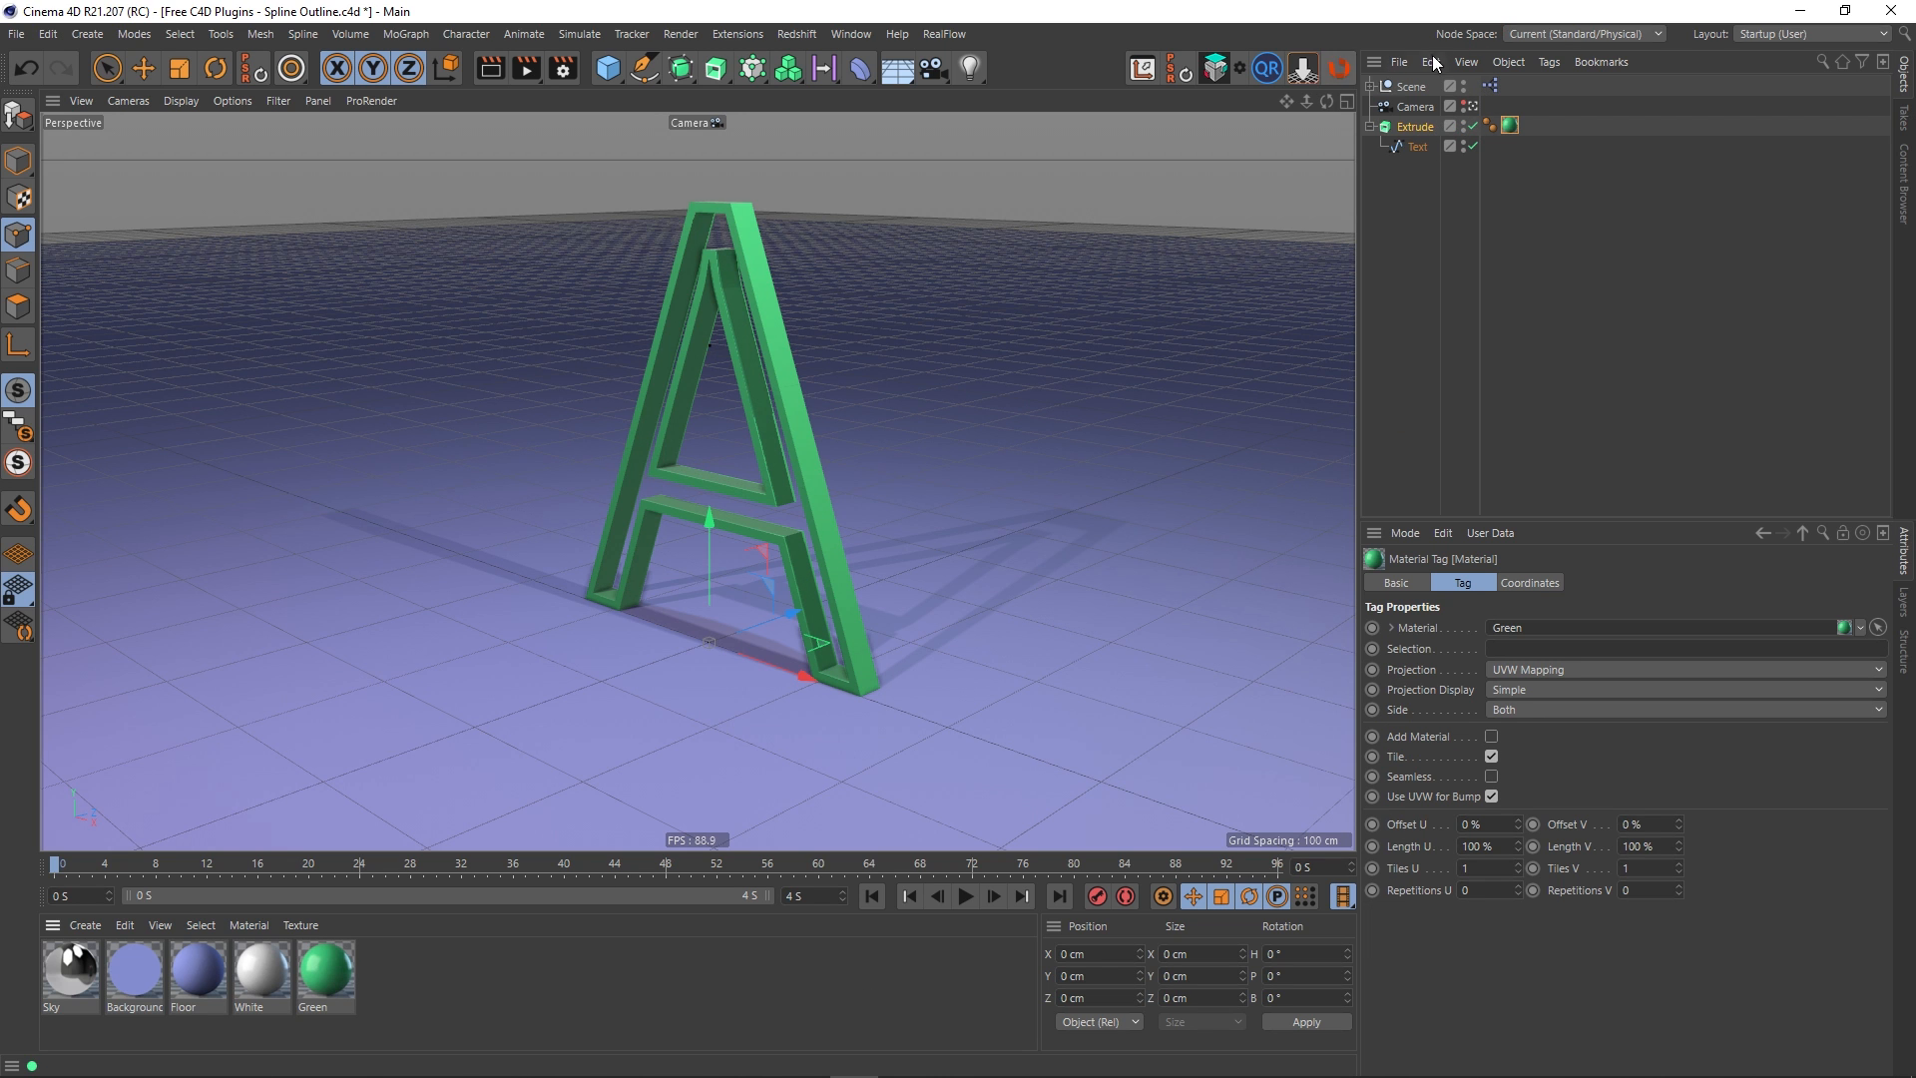
mouse_move(1417, 146)
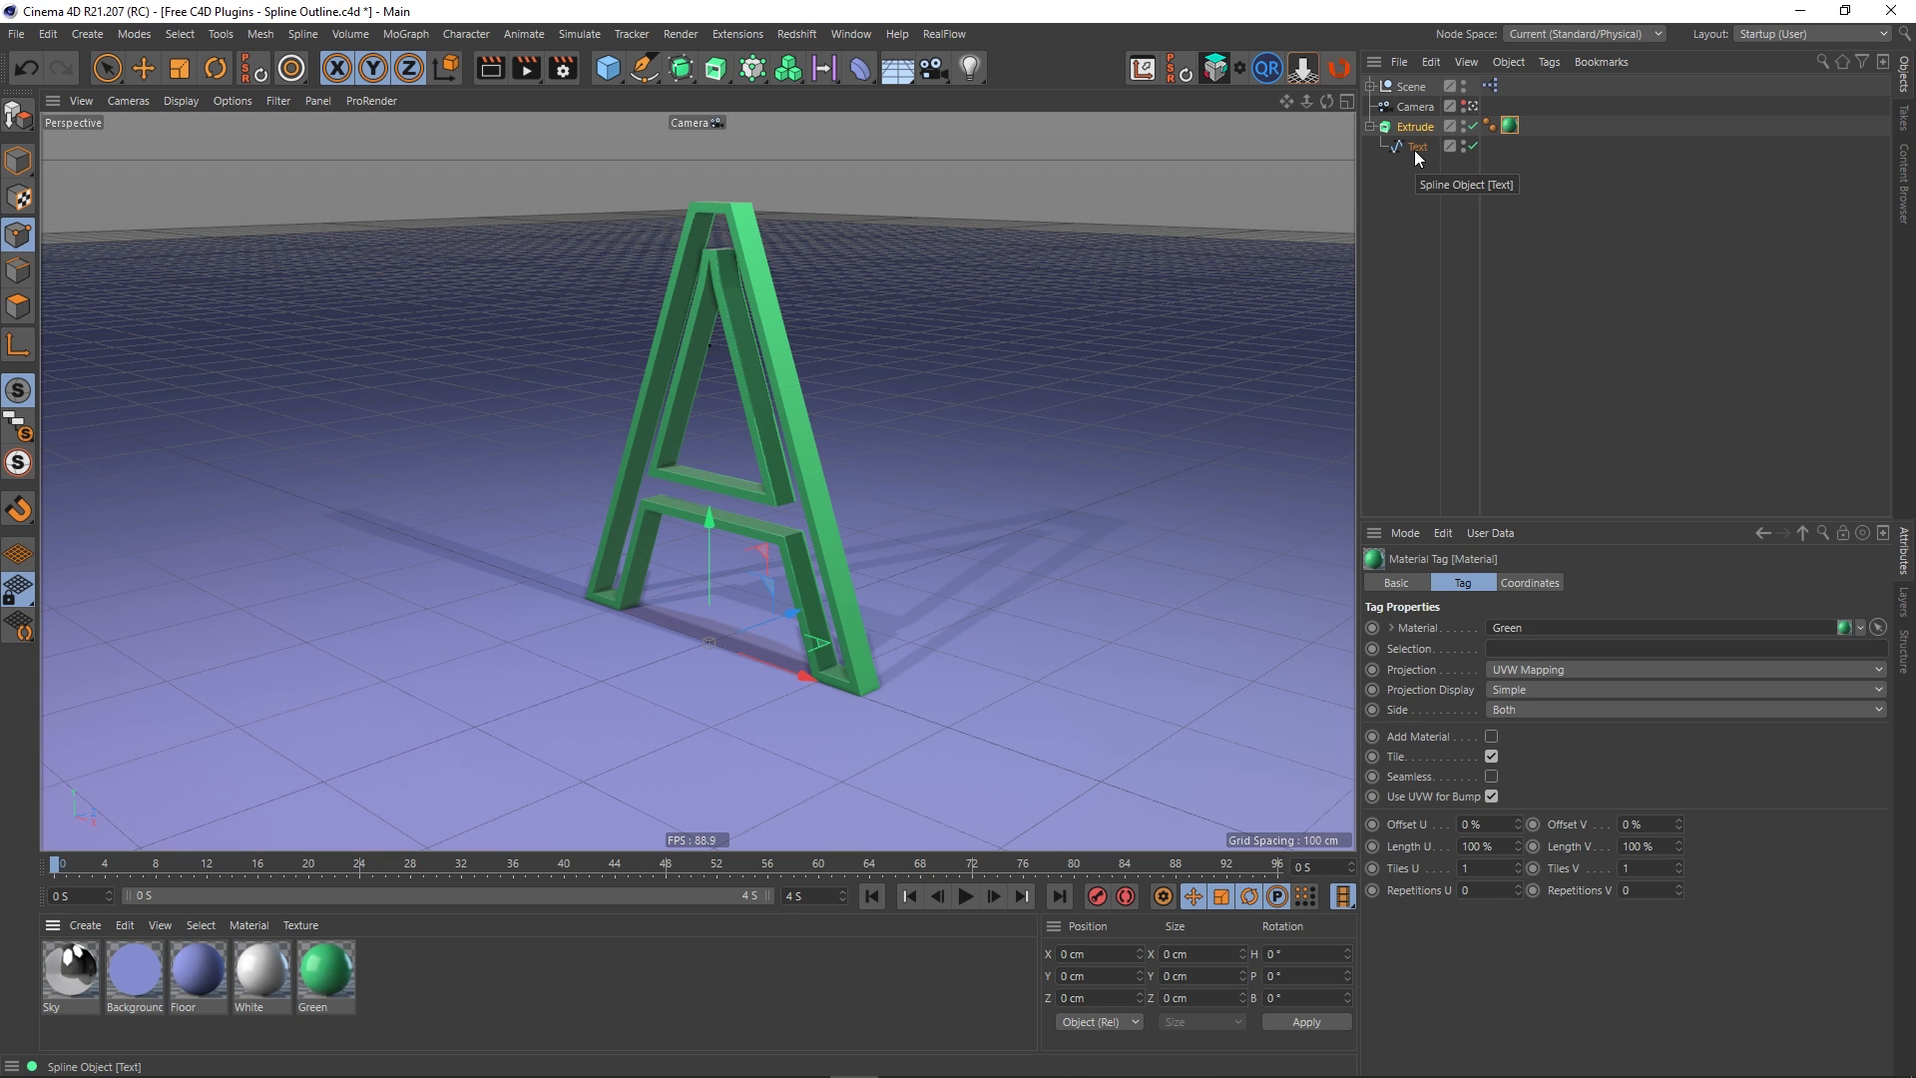
Select the outlined Text spline inside the Extrude to inspect the hollow green A
click(1418, 146)
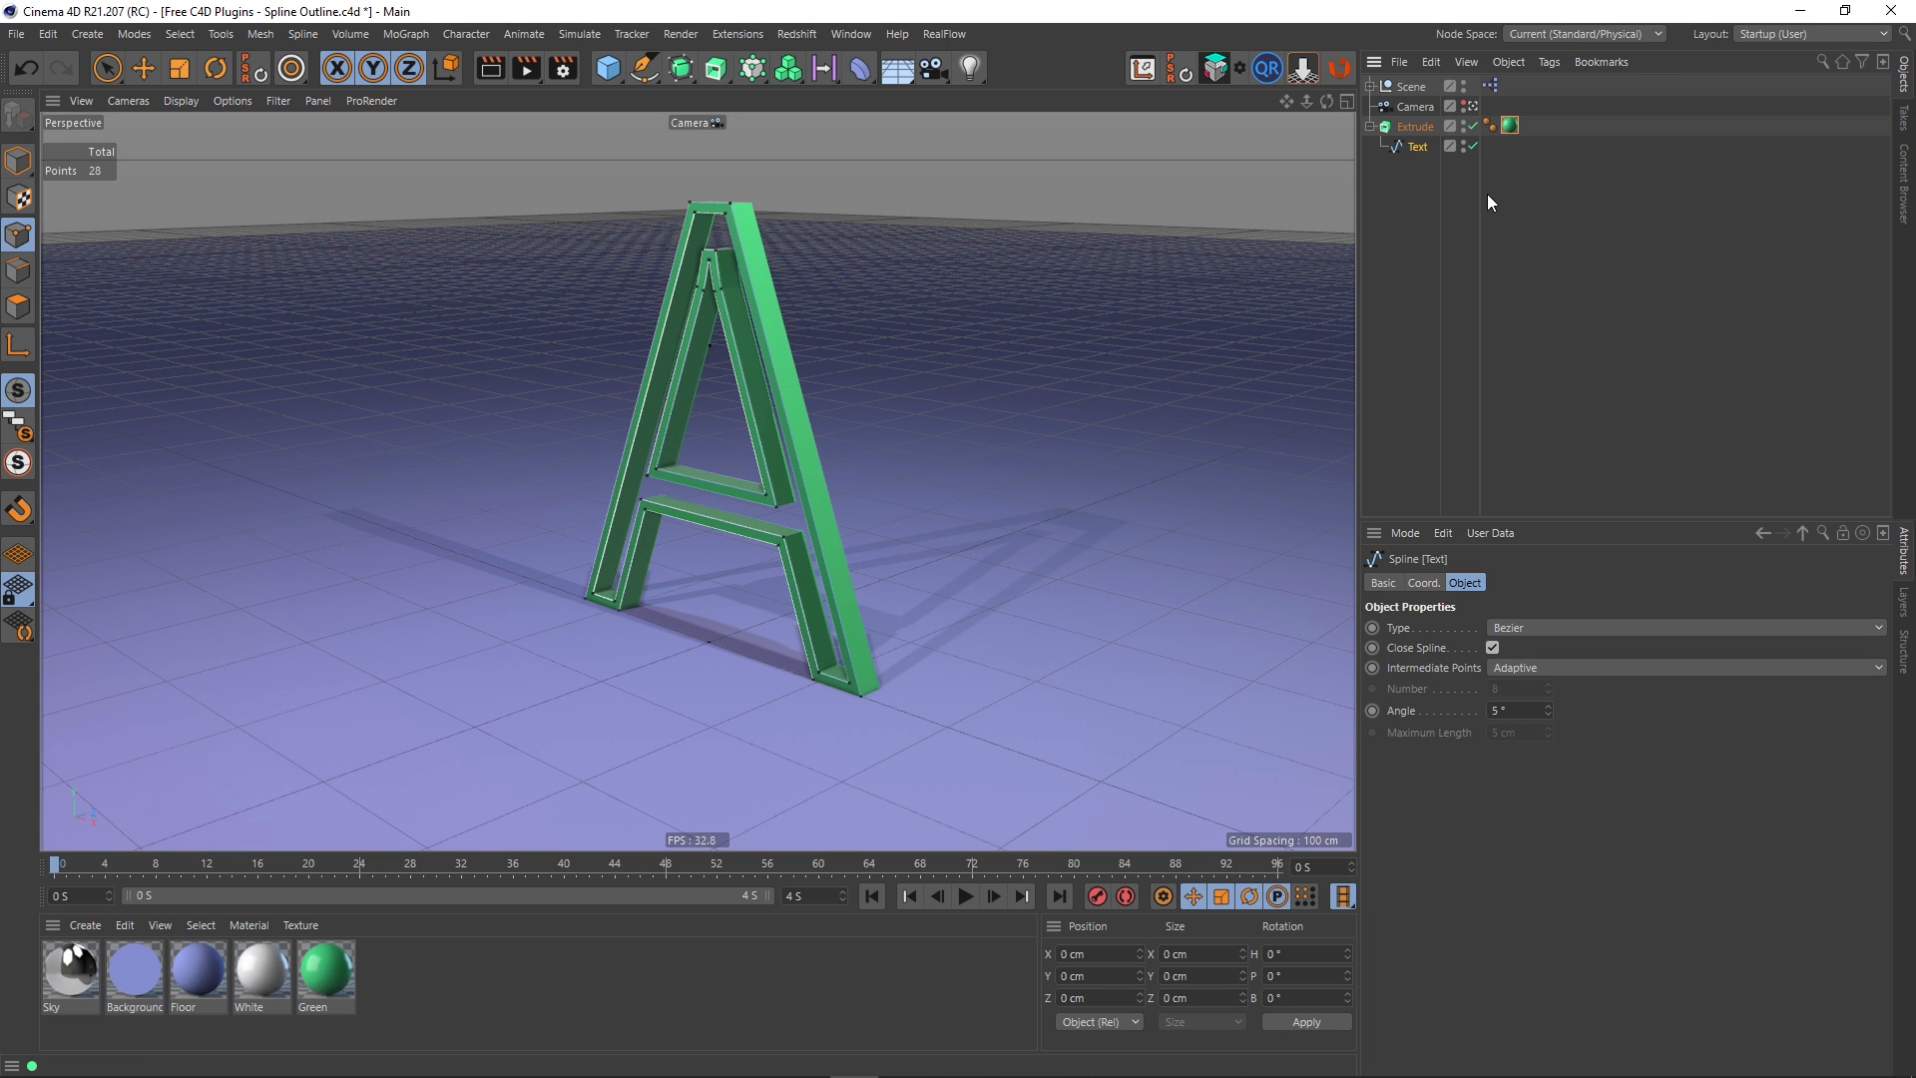
mouse_move(1490, 691)
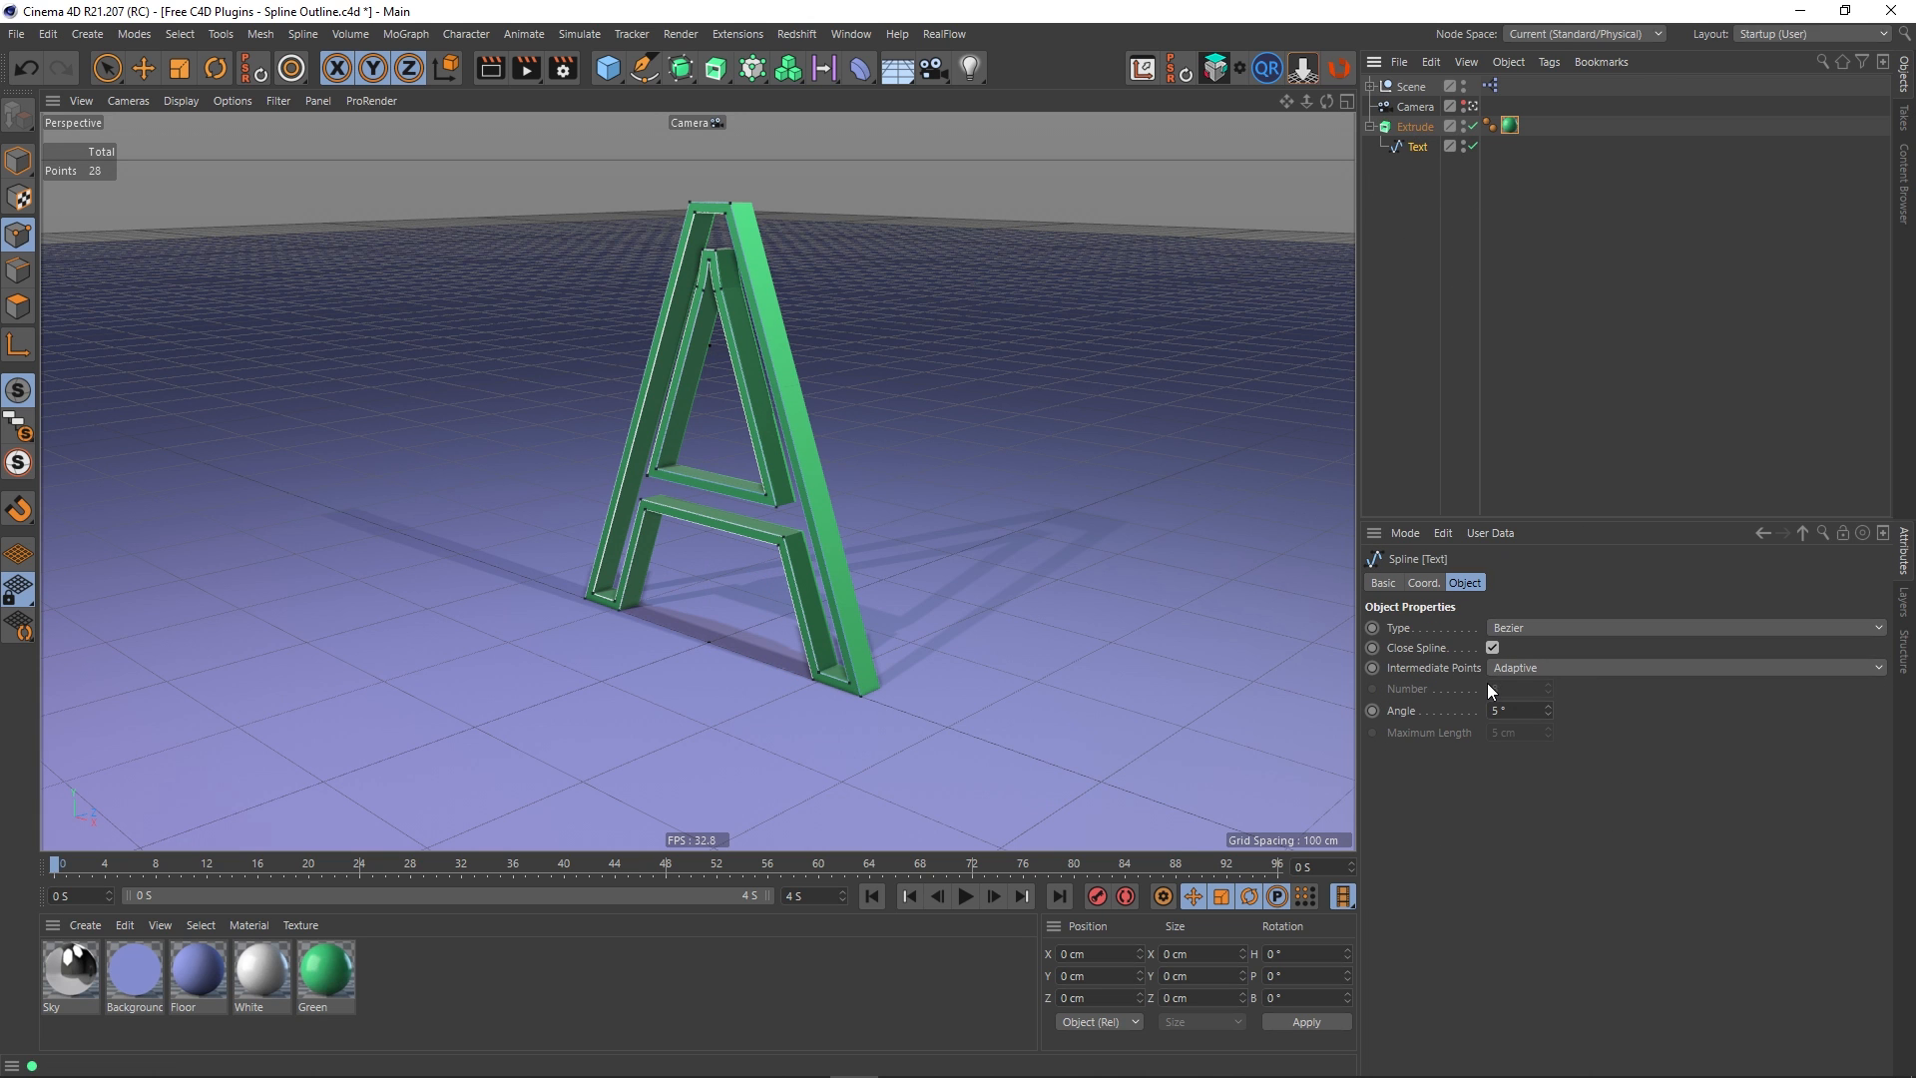
mouse_move(733, 188)
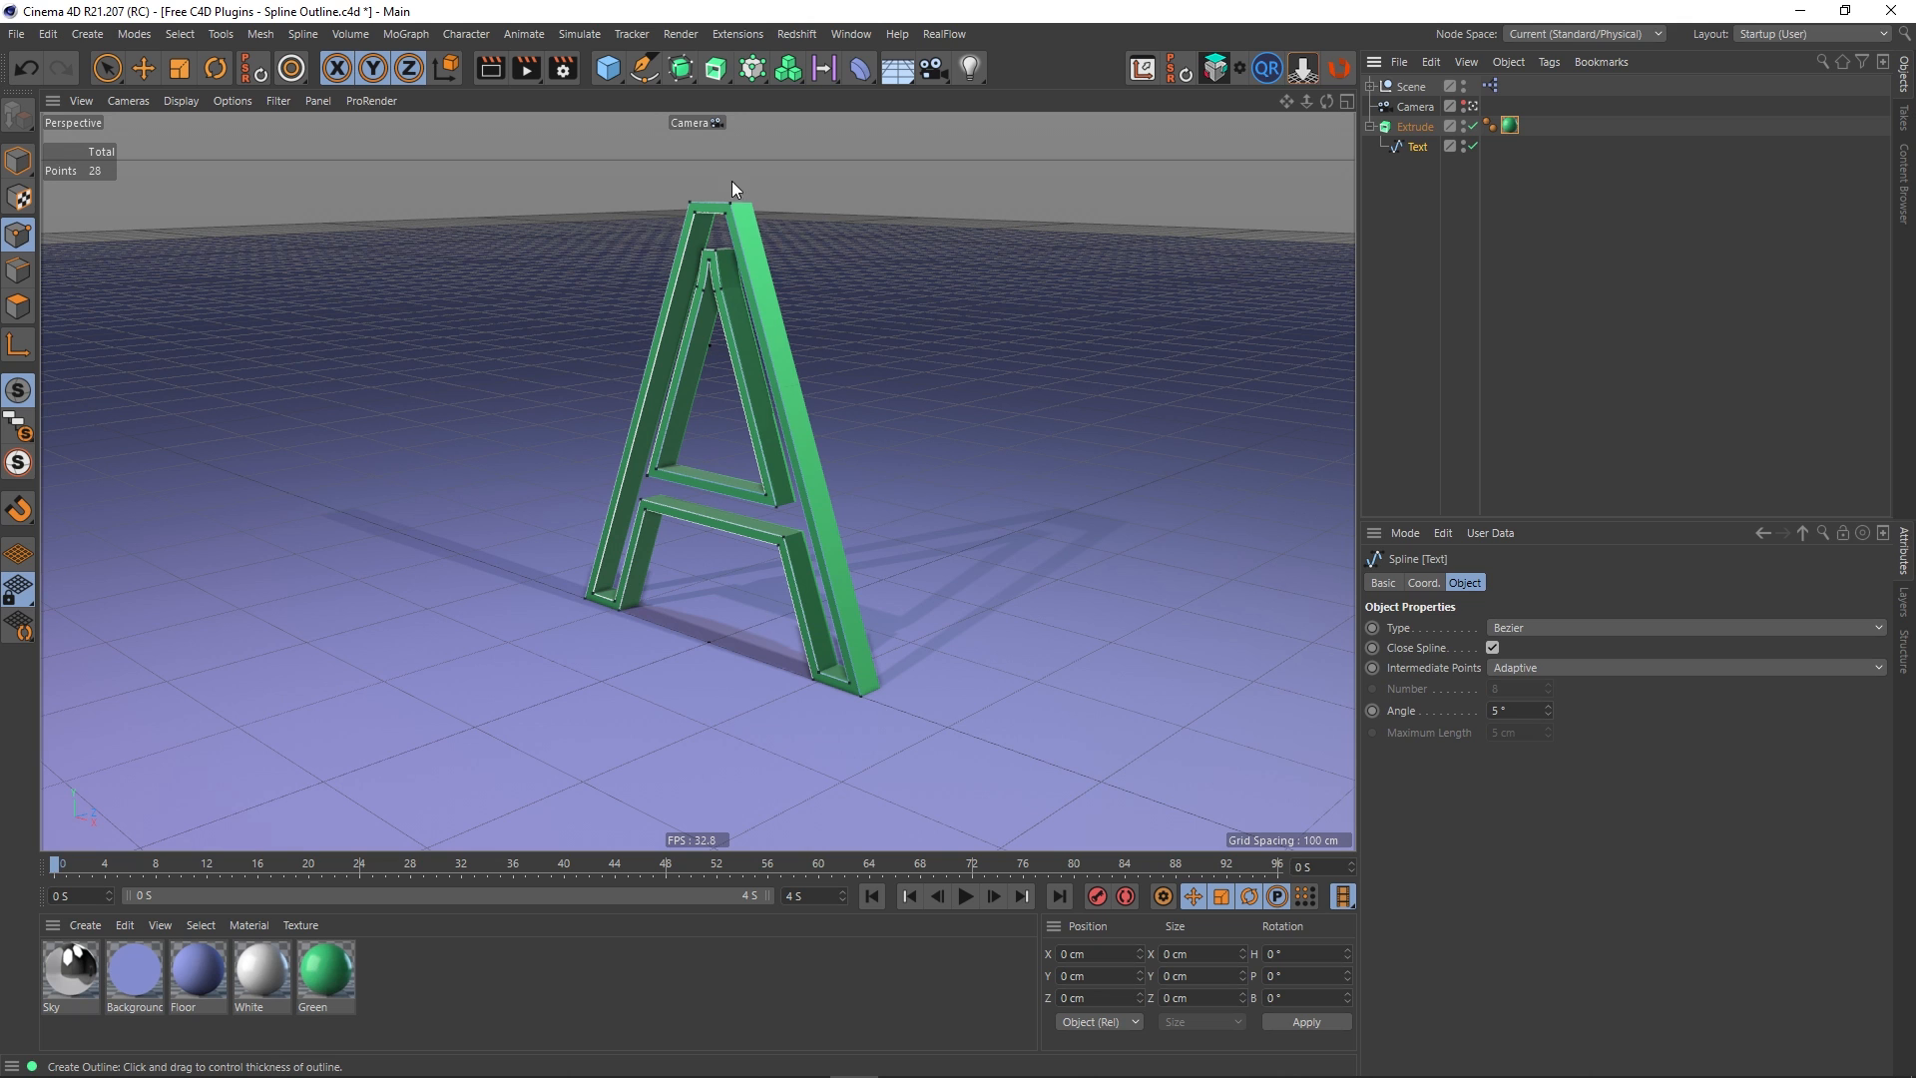
mouse_move(745, 595)
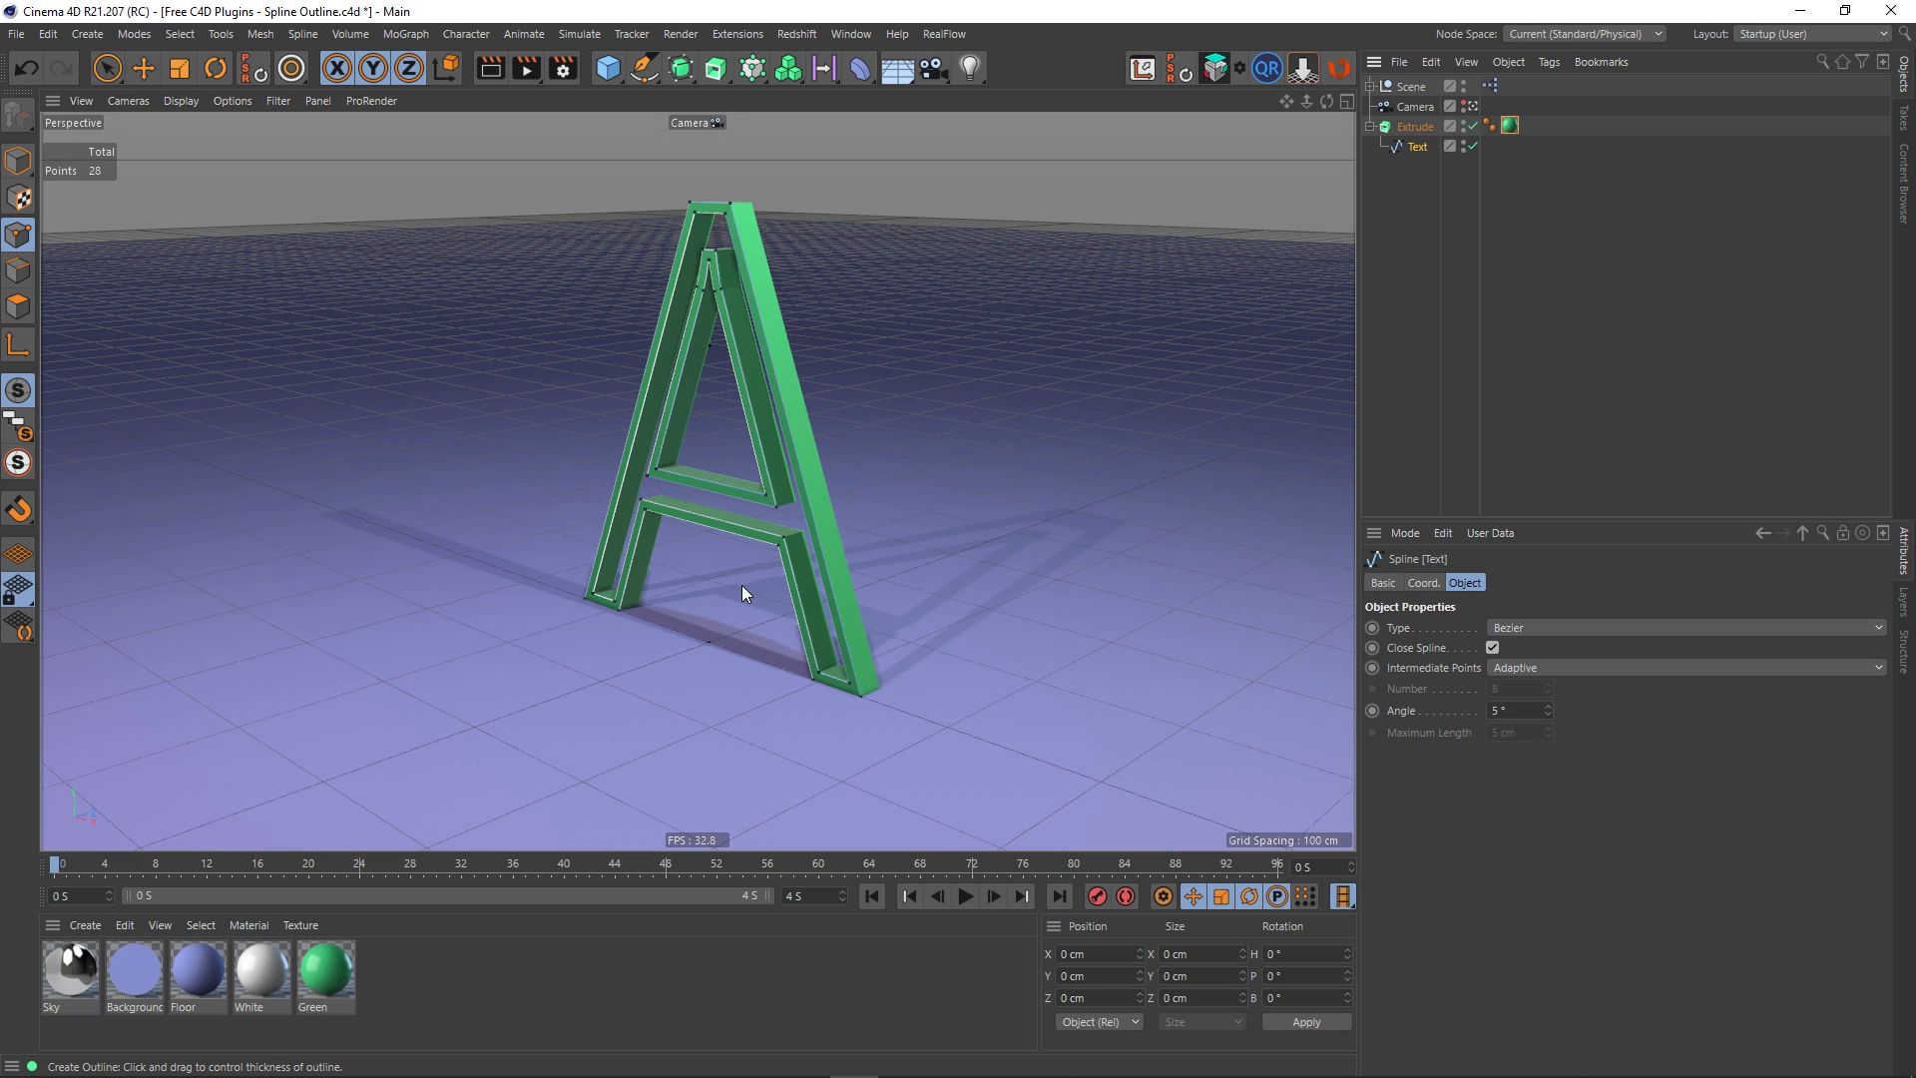
mouse_move(804, 234)
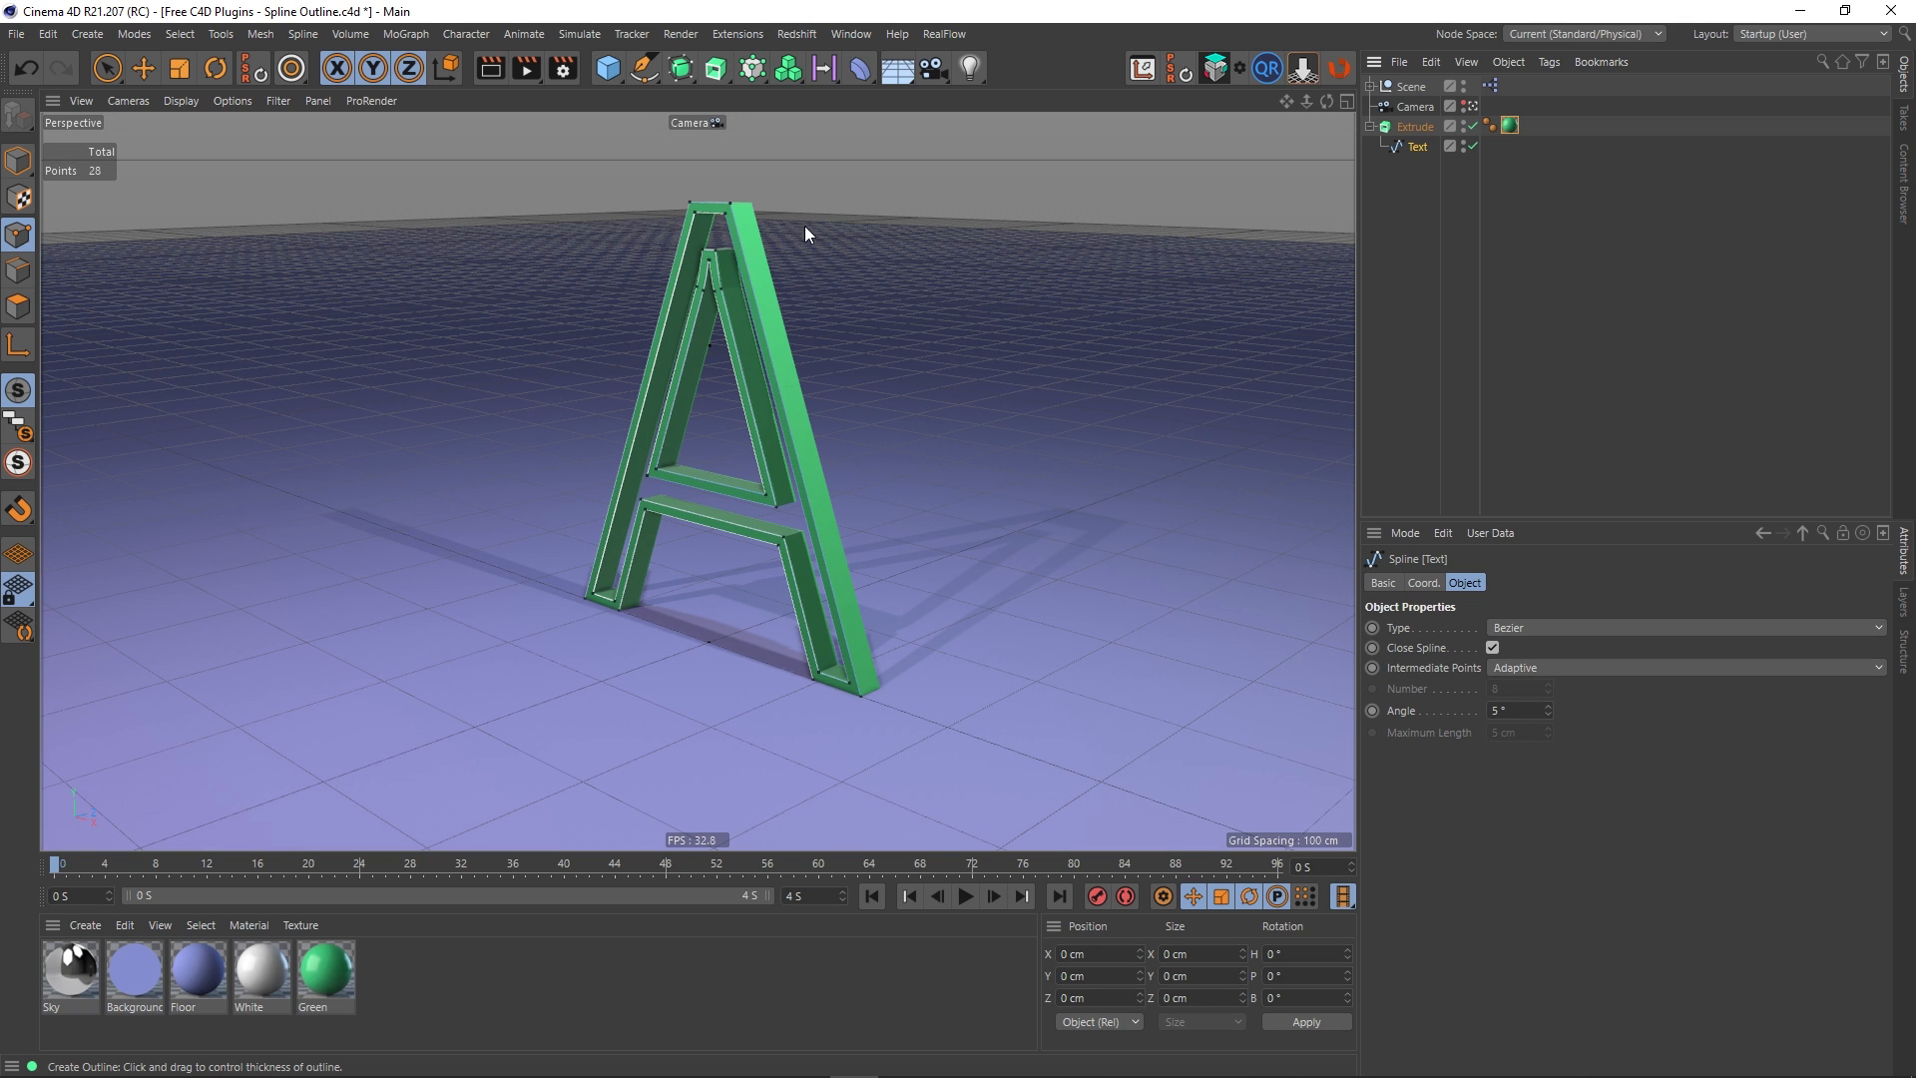
mouse_move(1010, 547)
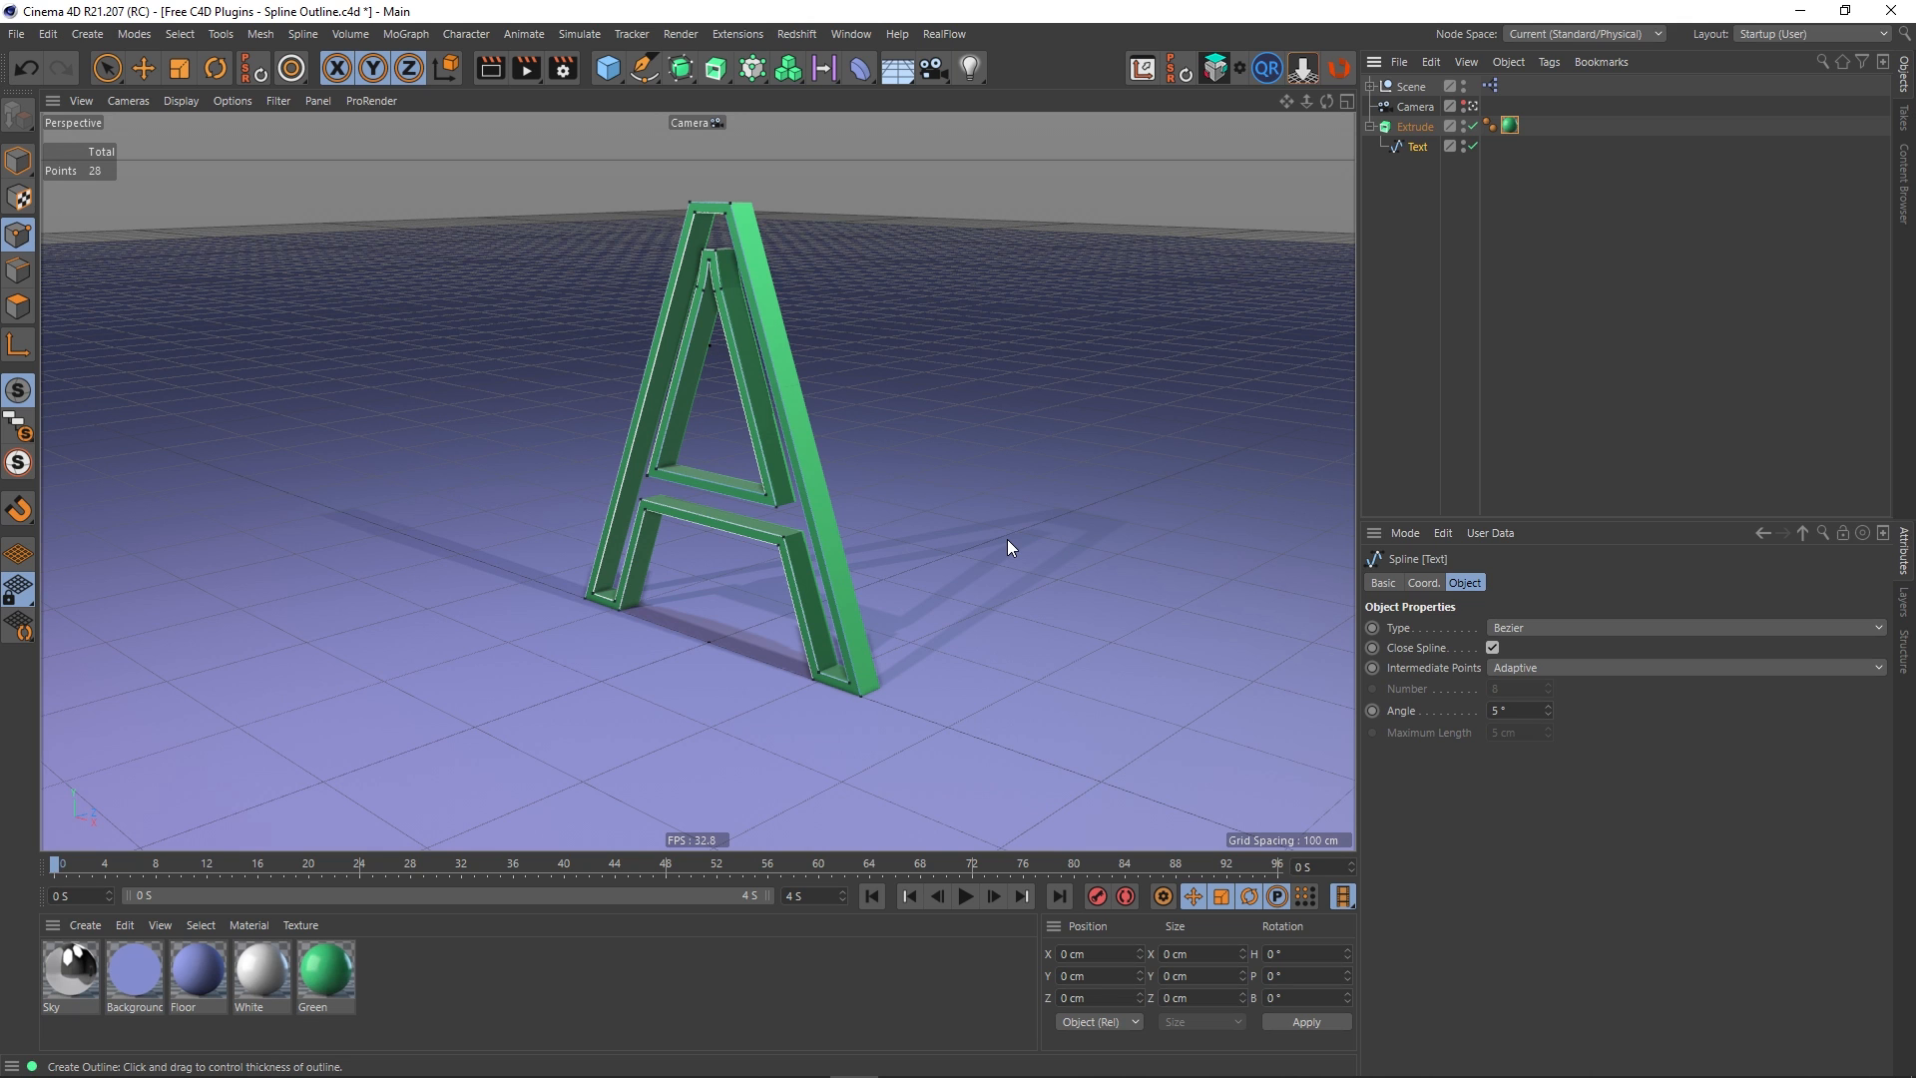
mouse_move(998, 579)
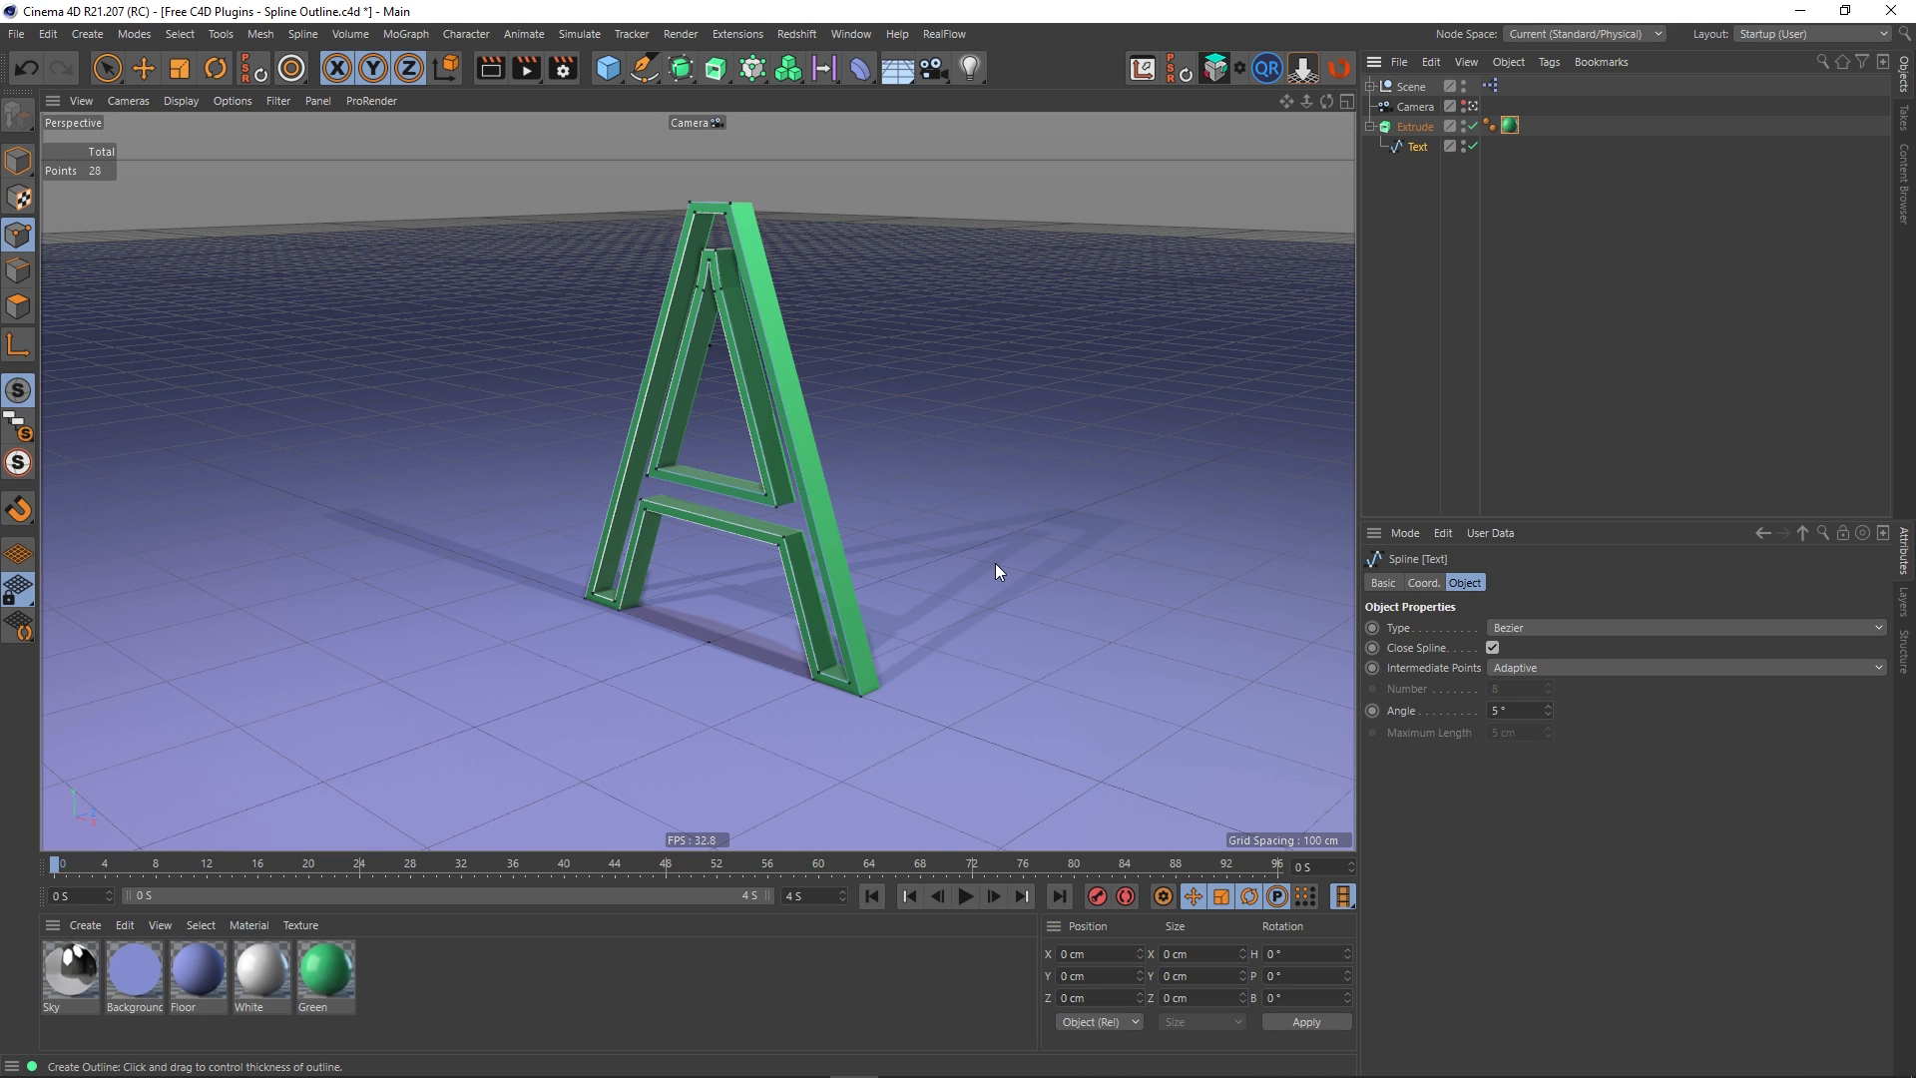
mouse_move(1006, 538)
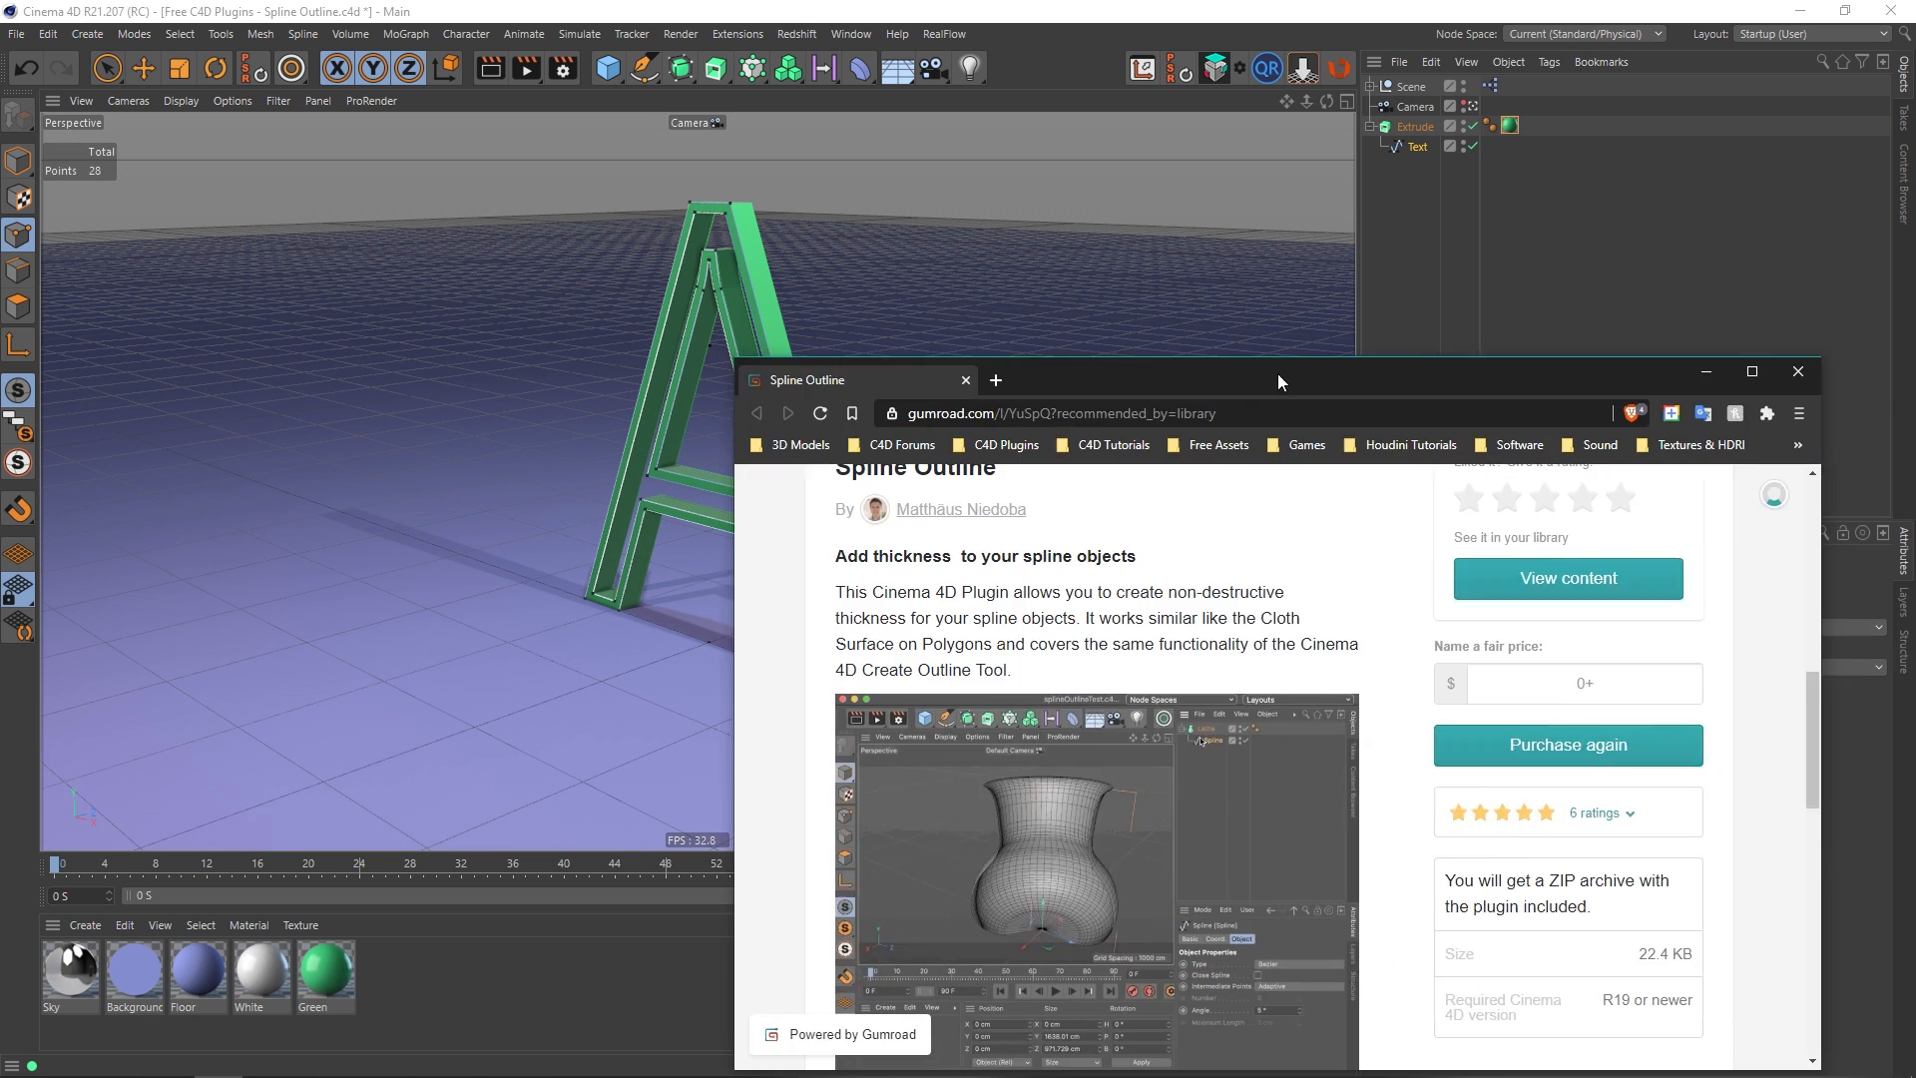
click(1751, 371)
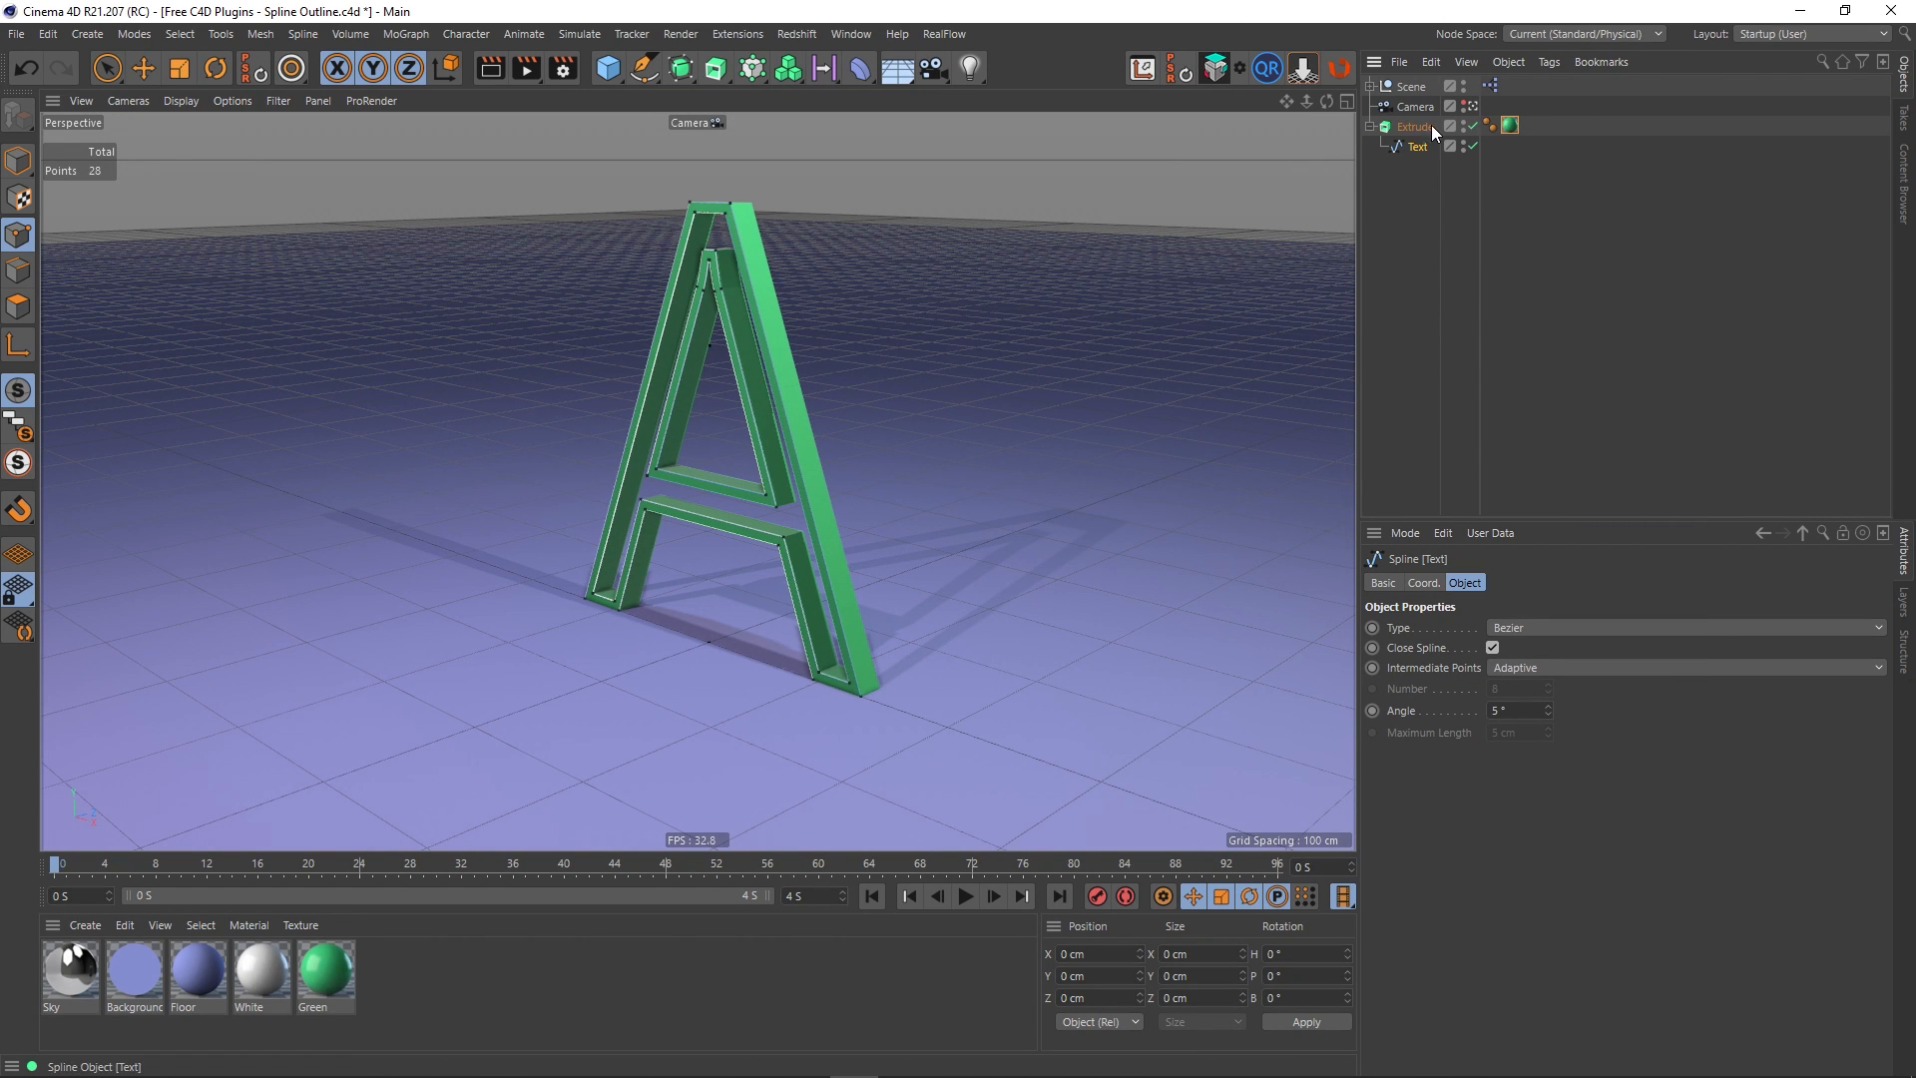
Delete the Extrude generator, keeping only the plain 'A' Text spline selected
click(1418, 128)
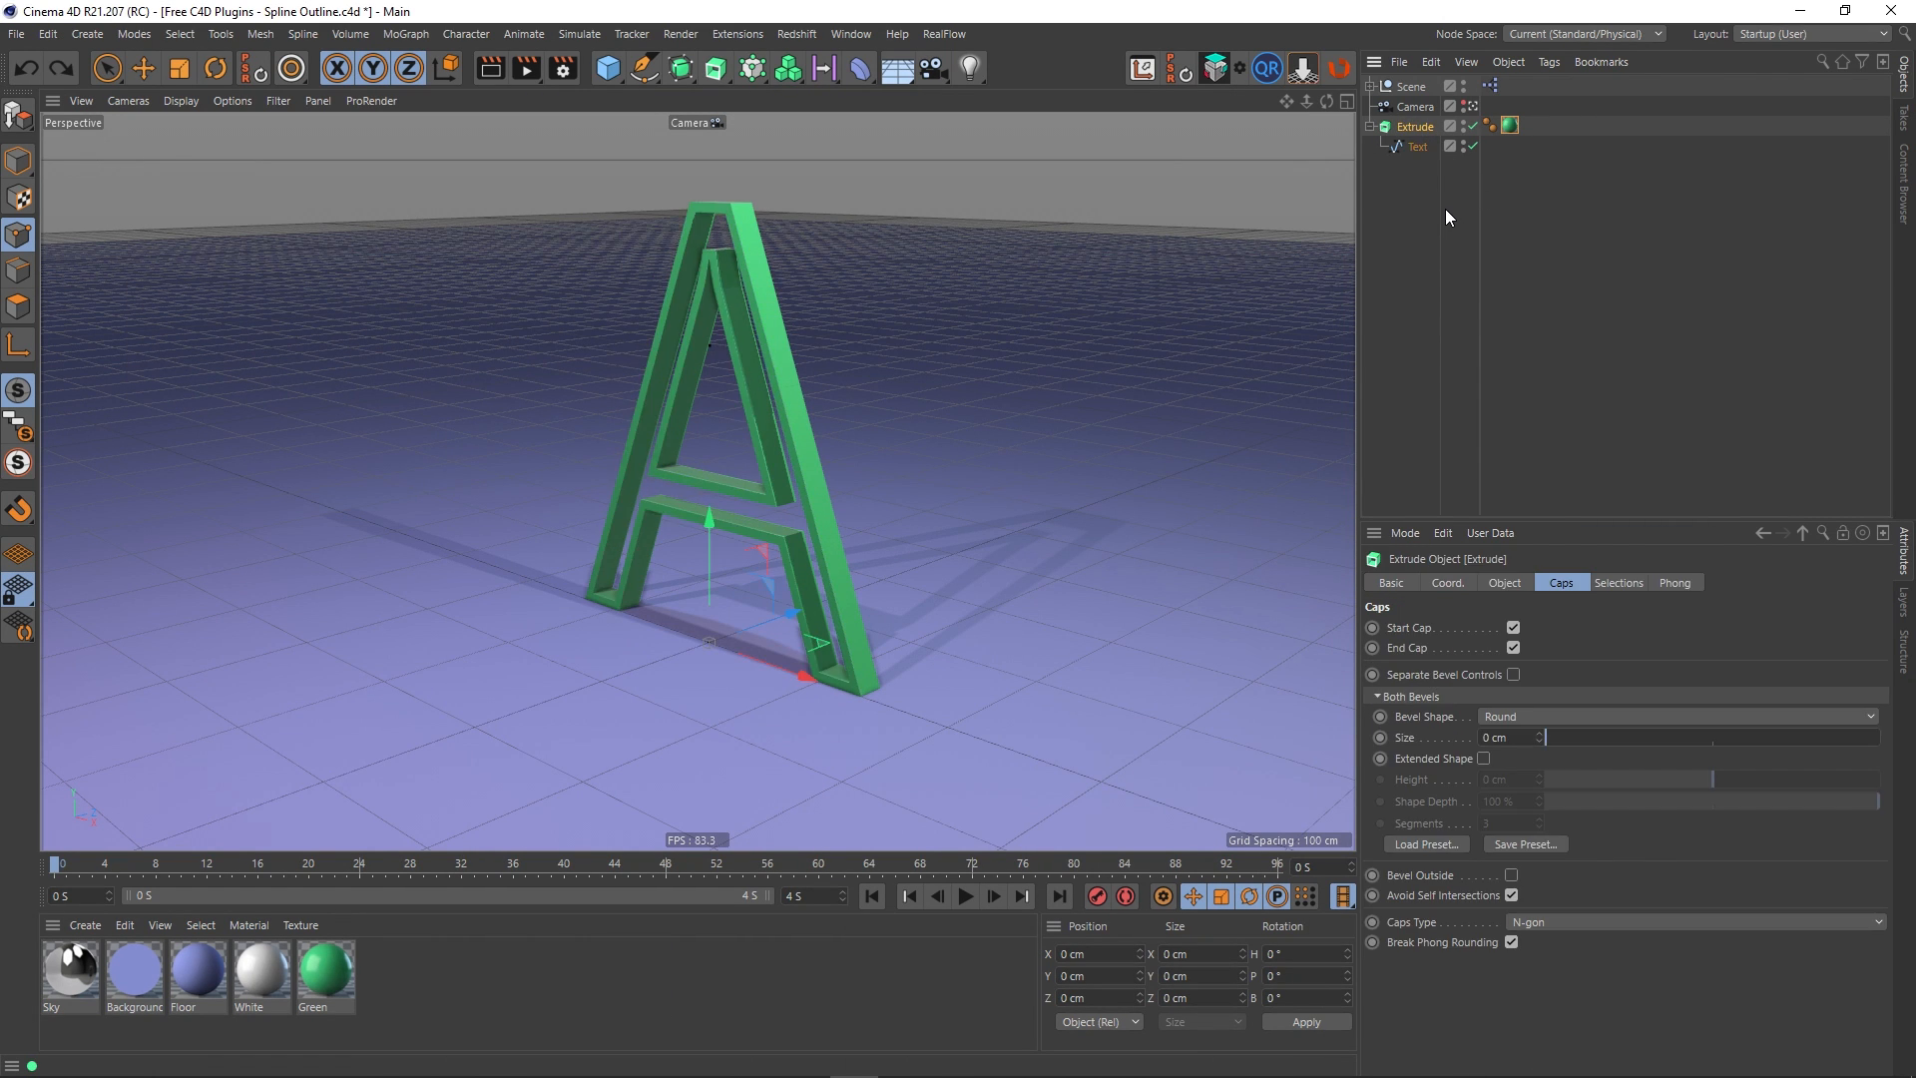
click(1416, 145)
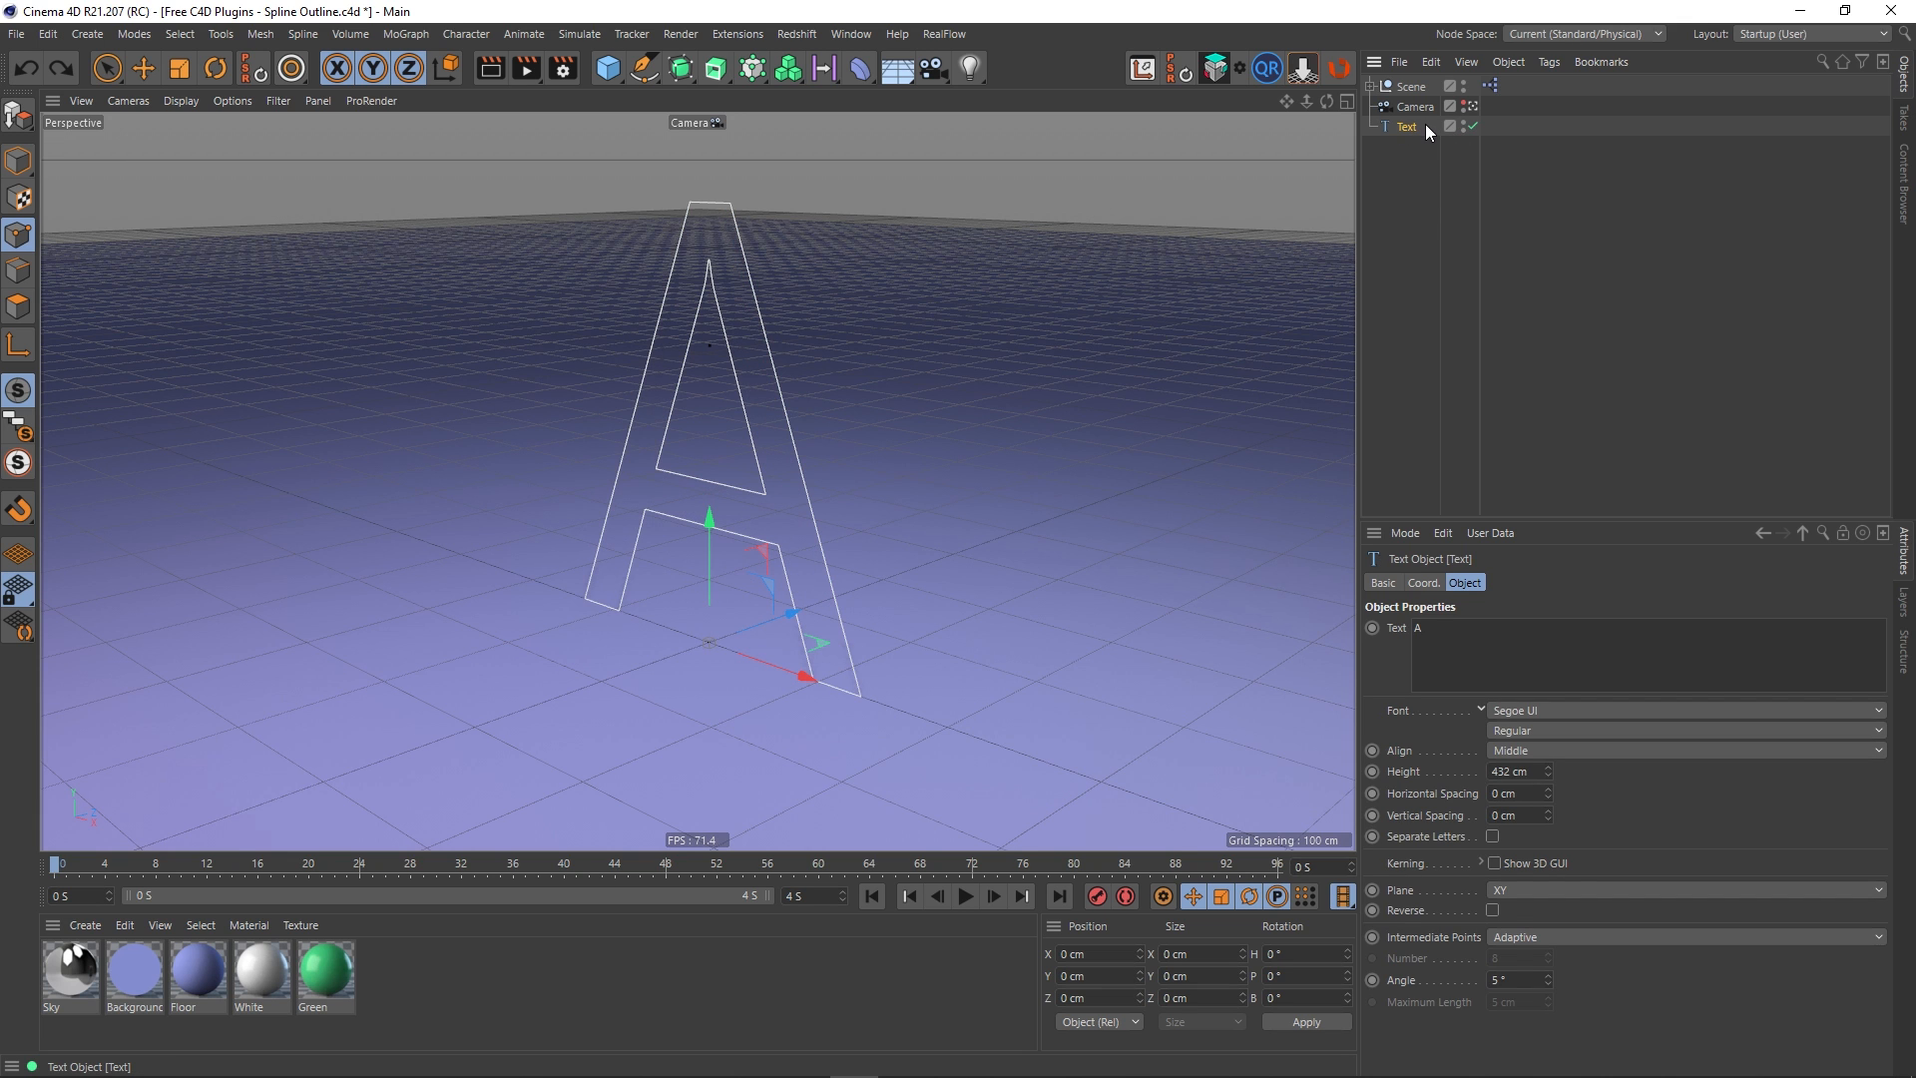
mouse_move(1752, 521)
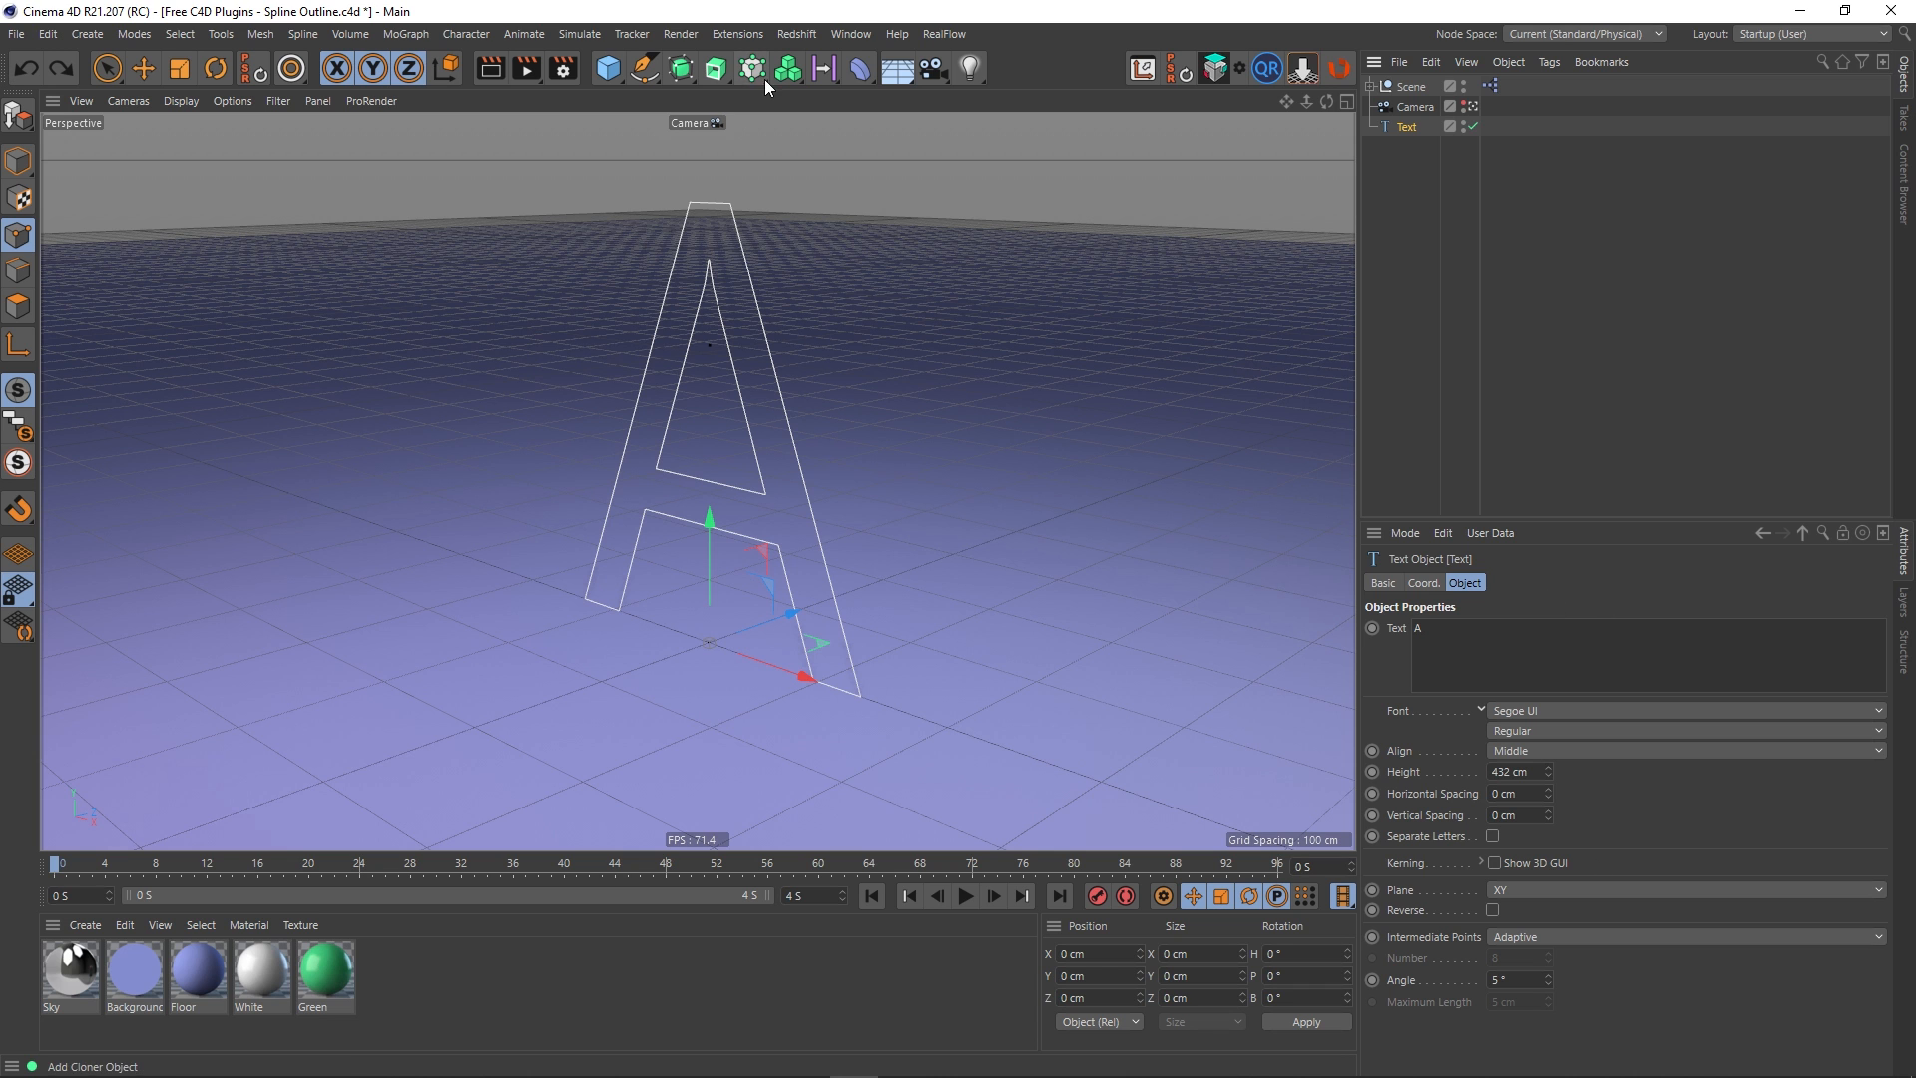
Add a Spline Outline generator from Extensions, parent Text under it, Distance -8 cm
click(736, 34)
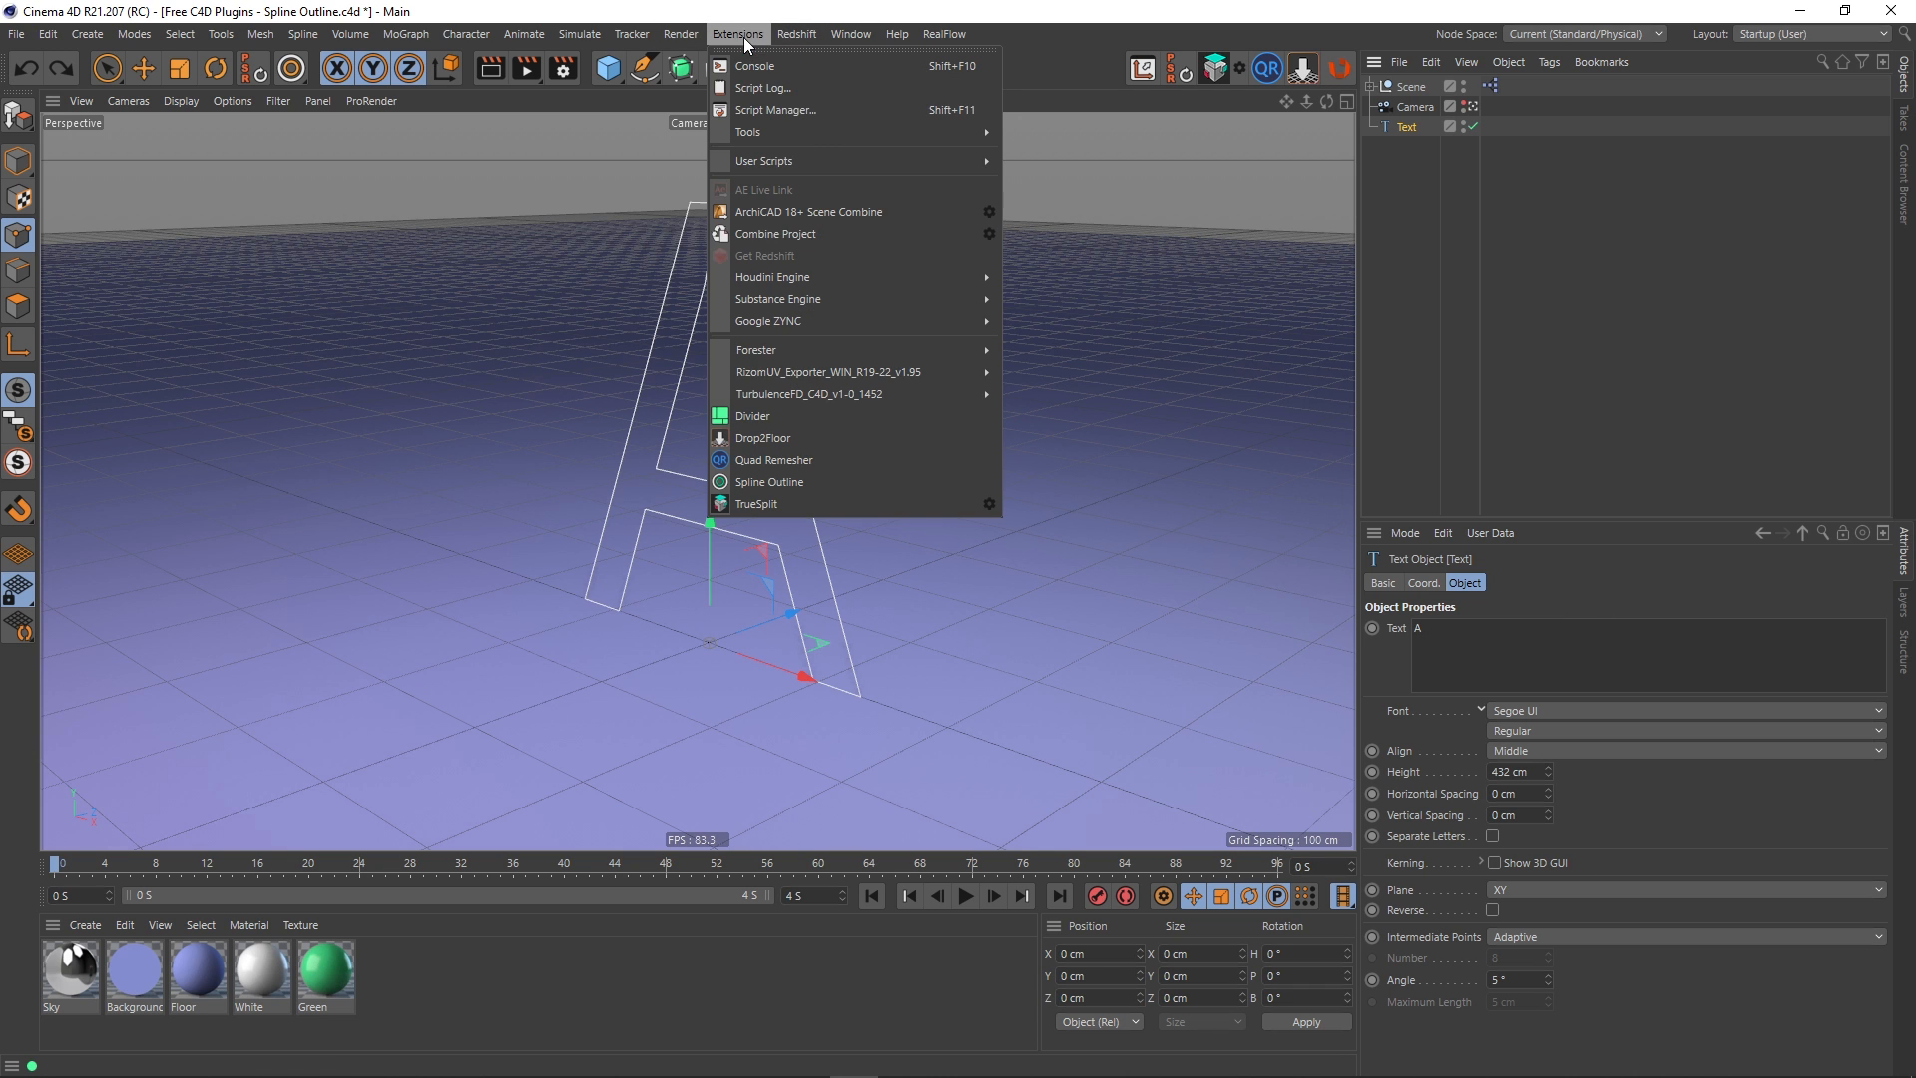
click(771, 481)
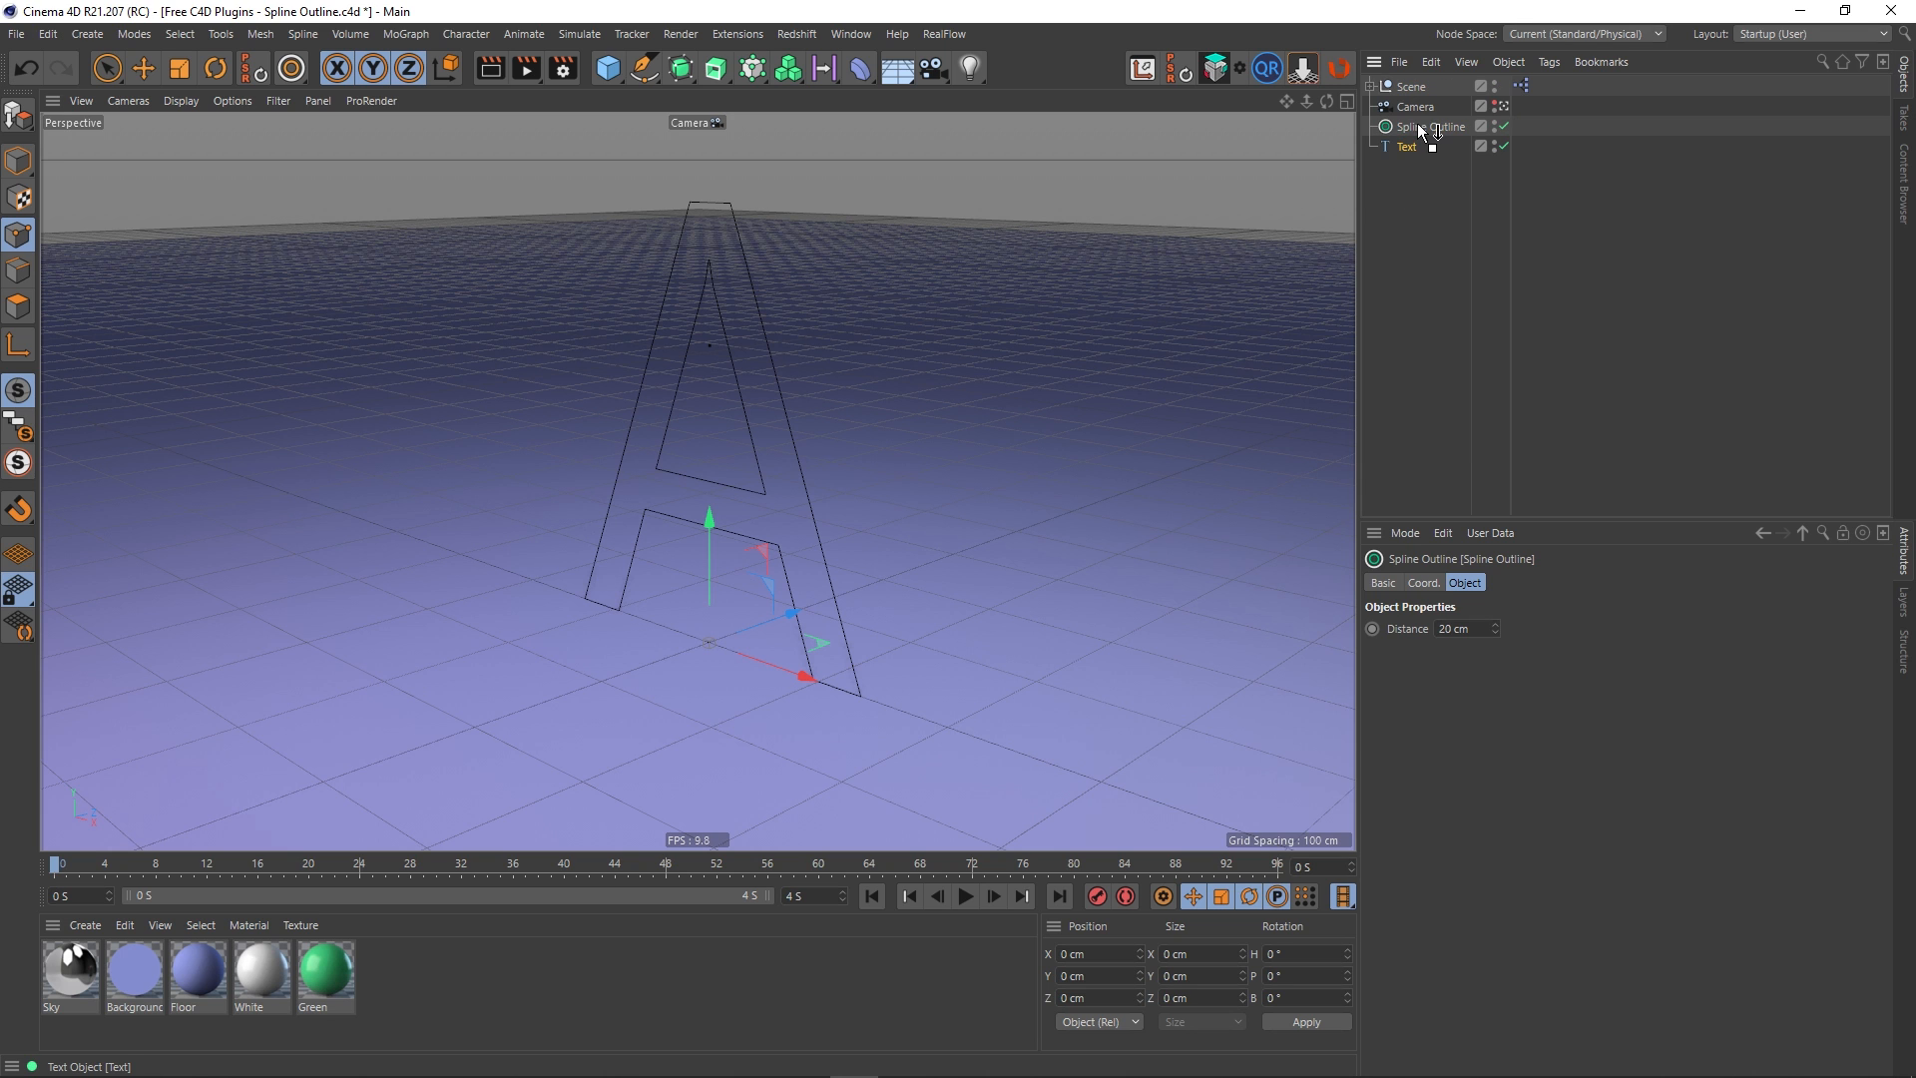
click(1407, 145)
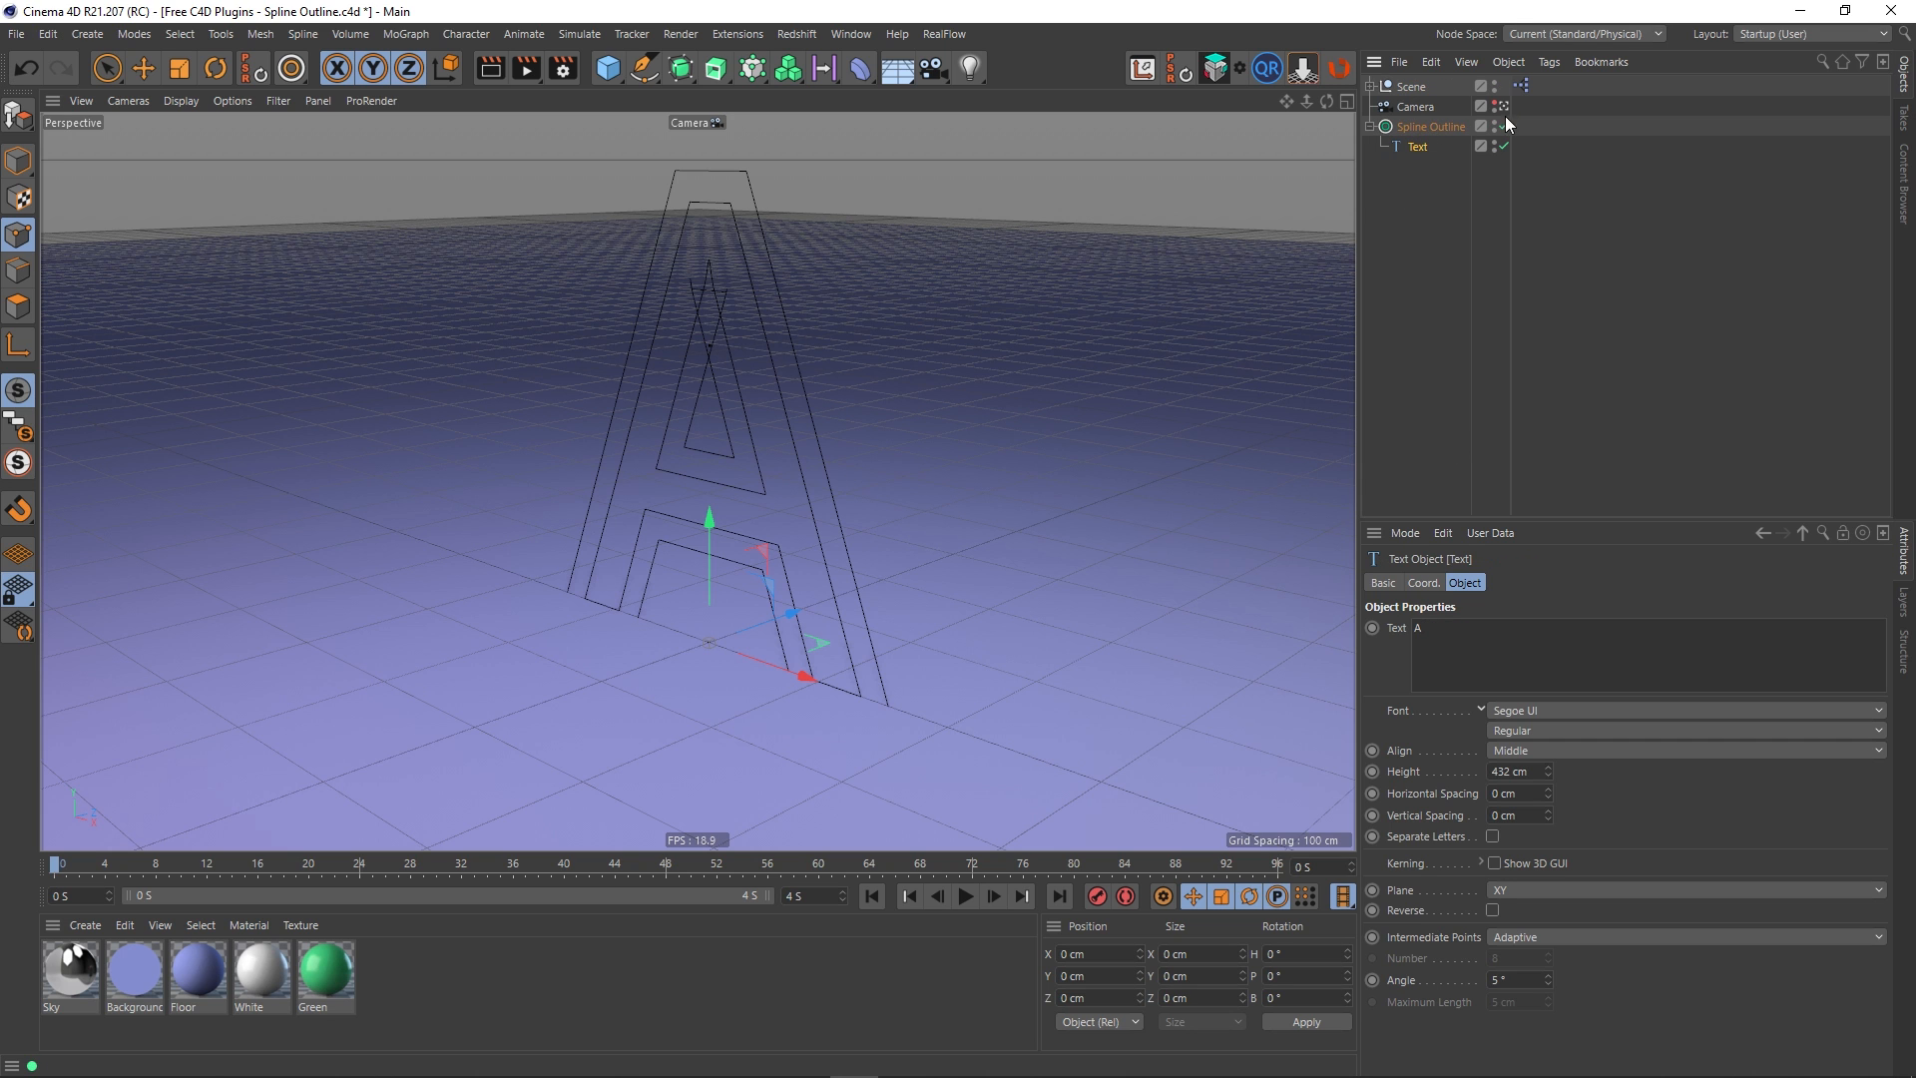
click(1429, 126)
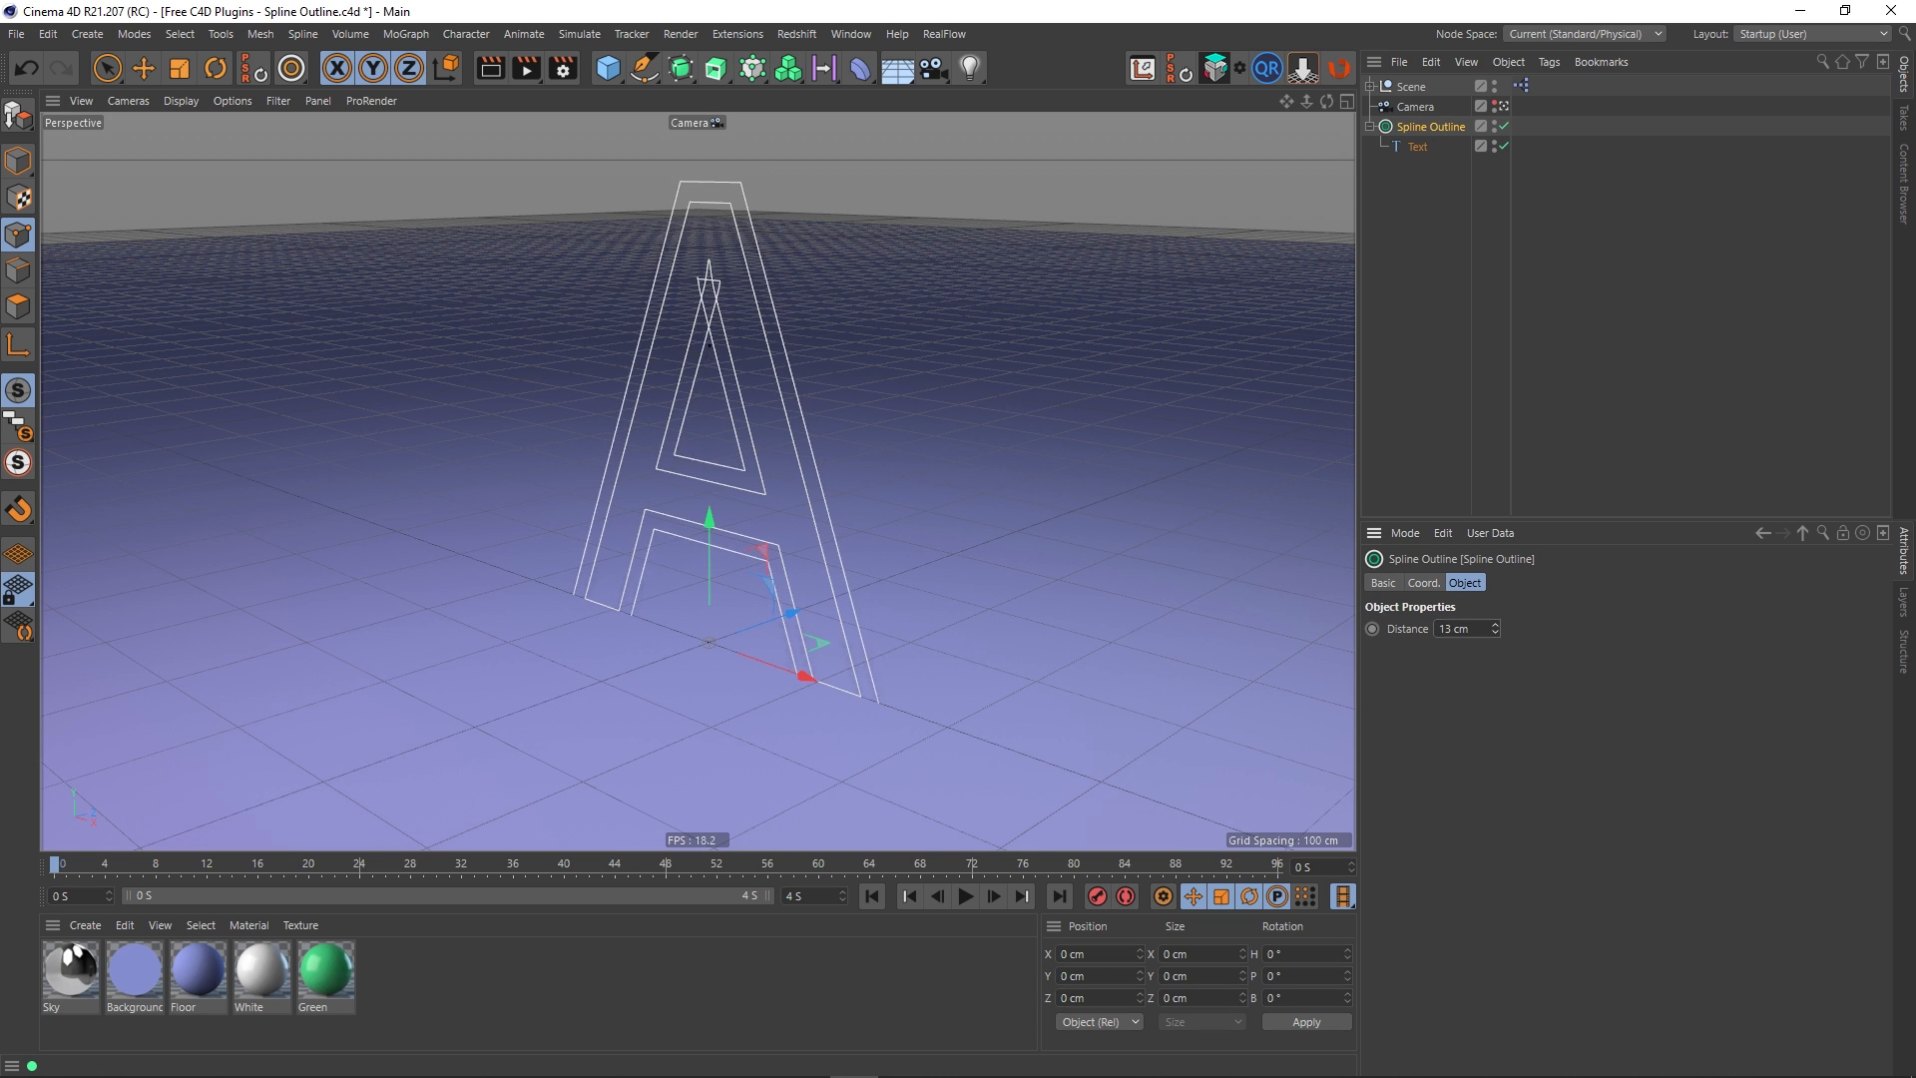
text(-8 cm)
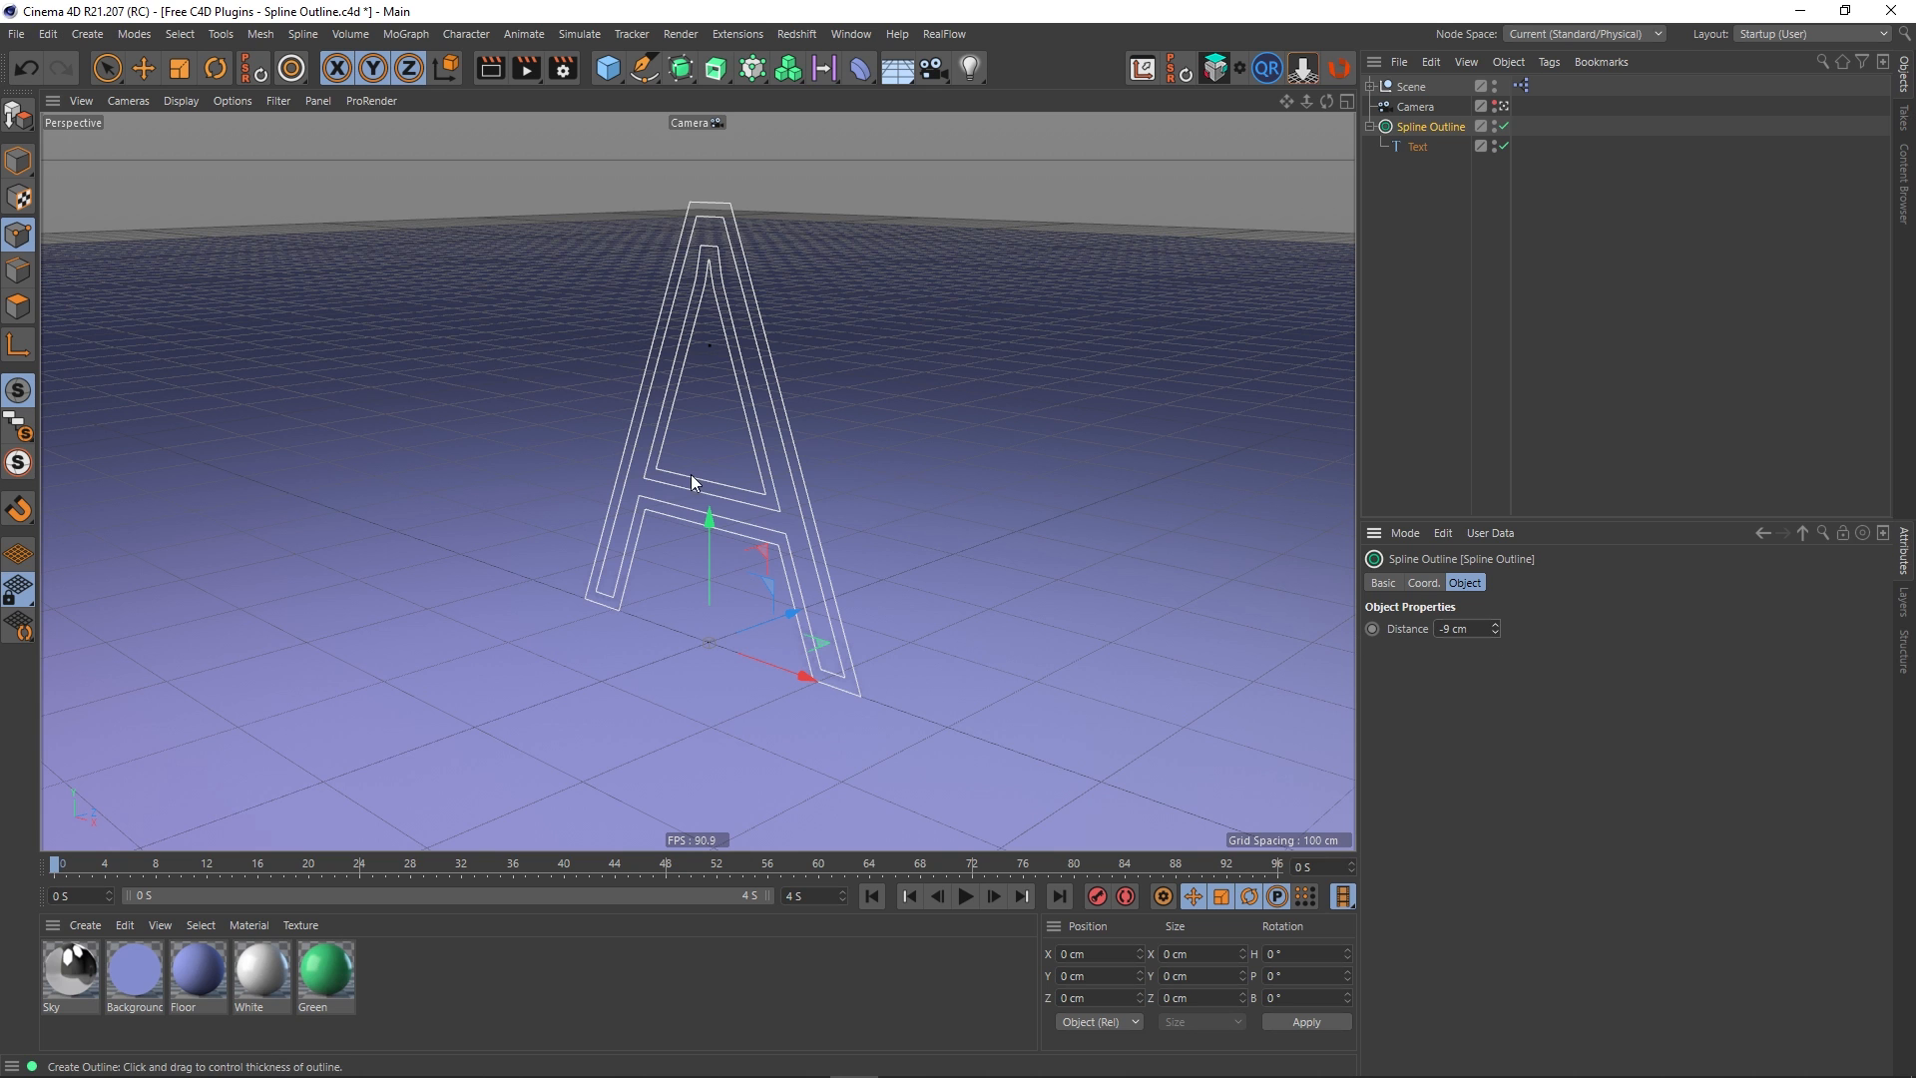
mouse_move(717, 67)
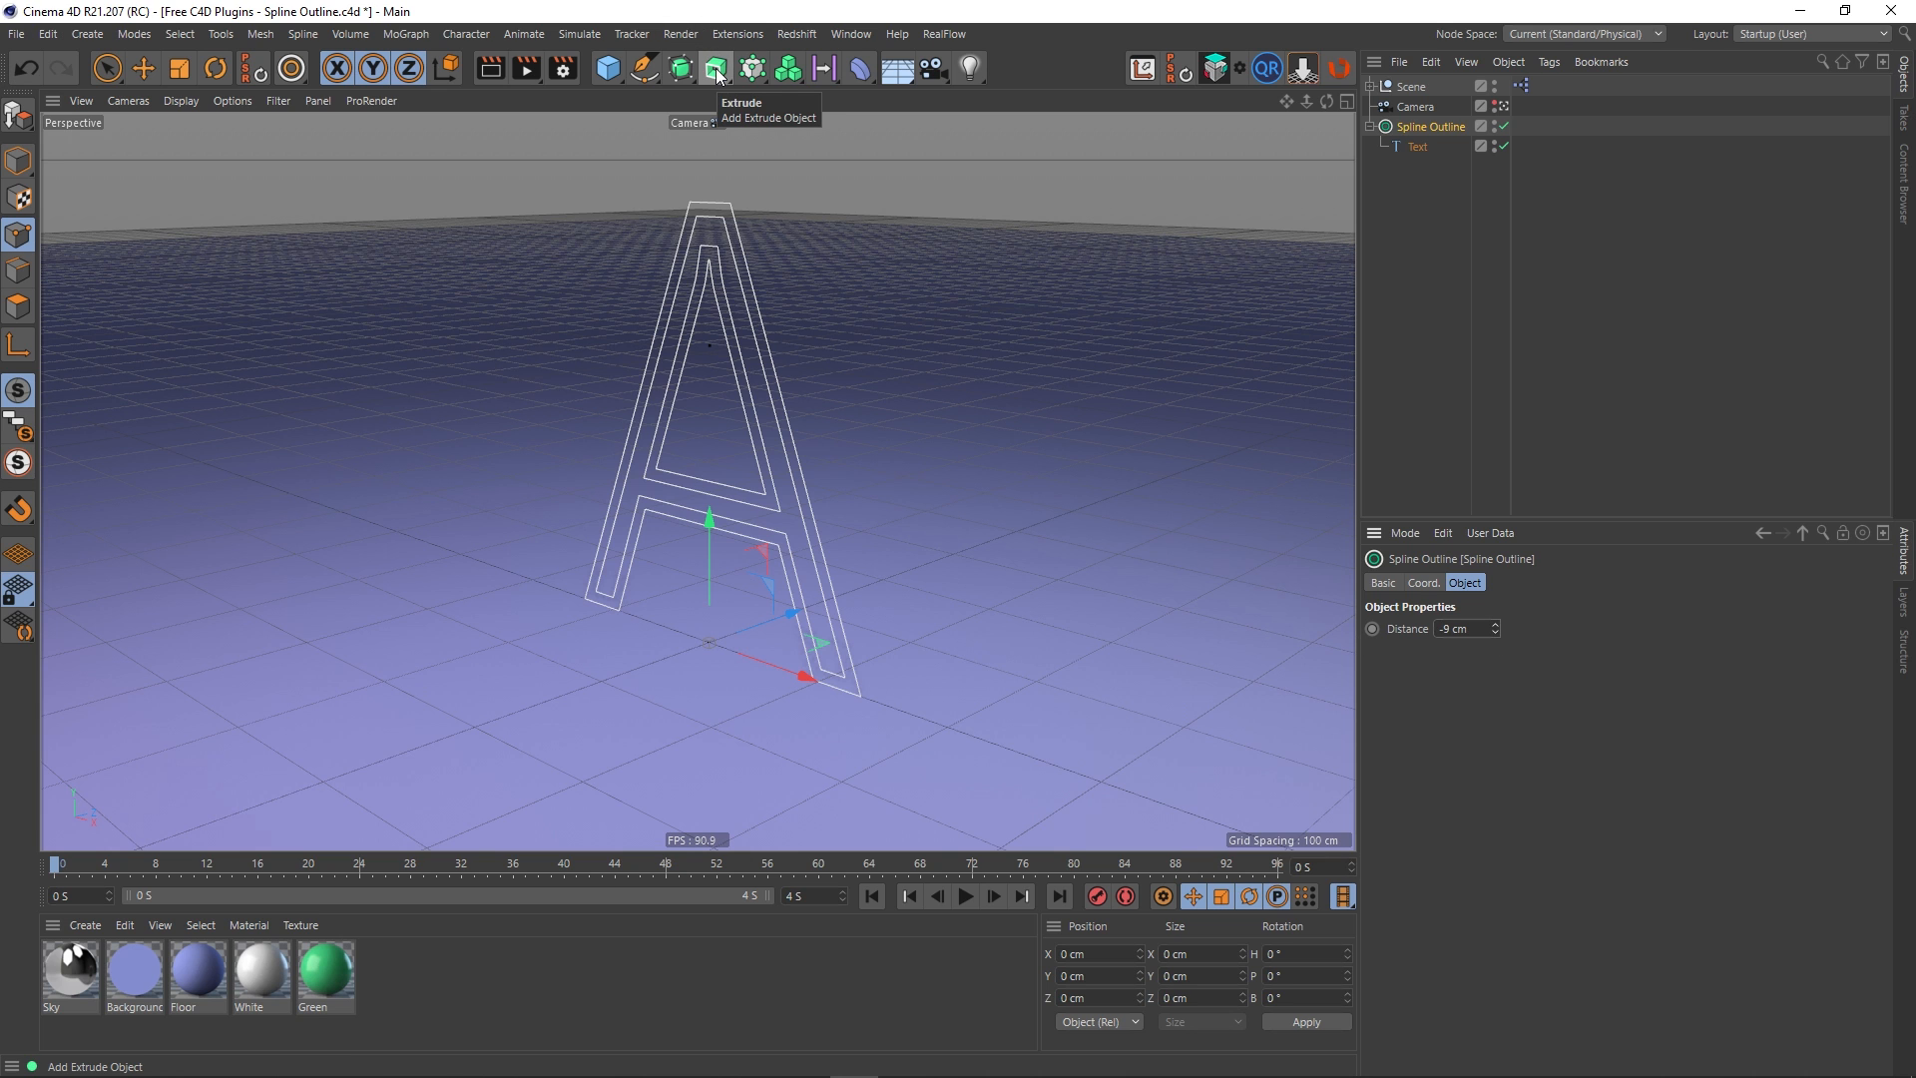
mouse_move(1134, 124)
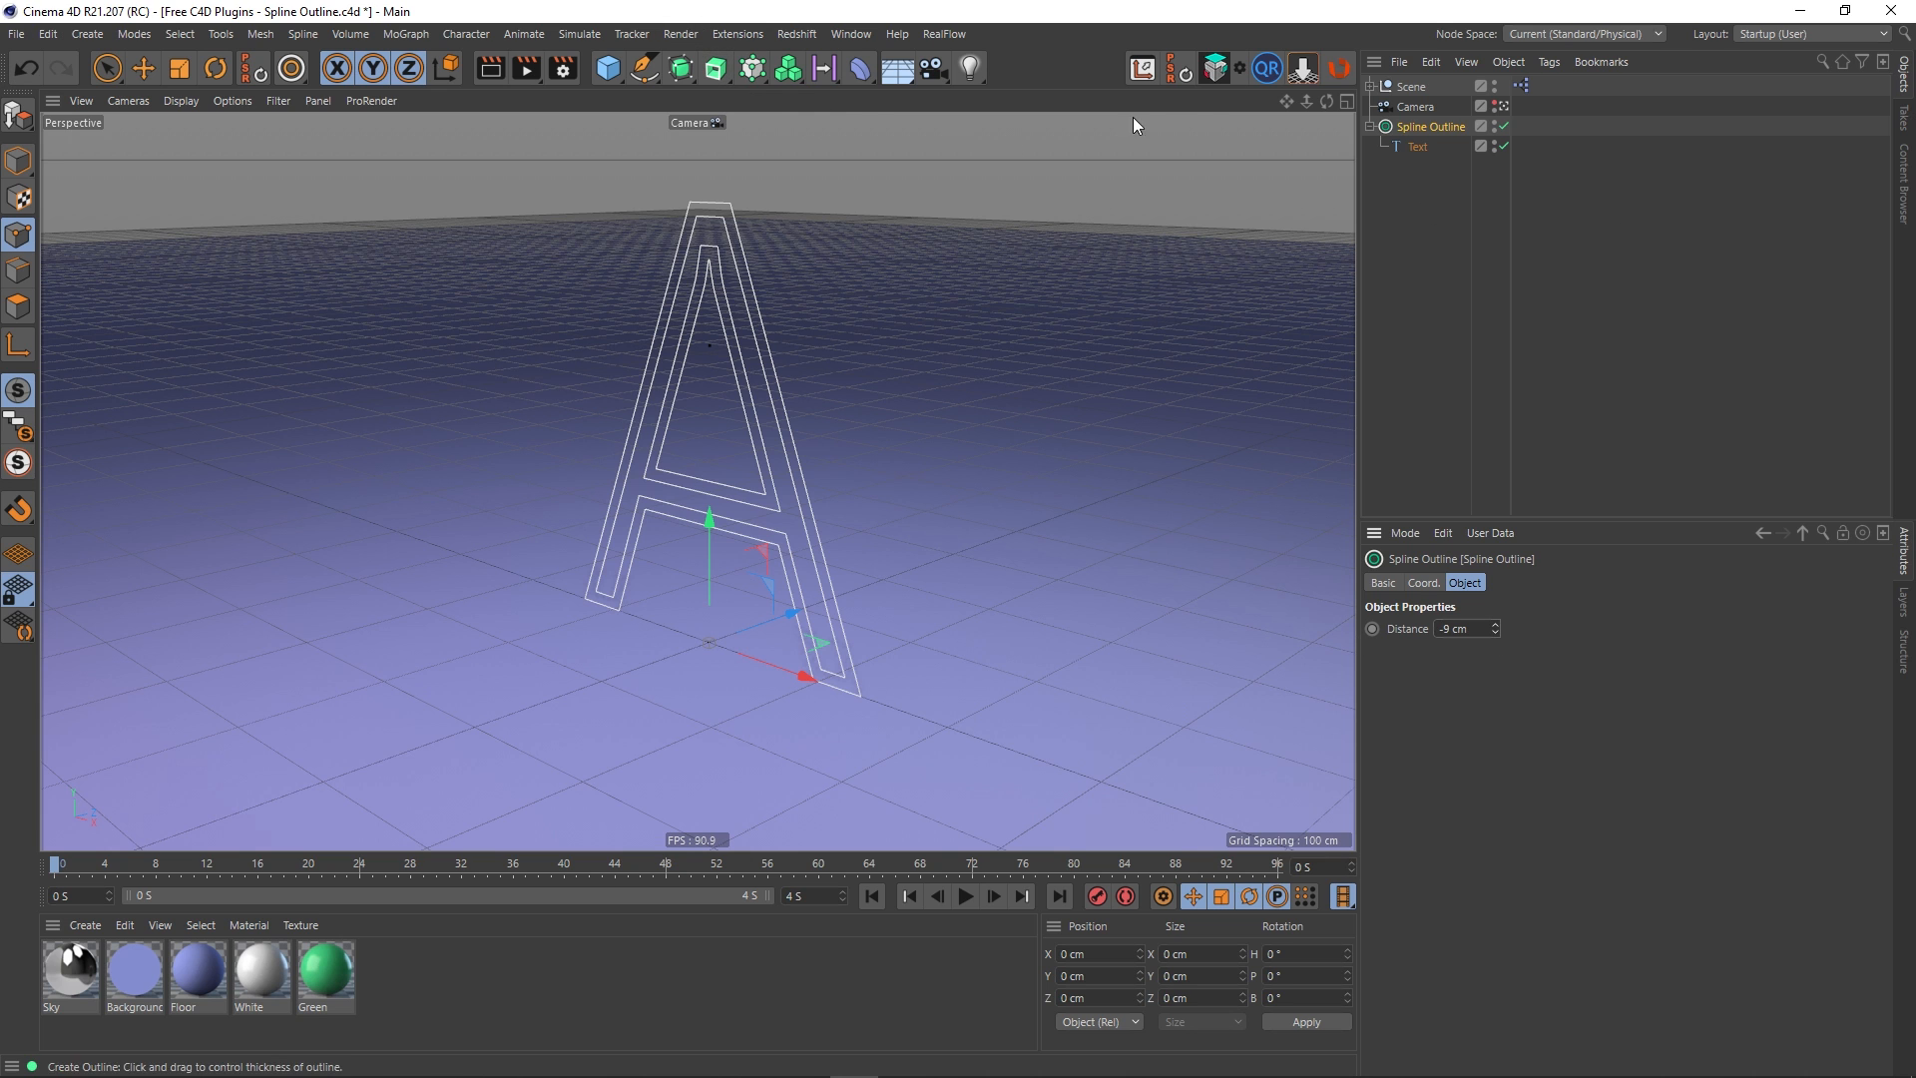
mouse_move(641, 58)
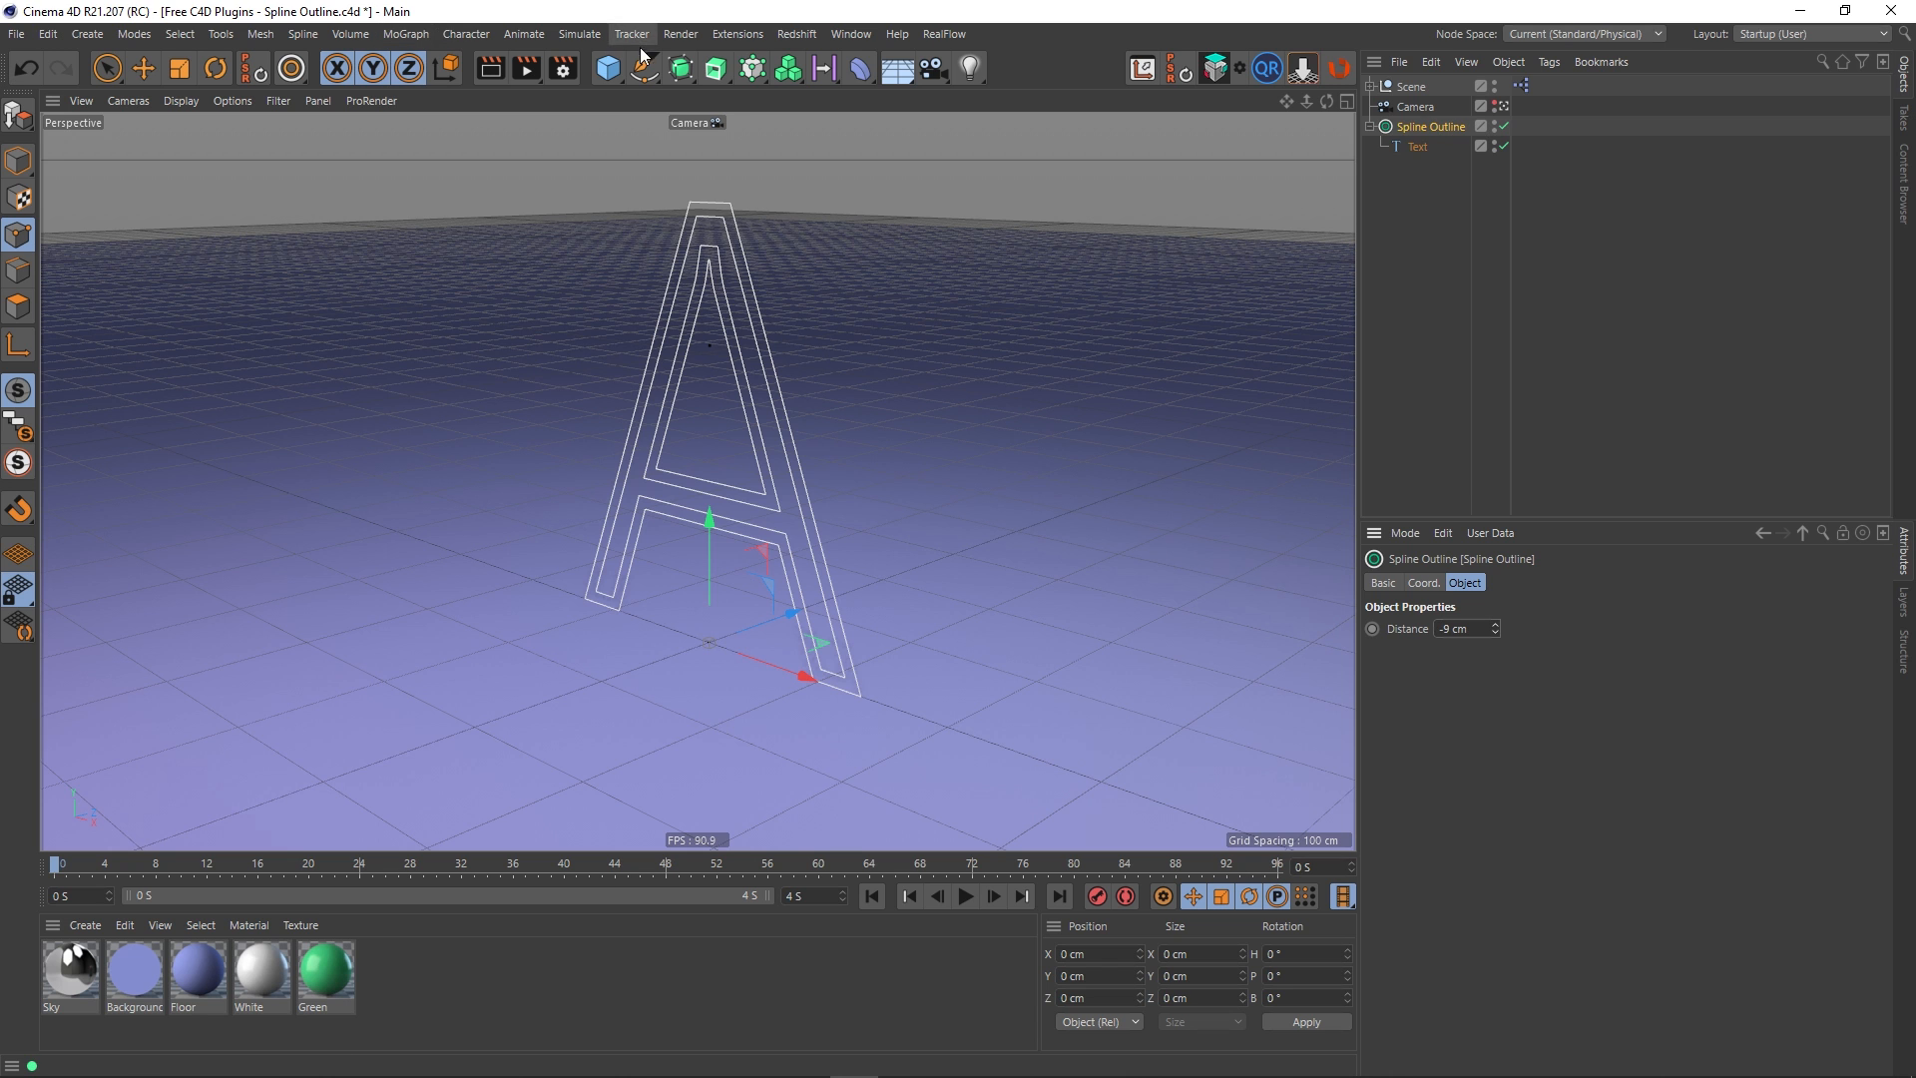
Extrude the Spline Outline into a hollow green A and adjust Distance to -7 cm
click(639, 68)
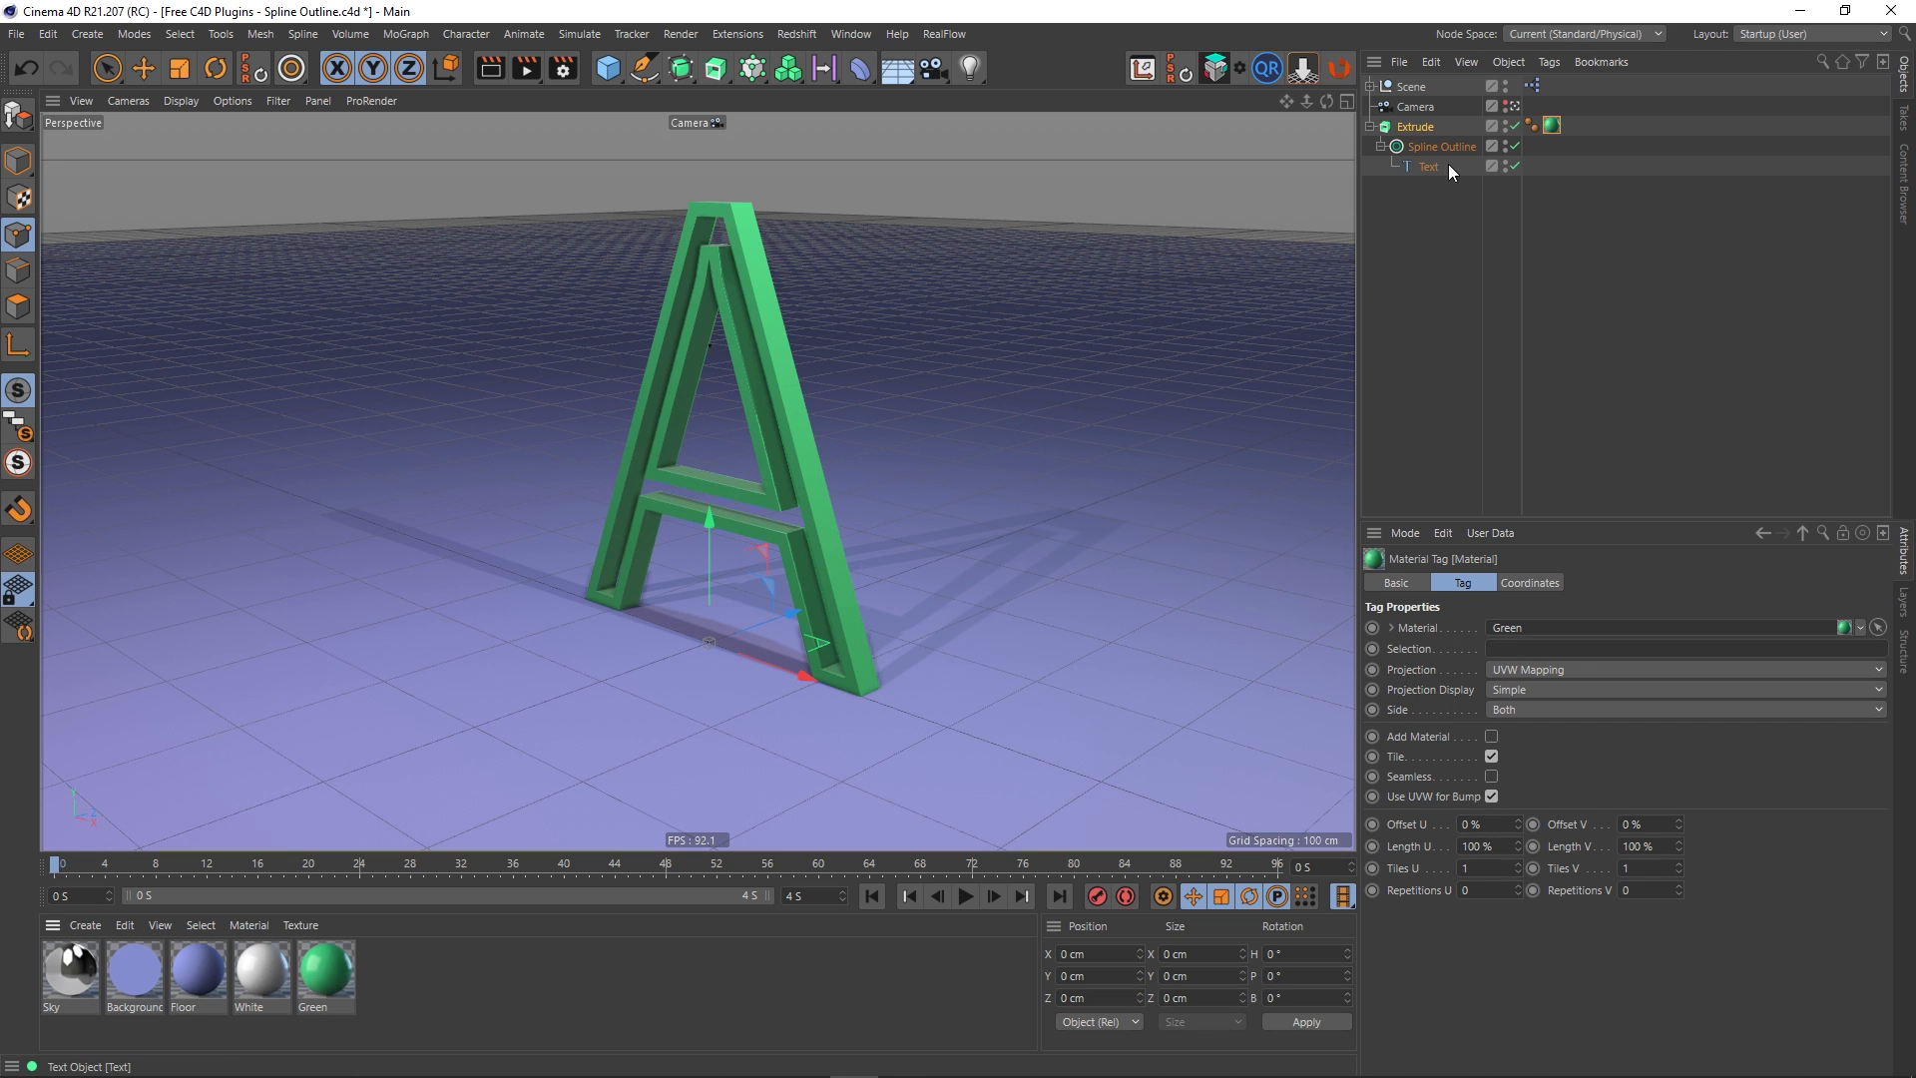
click(1441, 146)
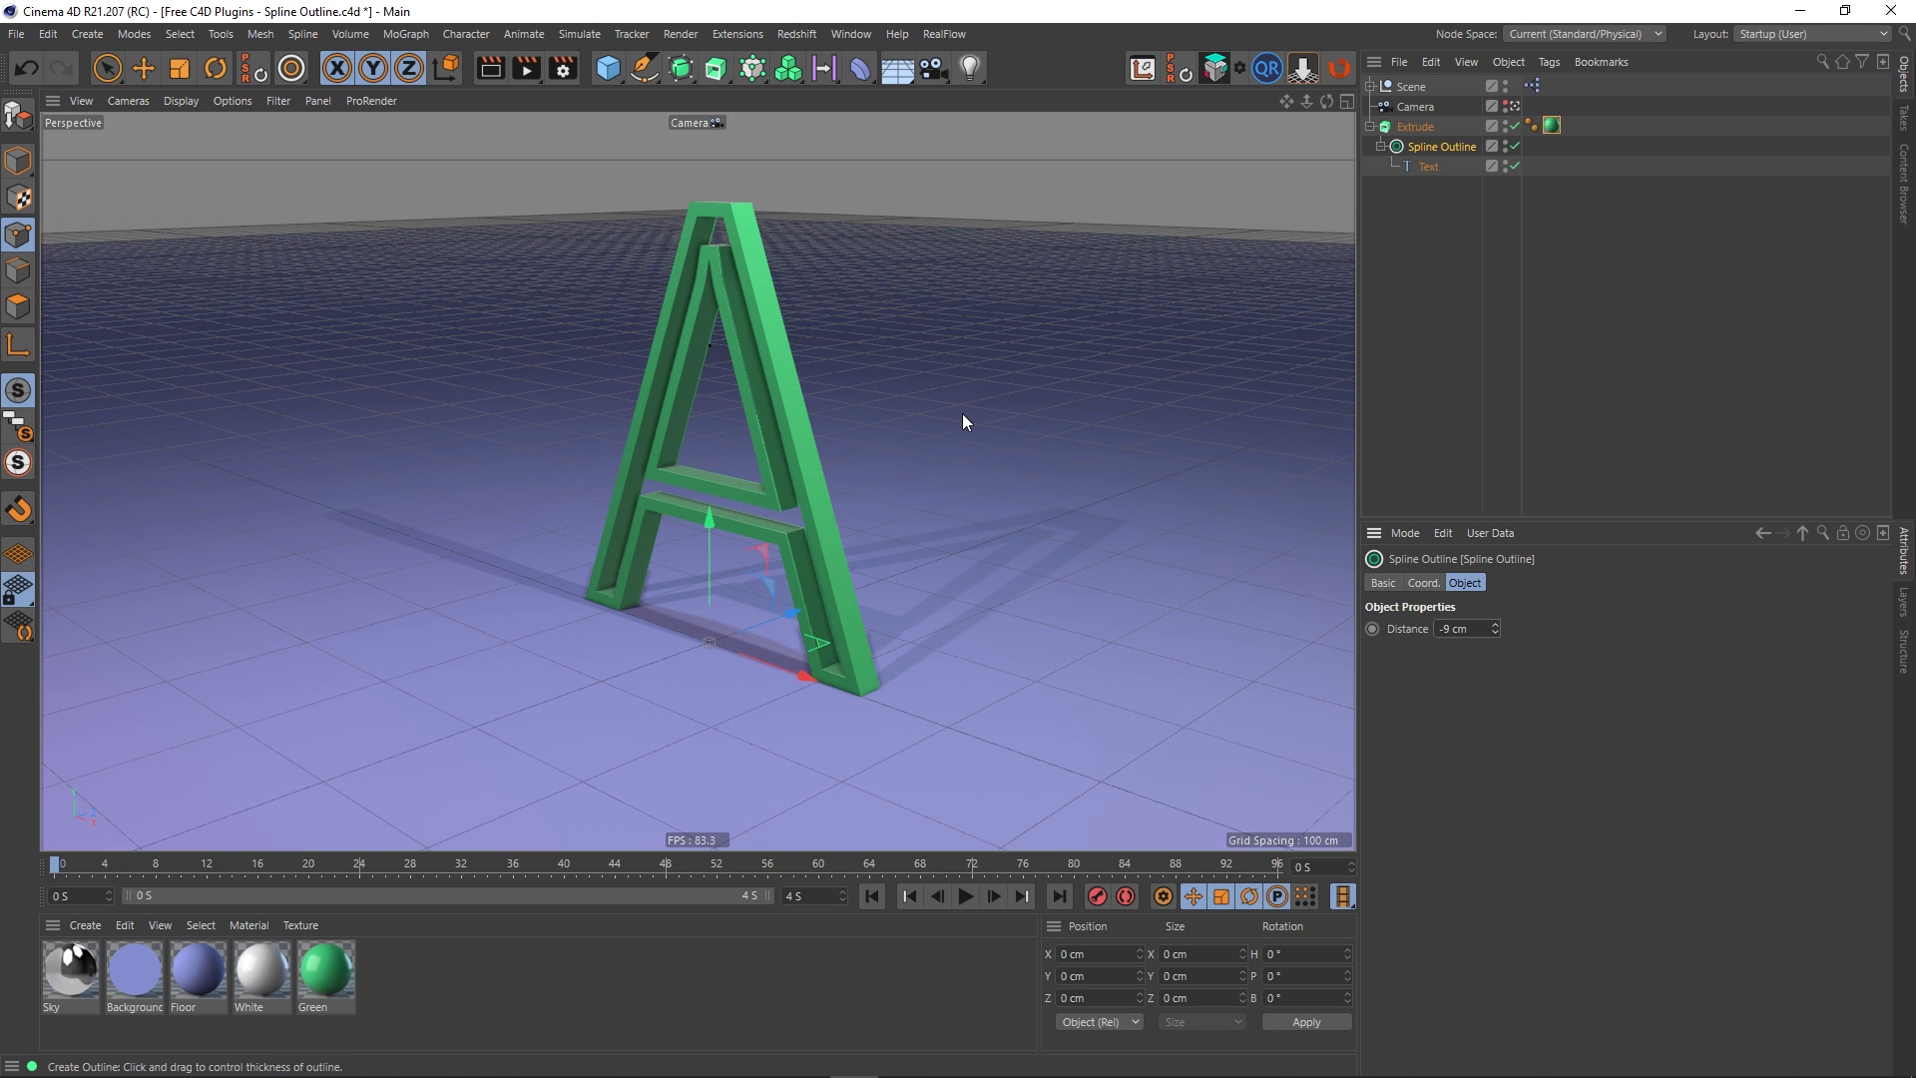
click(1499, 625)
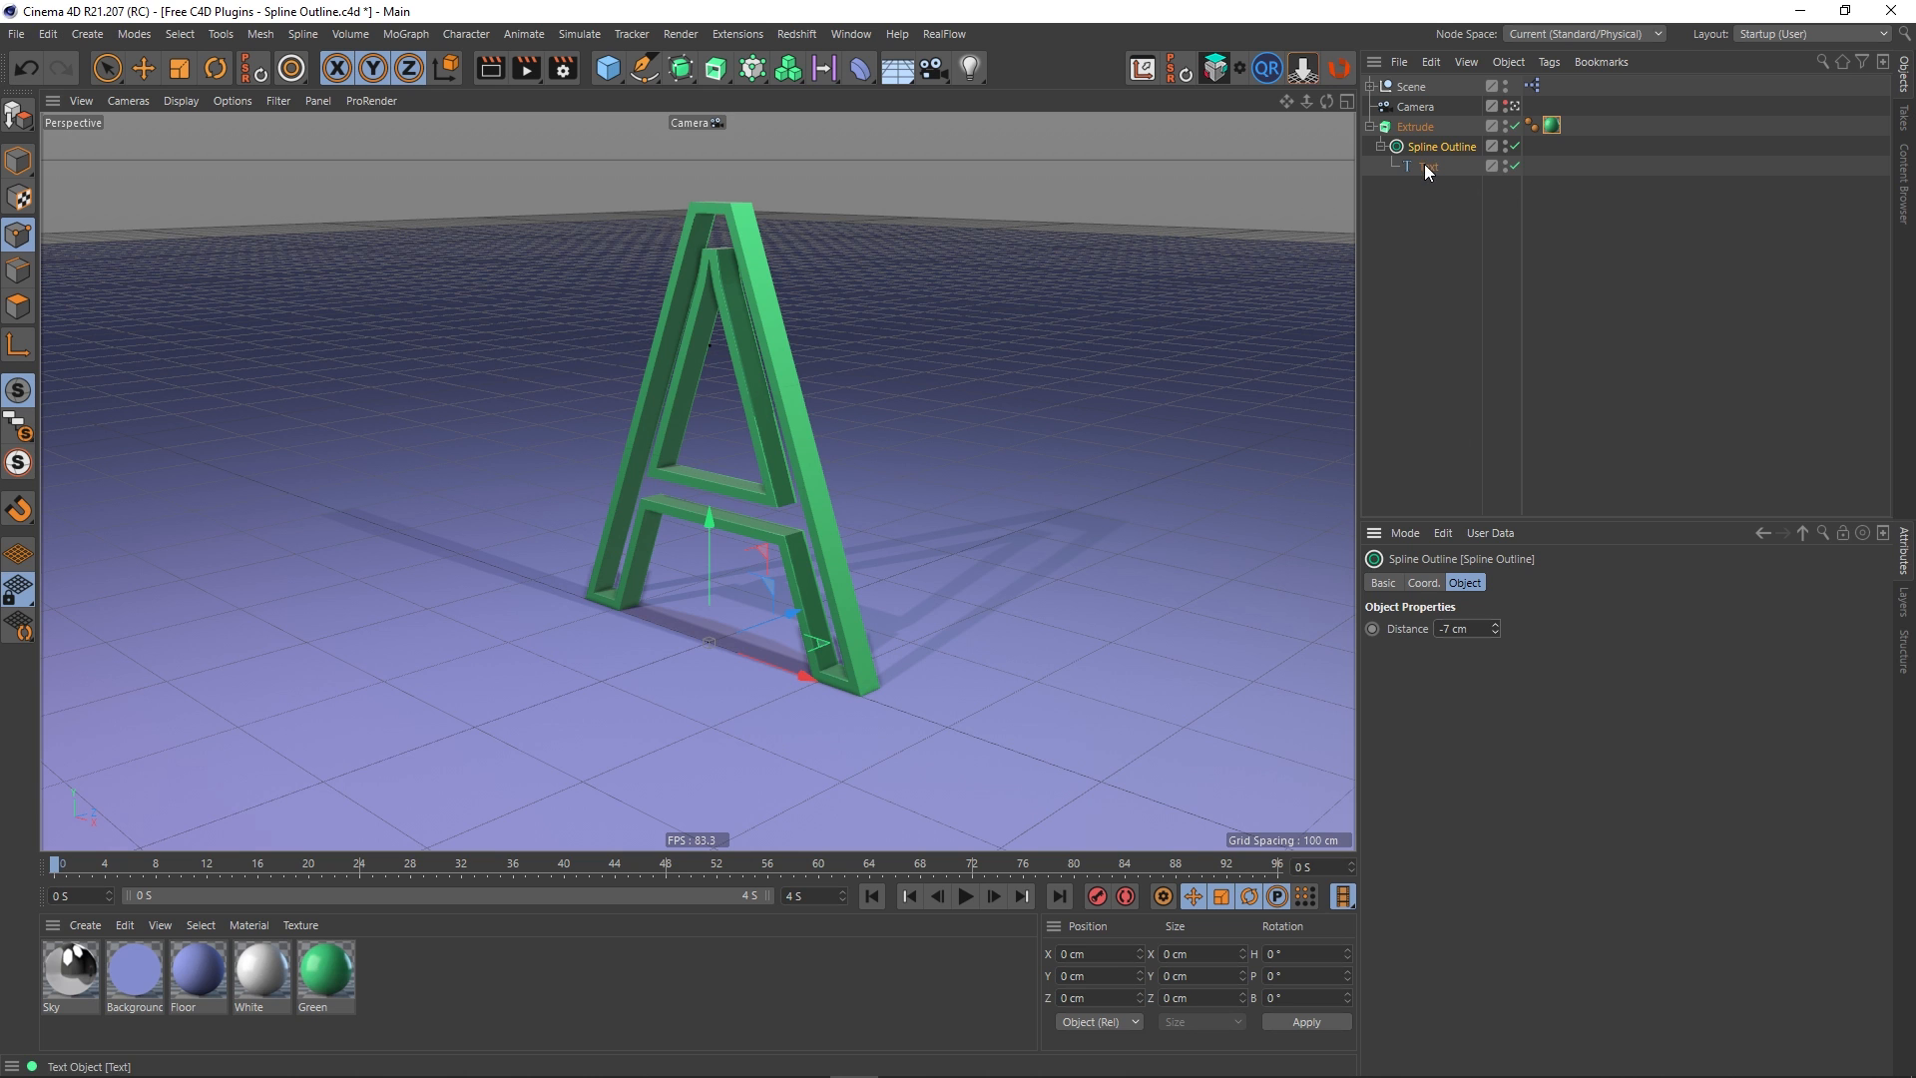
Change the Text object's letter to 'B' with height lowered to 425 cm
click(1425, 165)
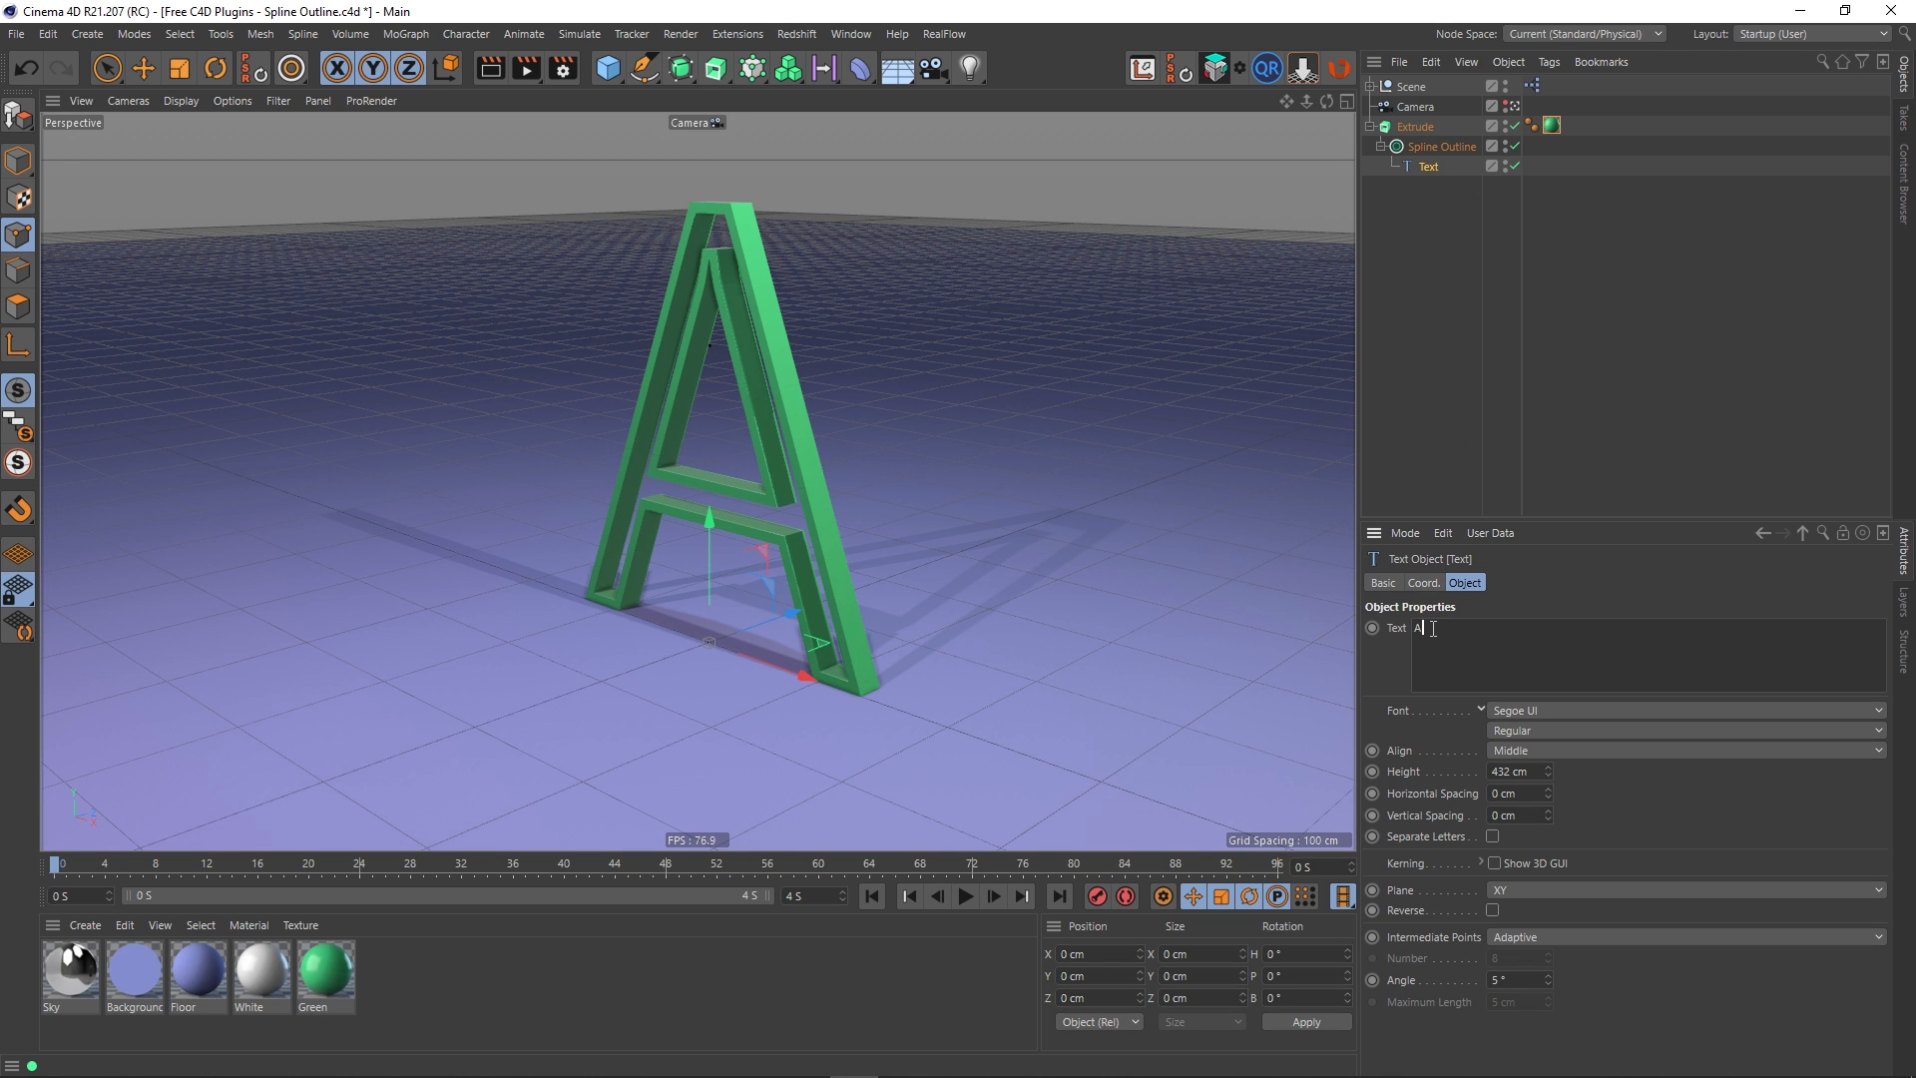
mouse_move(1433, 635)
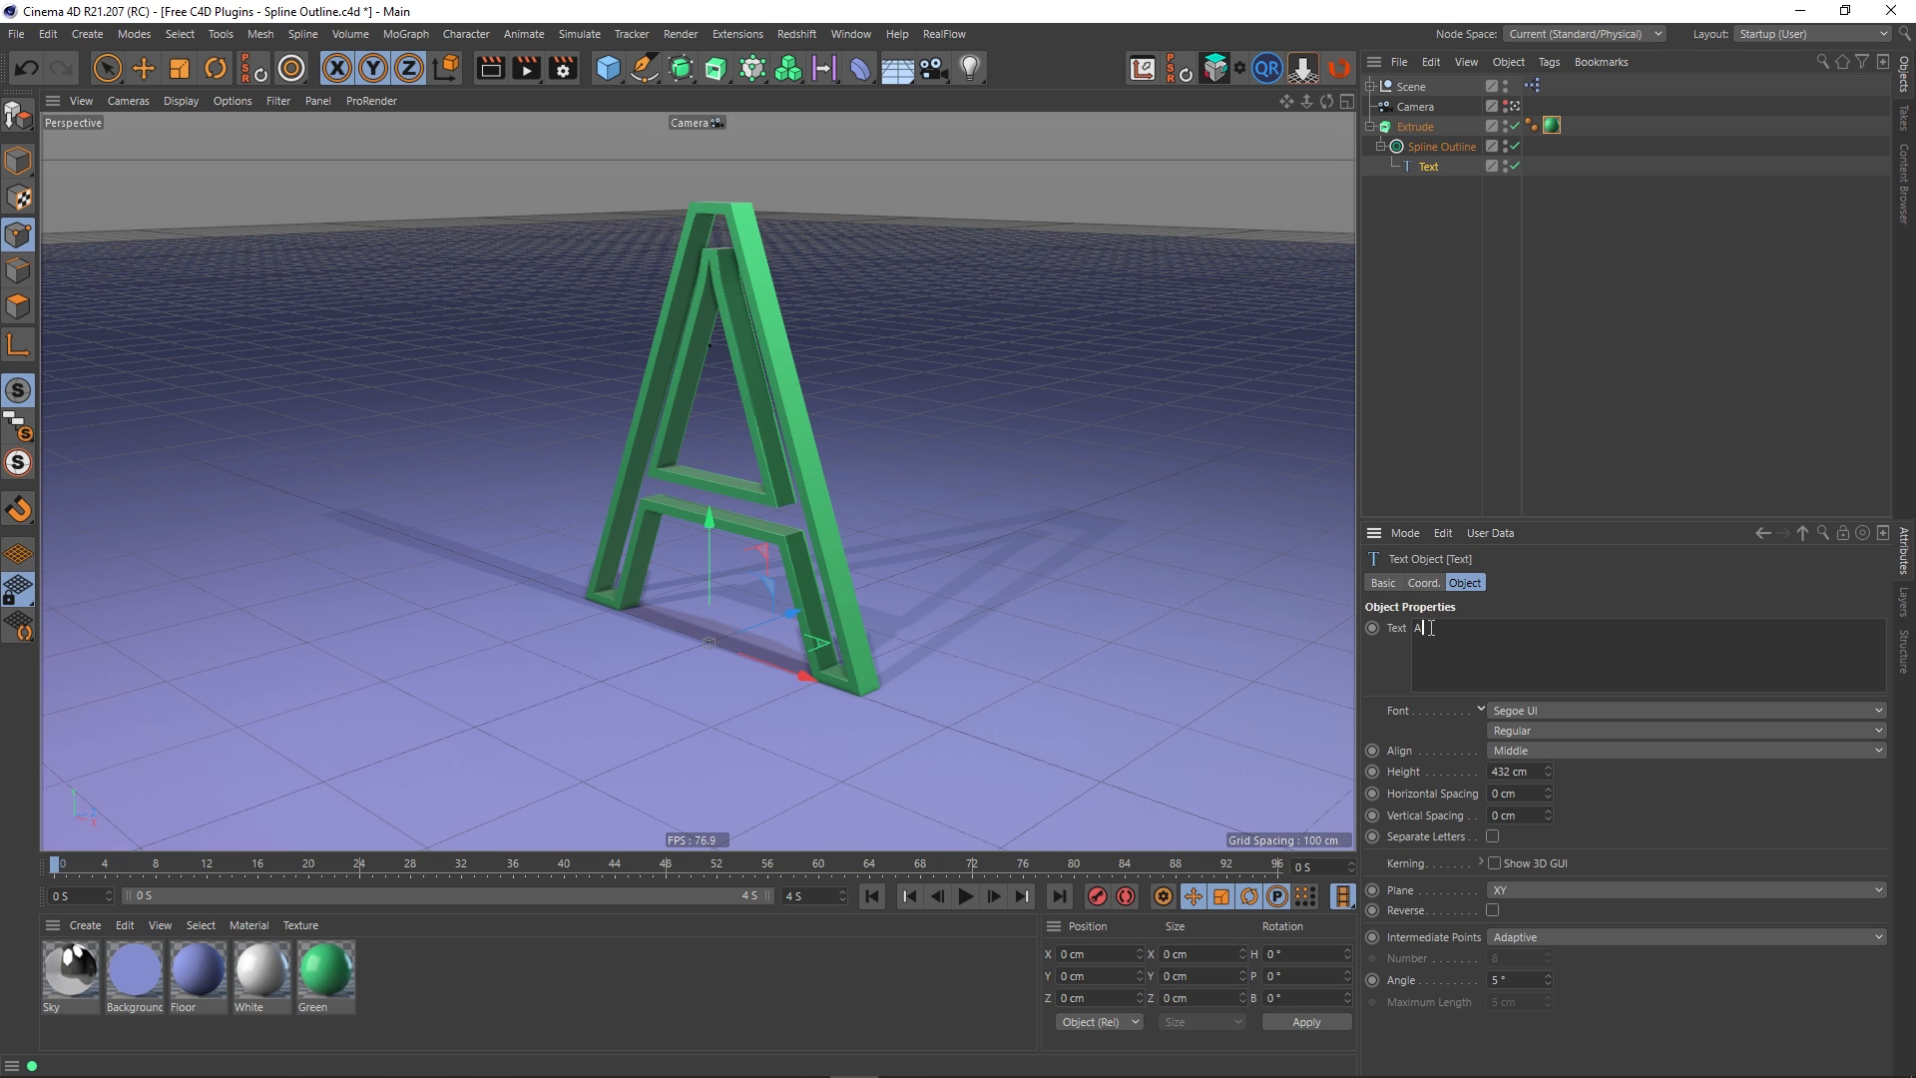
text(B)
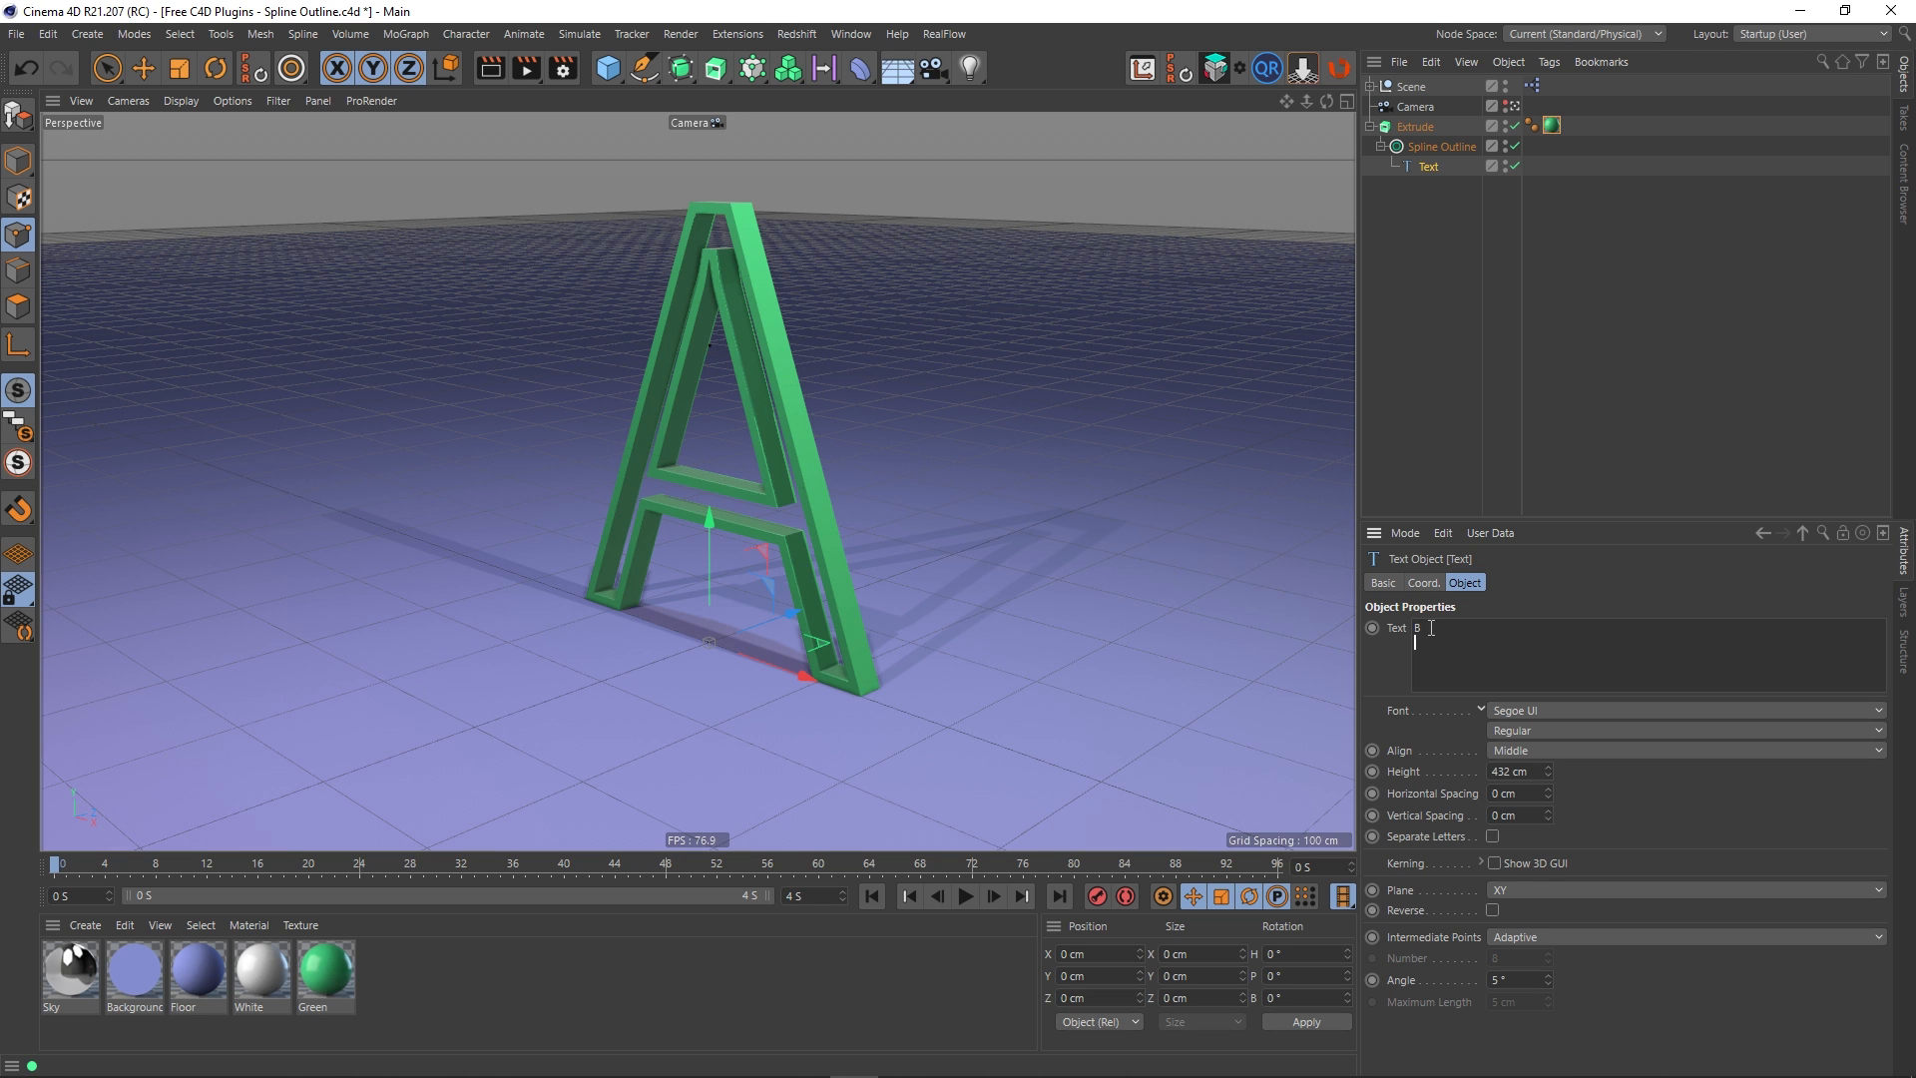
text(B)
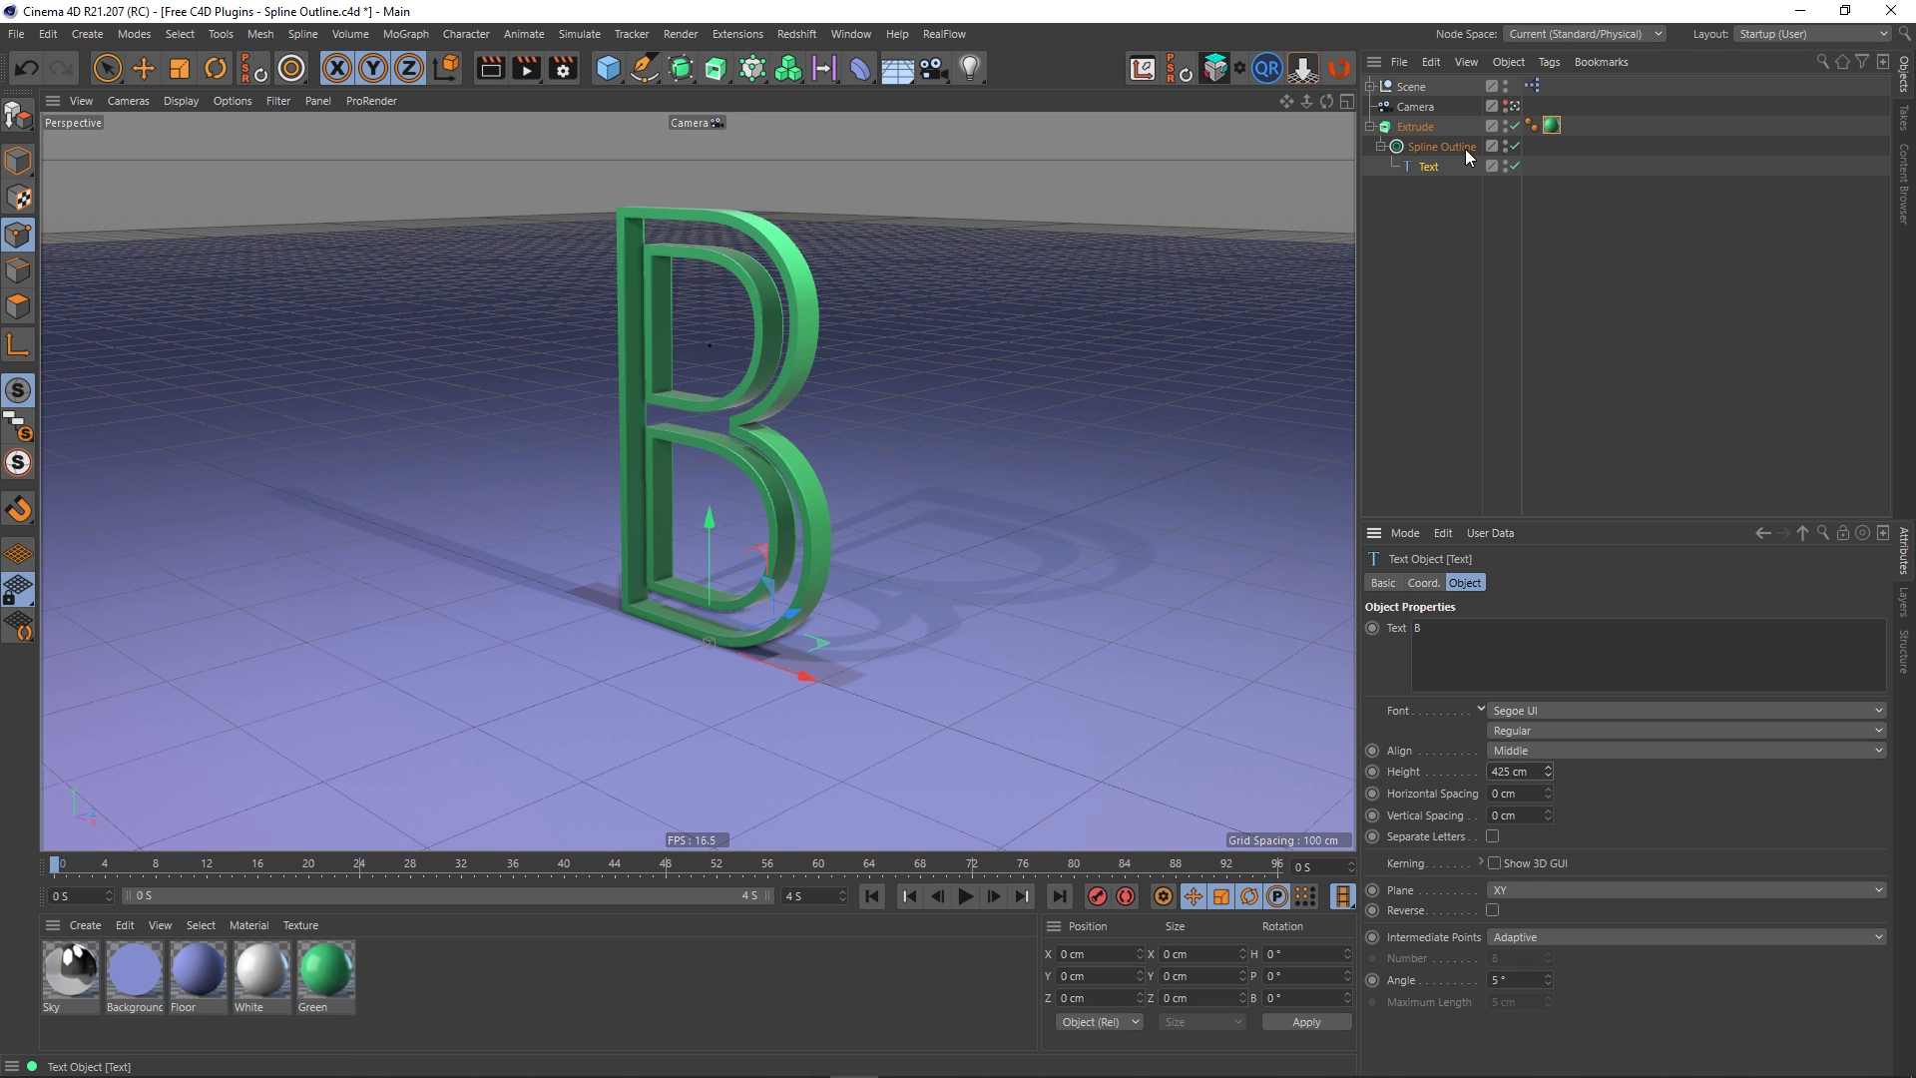
mouse_move(1451, 173)
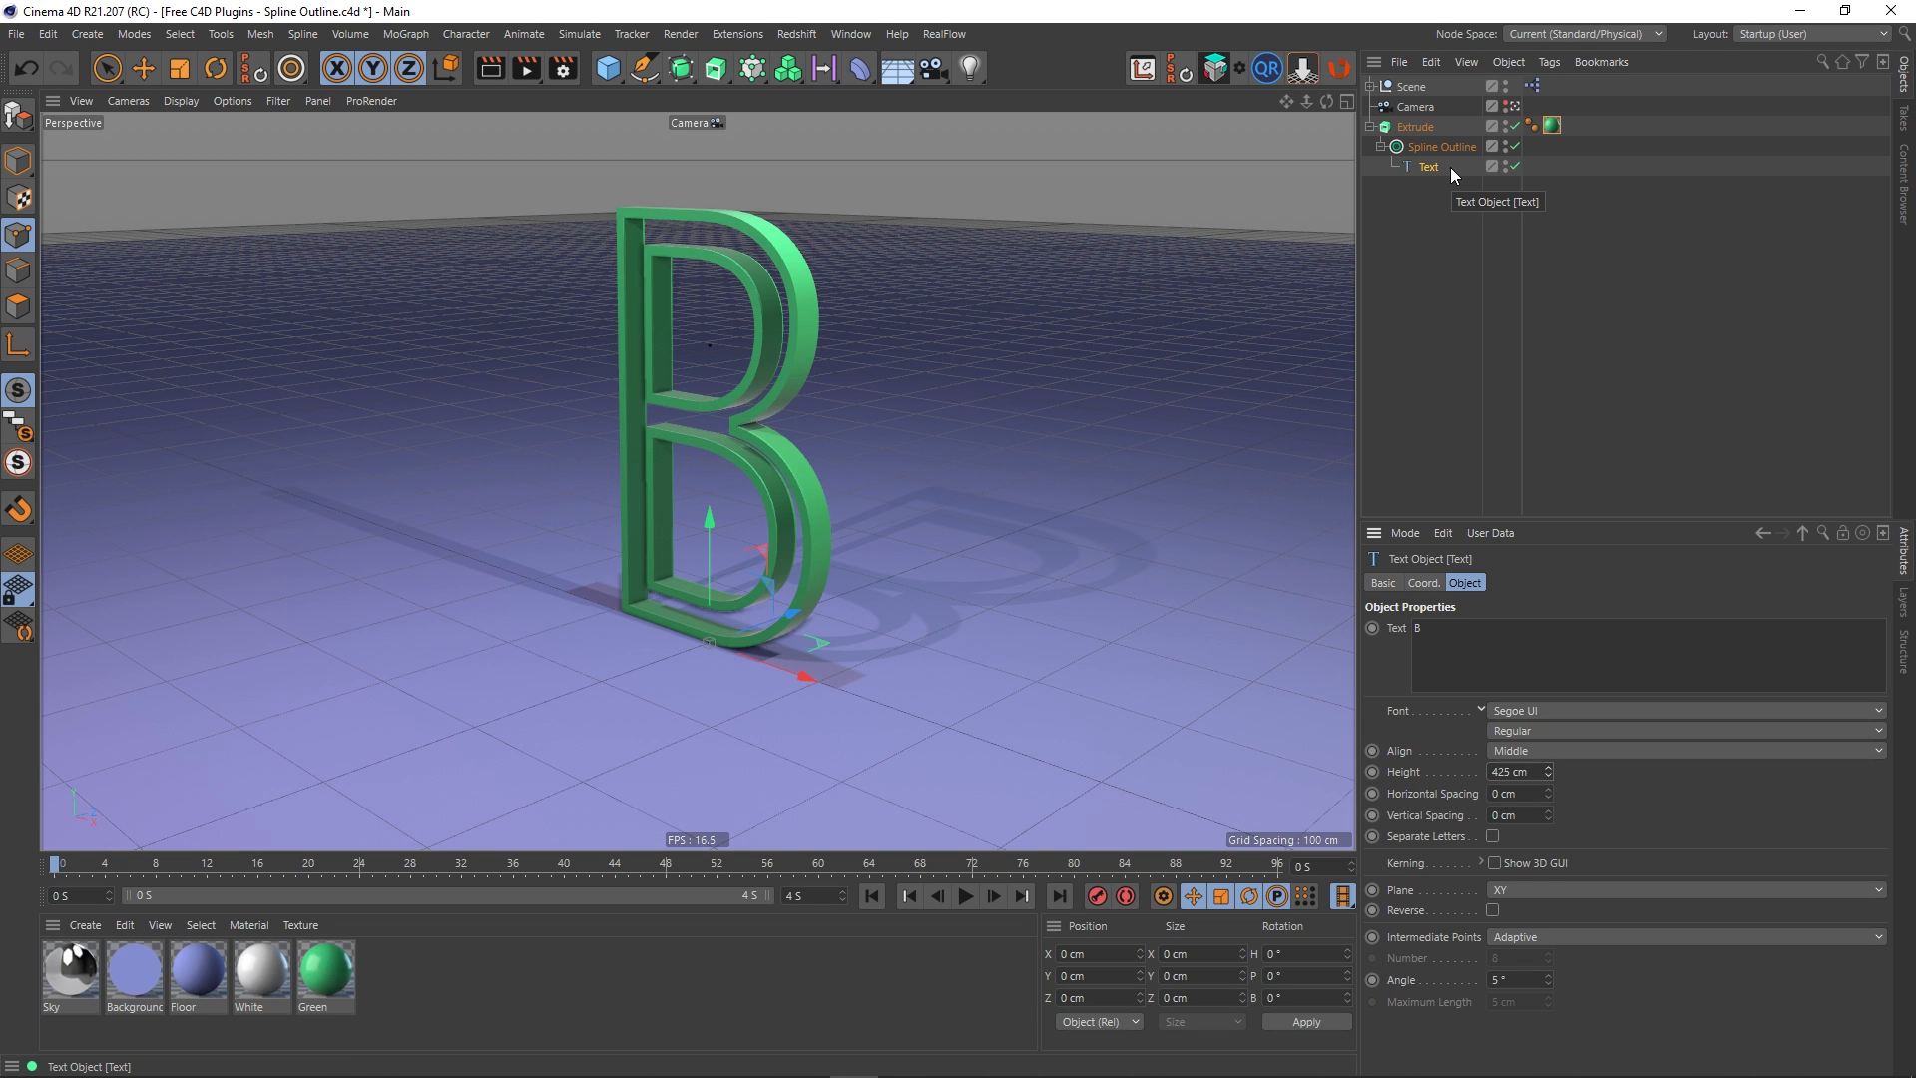
mouse_move(1450, 174)
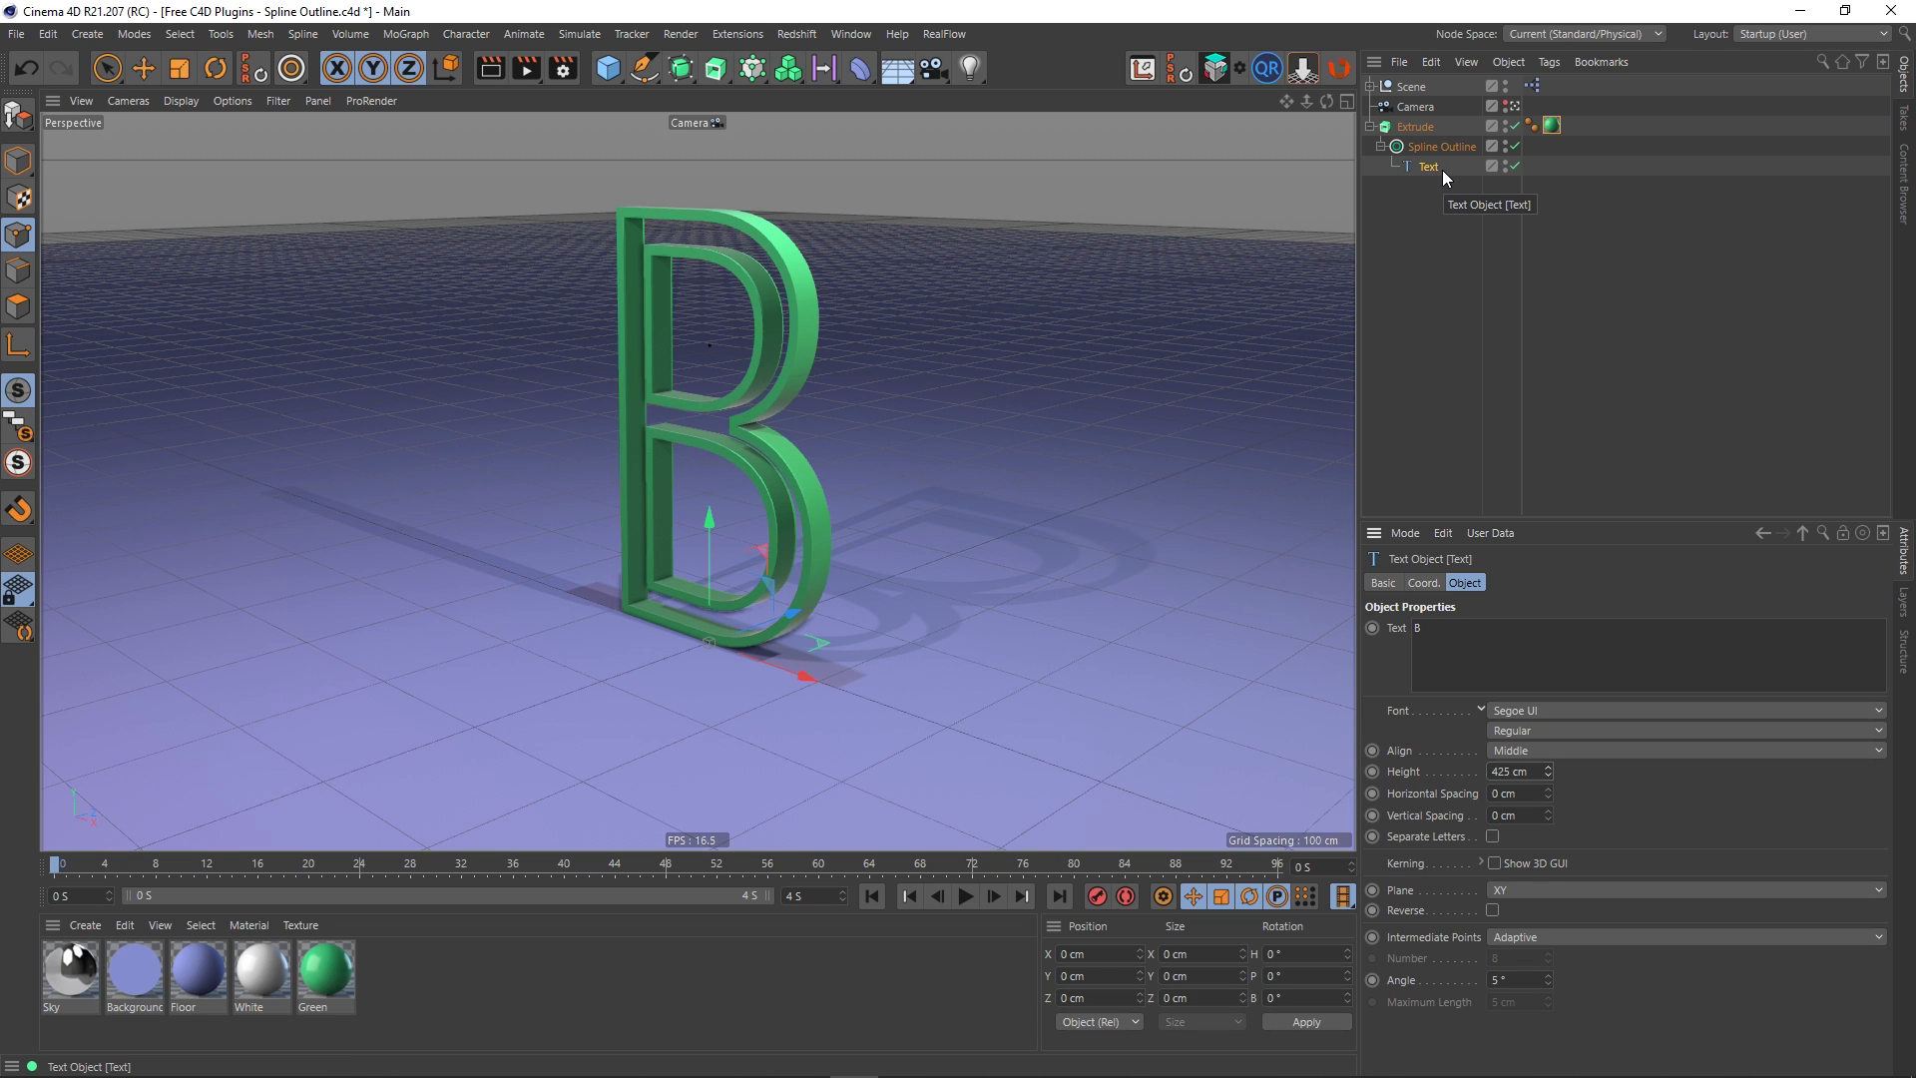
mouse_move(1433, 155)
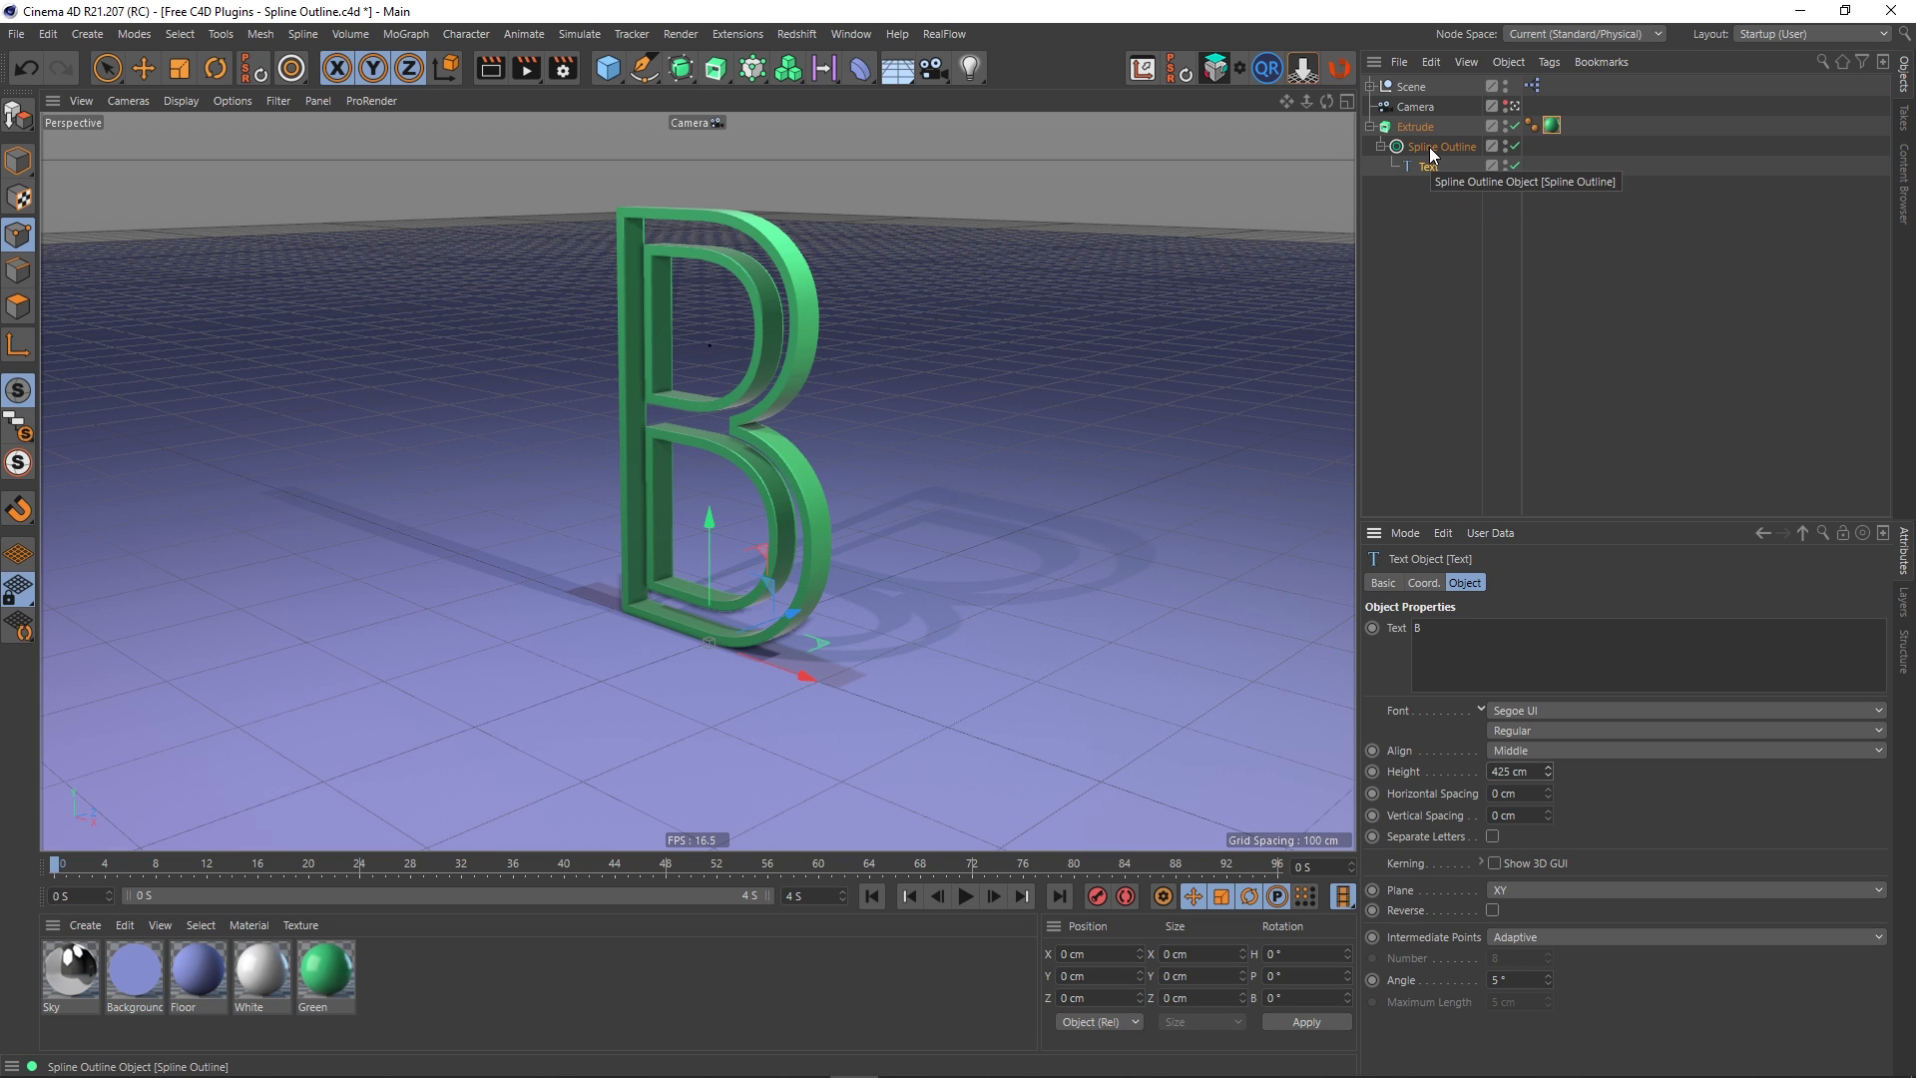
click(1442, 146)
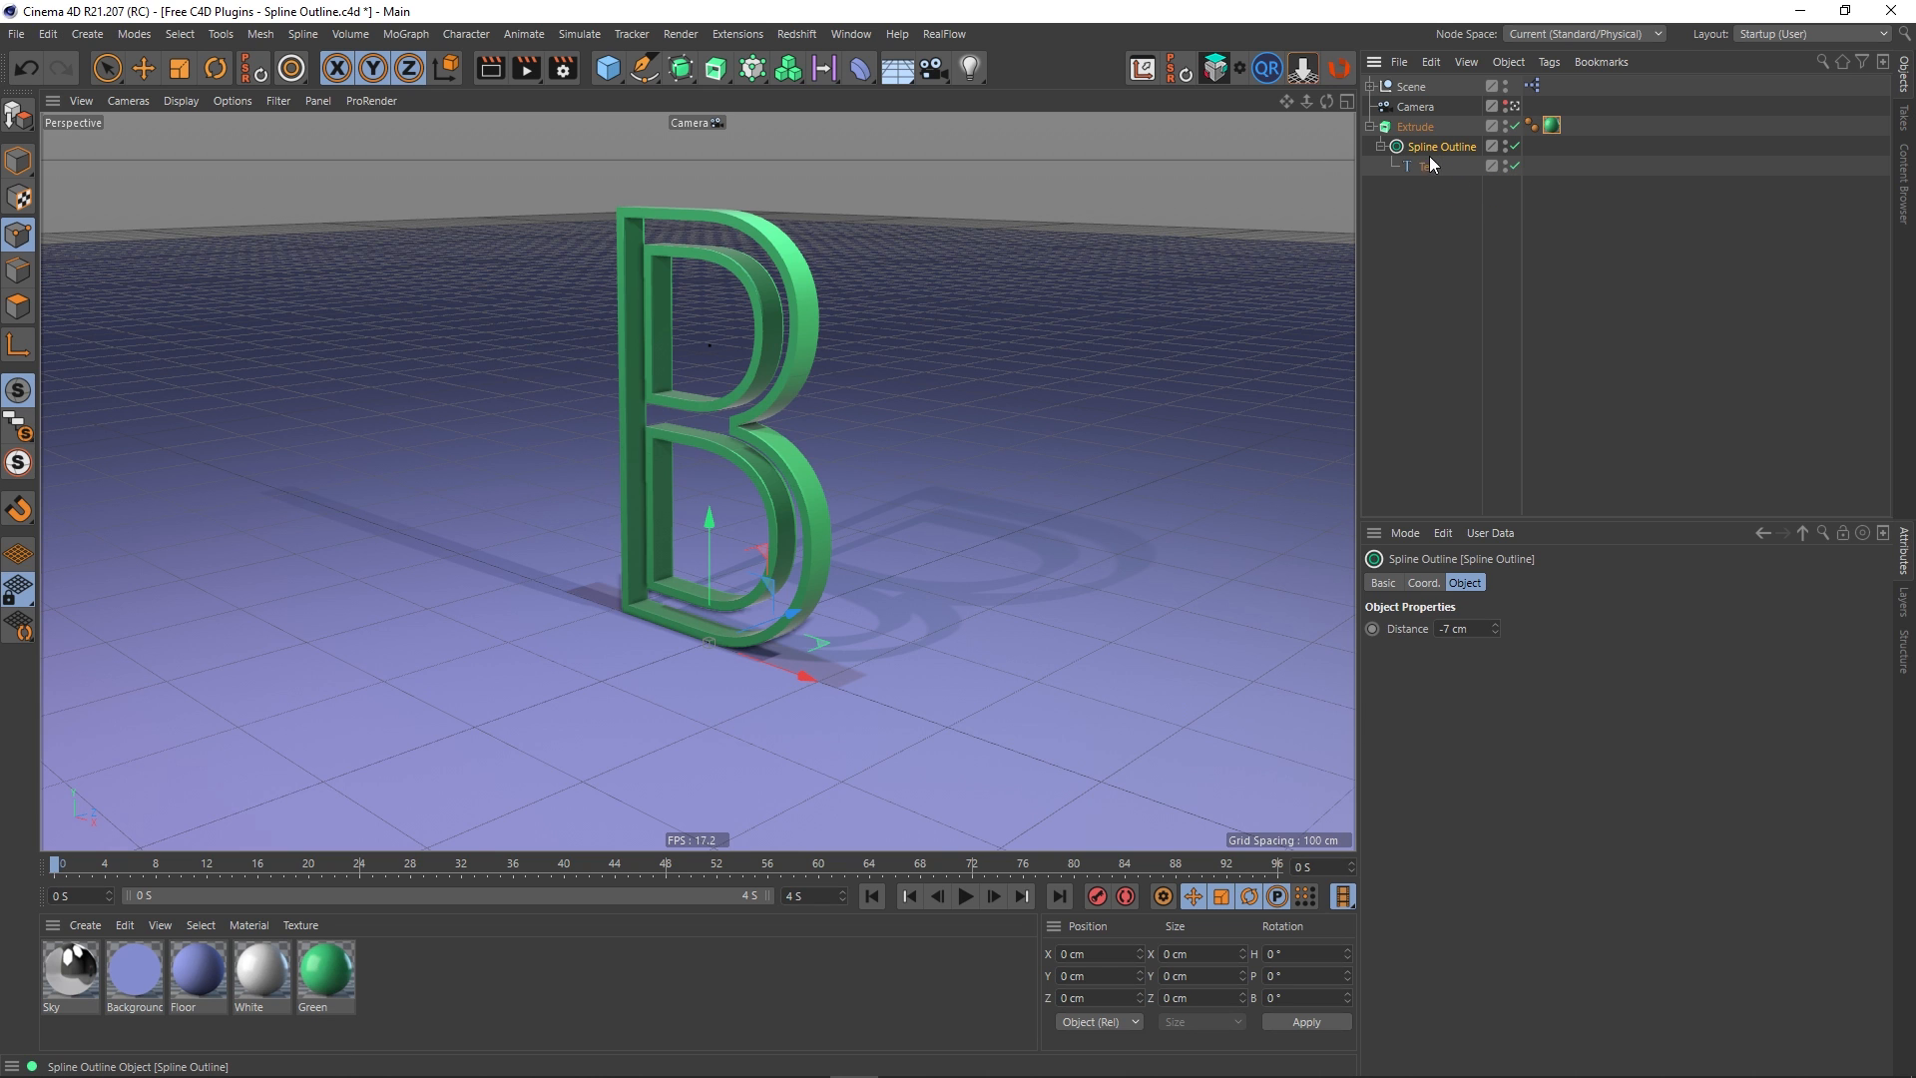
mouse_move(1434, 145)
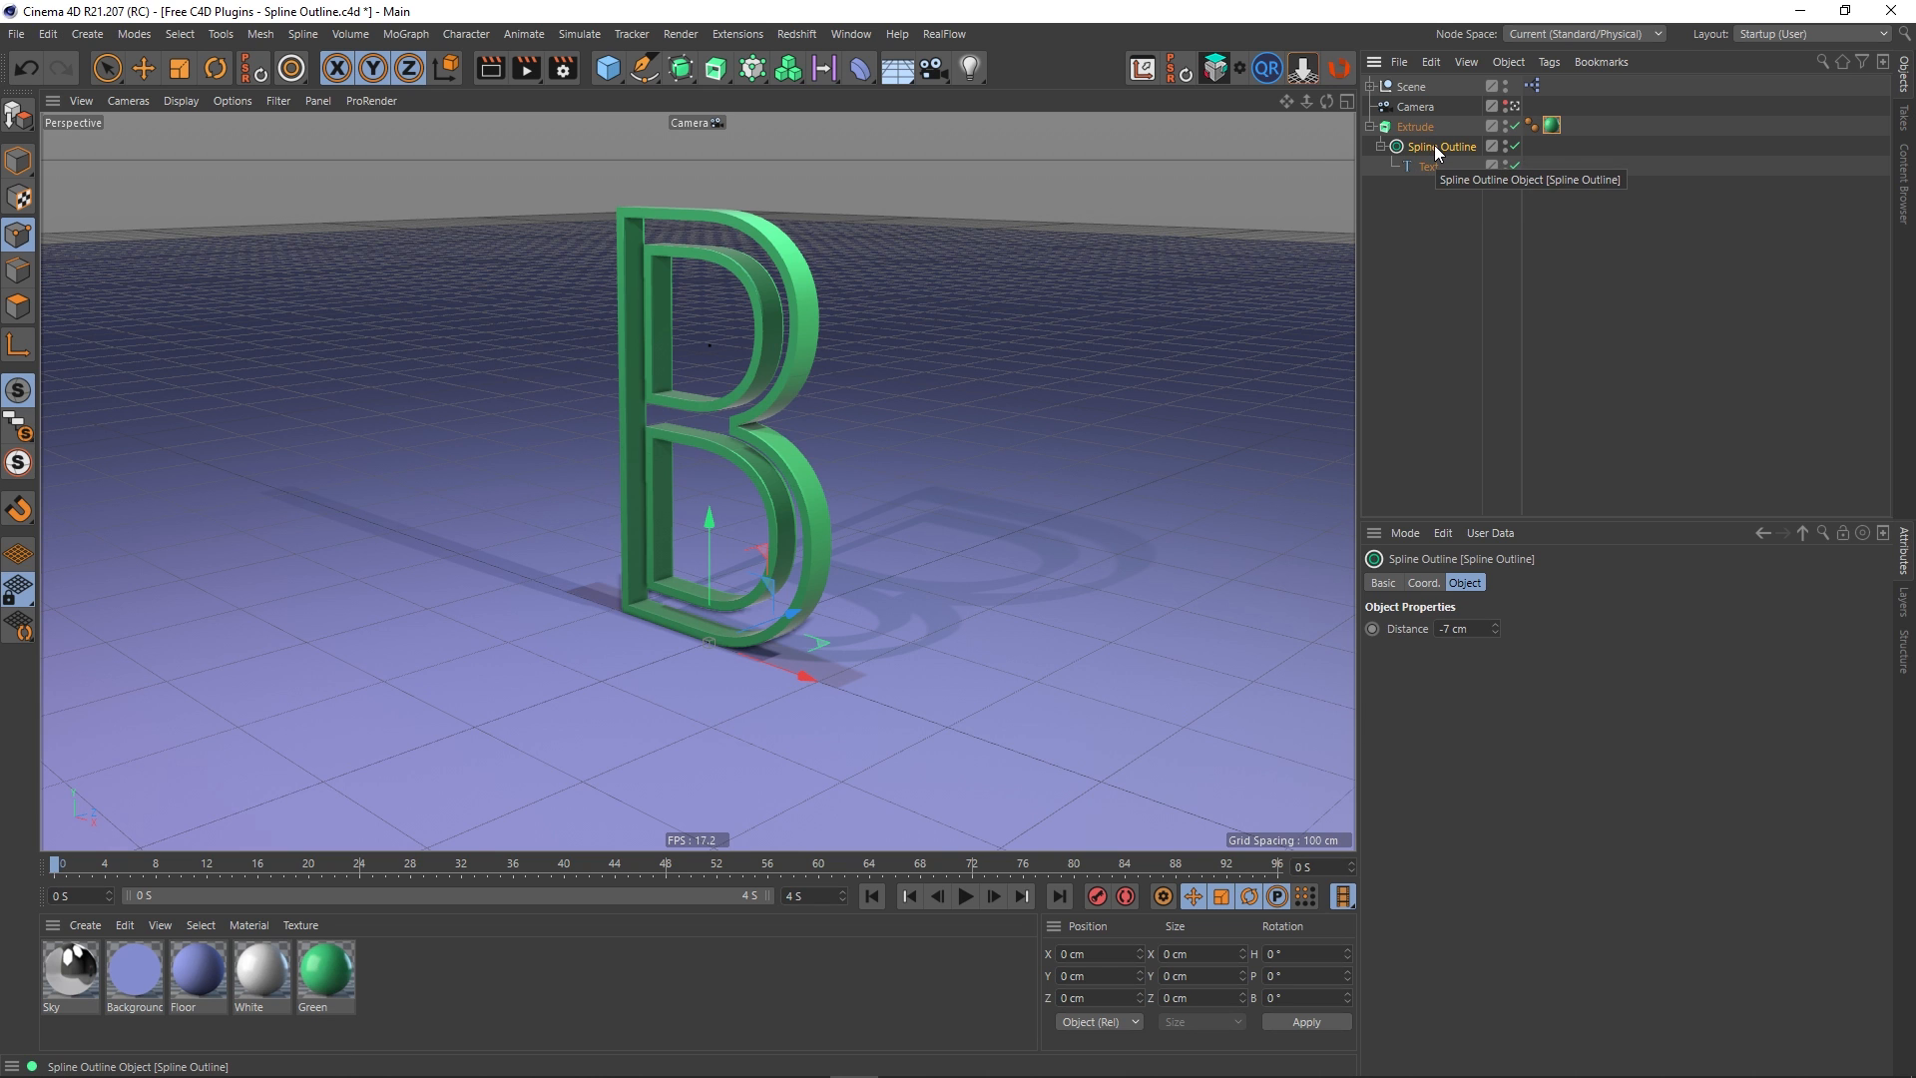